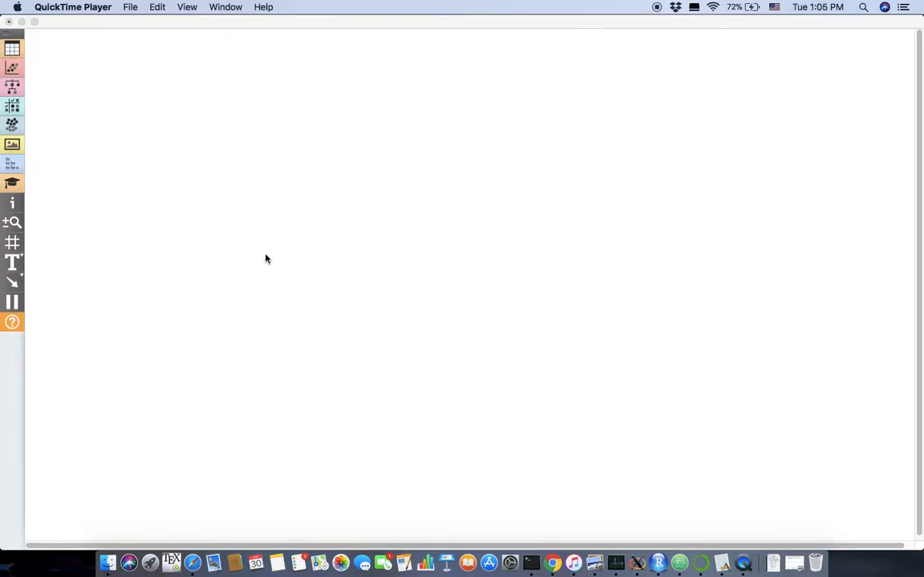
{"action": "mouse_move", "coordinate": [135, 190]}
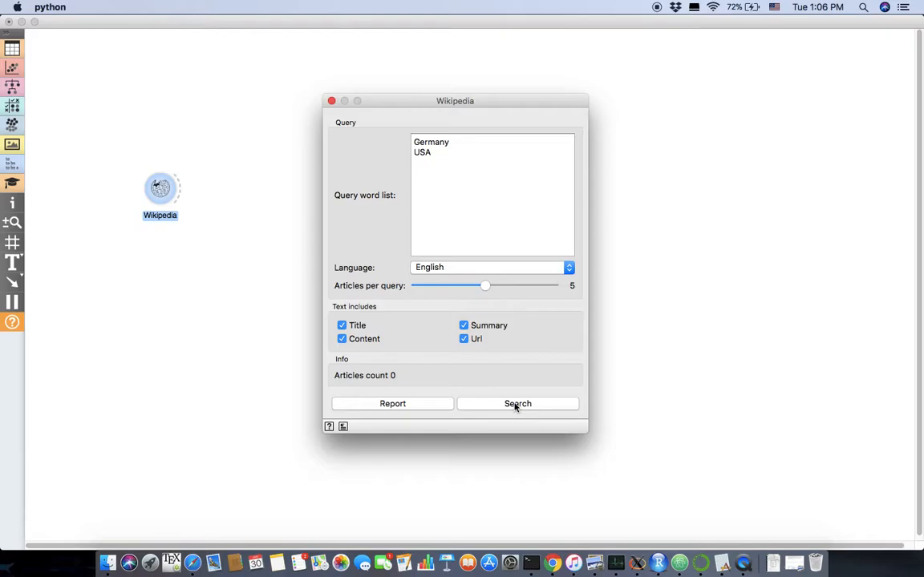
- Fetch the Germany and USA Wikipedia articles and close the Wikipedia window
{"action": "left_click", "coordinate": [517, 403]}
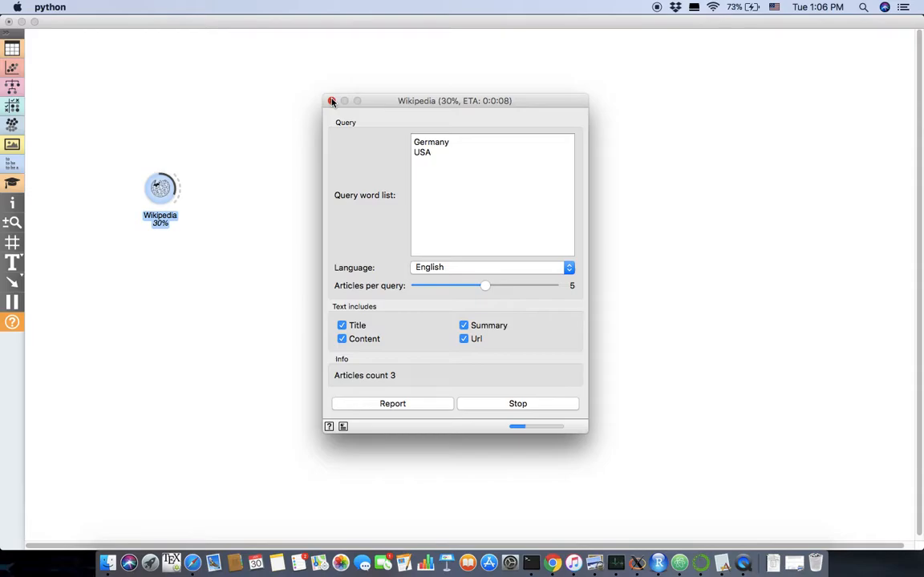
{"action": "left_click", "coordinate": [331, 100]}
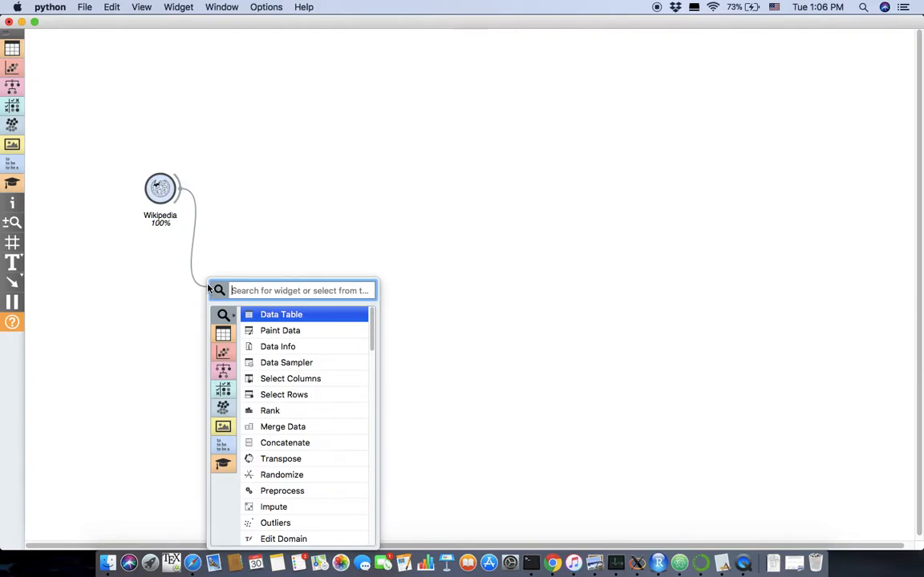
- Add a GeoMap fed by Wikipedia and view its map highlighting the United States and Germany
{"action": "type", "text": "Geo"}
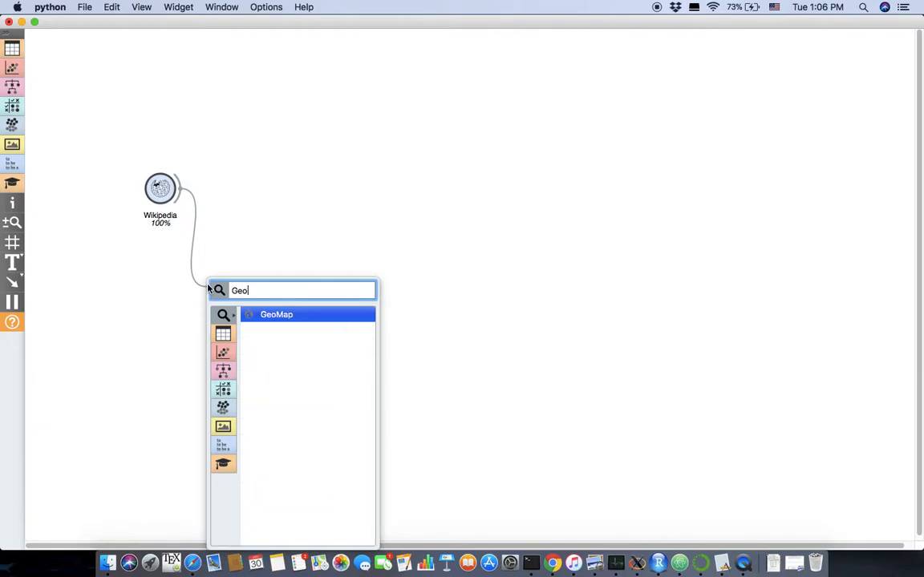
{"action": "left_click", "coordinate": [276, 313]}
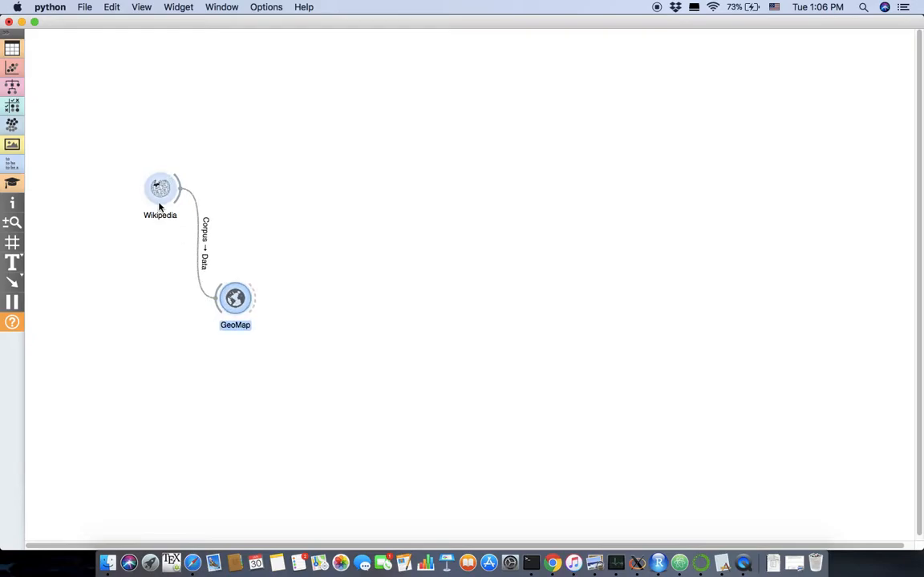
{"action": "double_click", "coordinate": [235, 298]}
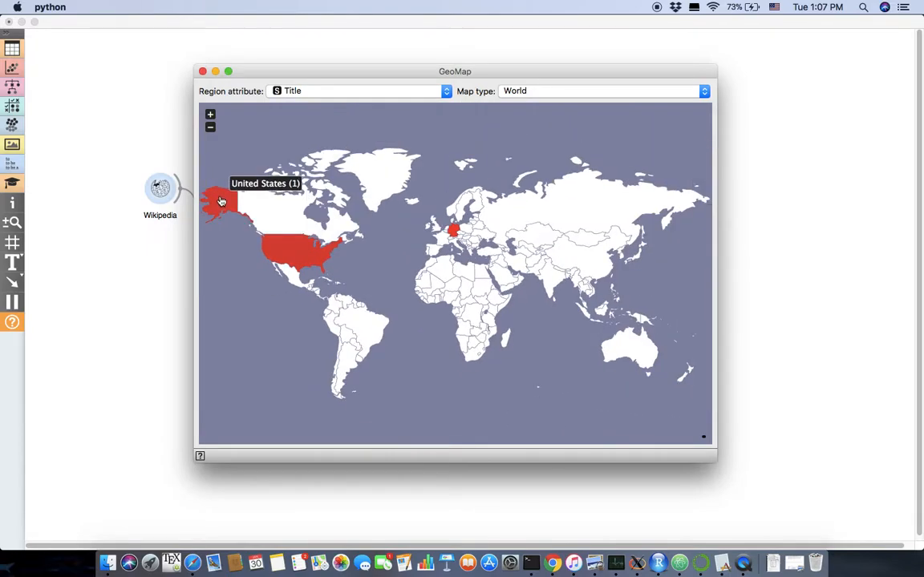
{"action": "mouse_move", "coordinate": [281, 195]}
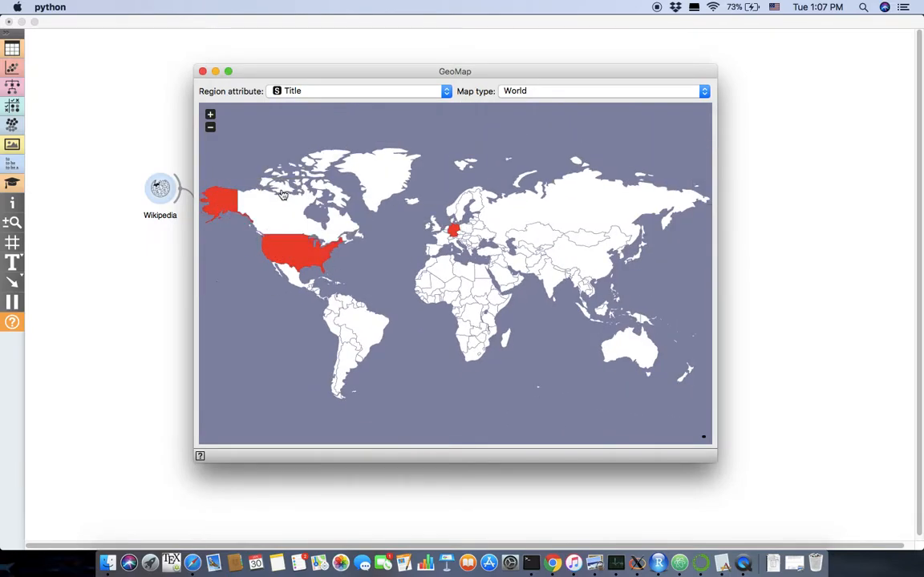
{"action": "left_click", "coordinate": [202, 71]}
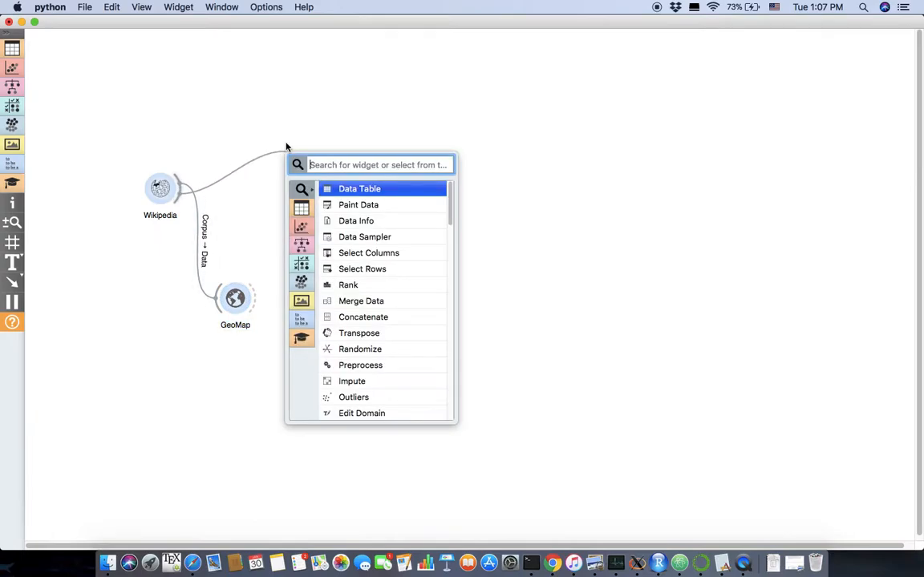
- Connect Corpus Viewer and Preprocess Text to Wikipedia, briefly viewing the preprocessing settings
{"action": "type", "text": "cor"}
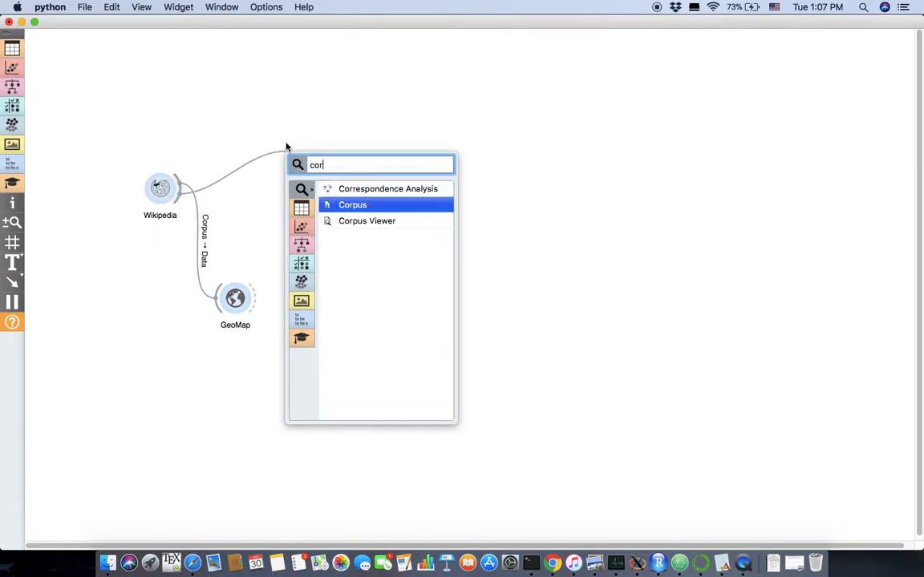
{"action": "left_click", "coordinate": [367, 220]}
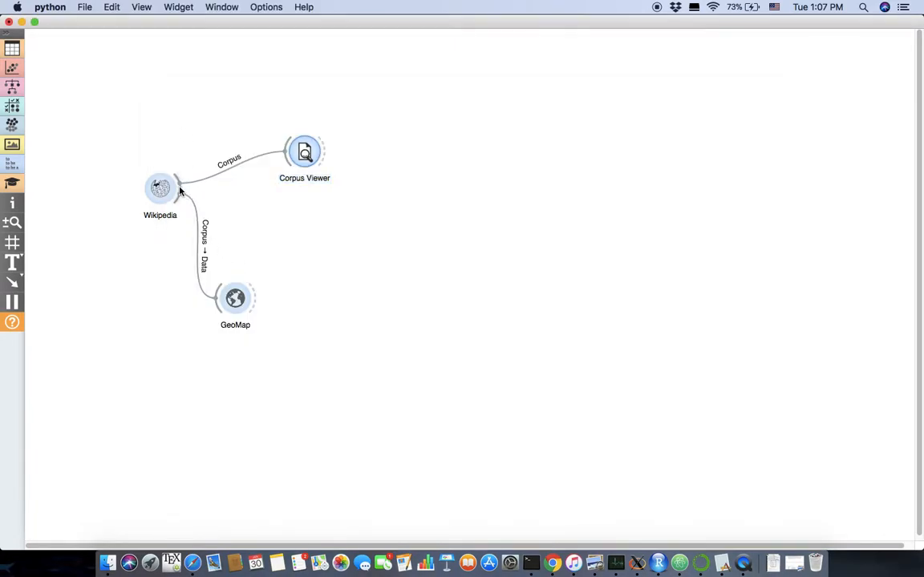
{"action": "type", "text": "pre"}
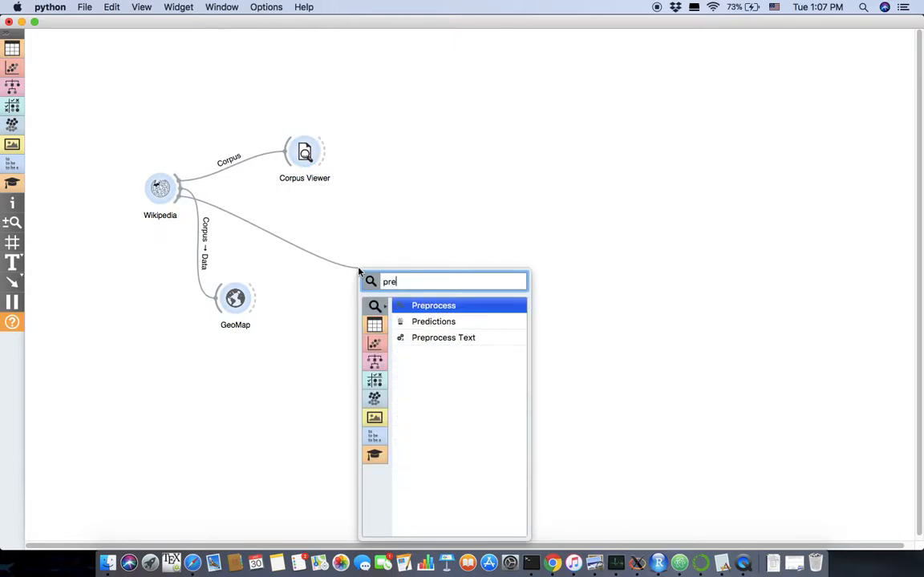
{"action": "left_click", "coordinate": [443, 338]}
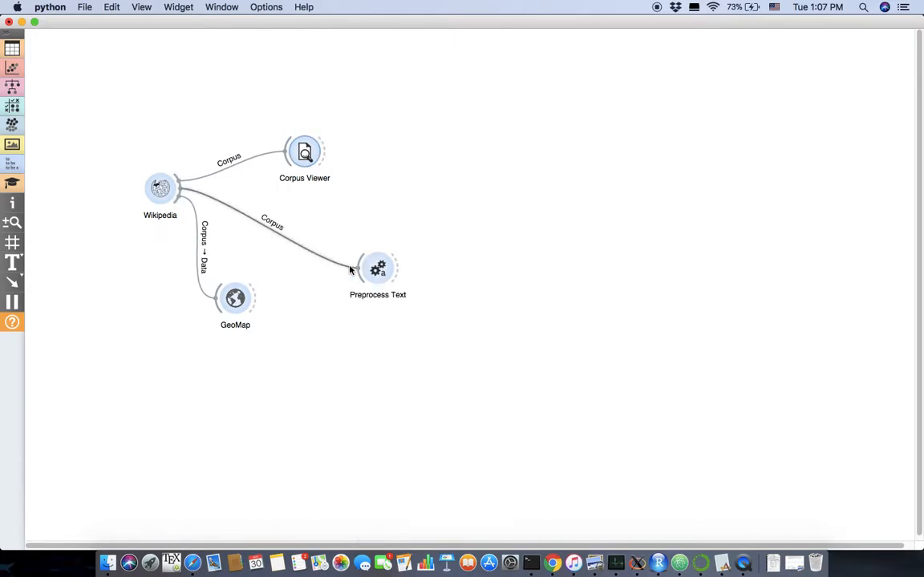
{"action": "double_click", "coordinate": [377, 267]}
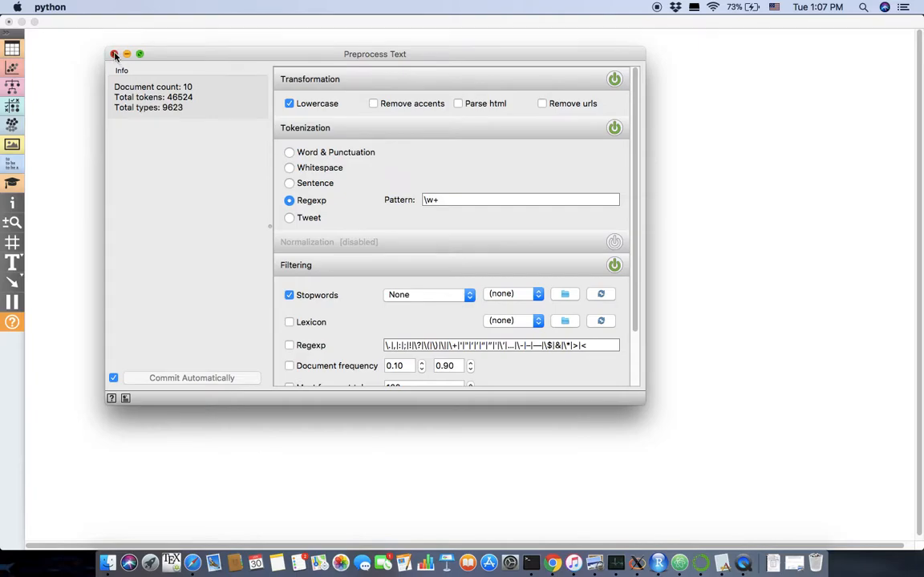
{"action": "left_click", "coordinate": [115, 54]}
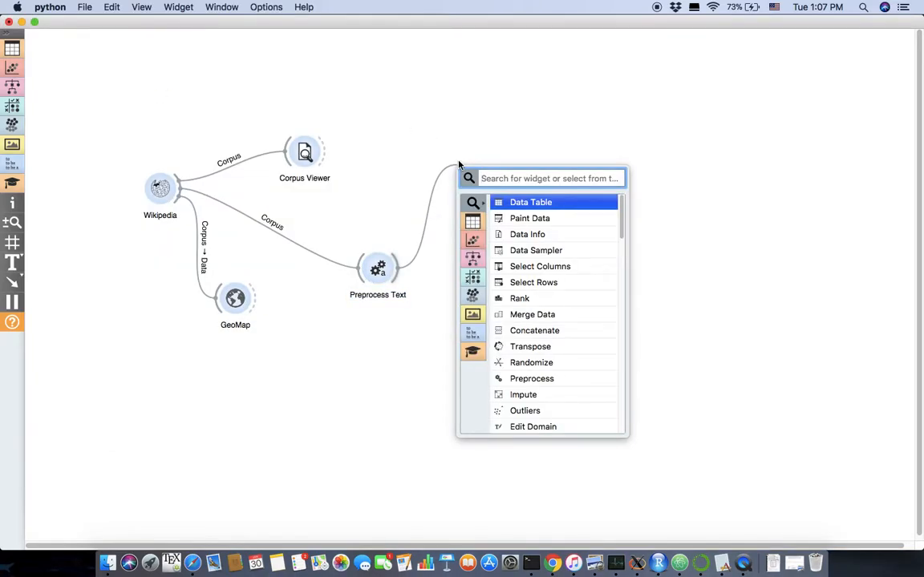
- Add a Word Cloud after Preprocess Text and view its cloud led by germany, german, states
{"action": "type", "text": "wor"}
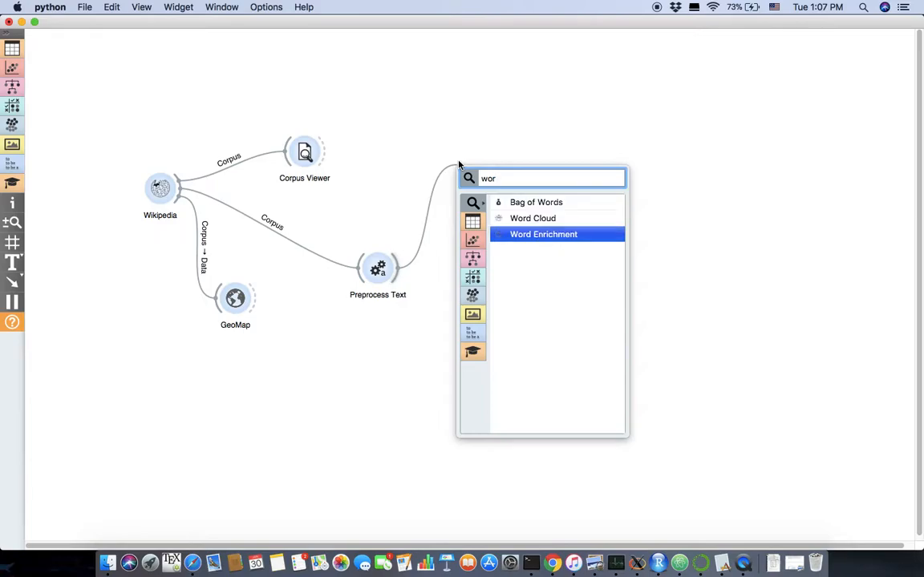
{"action": "left_click", "coordinate": [532, 218]}
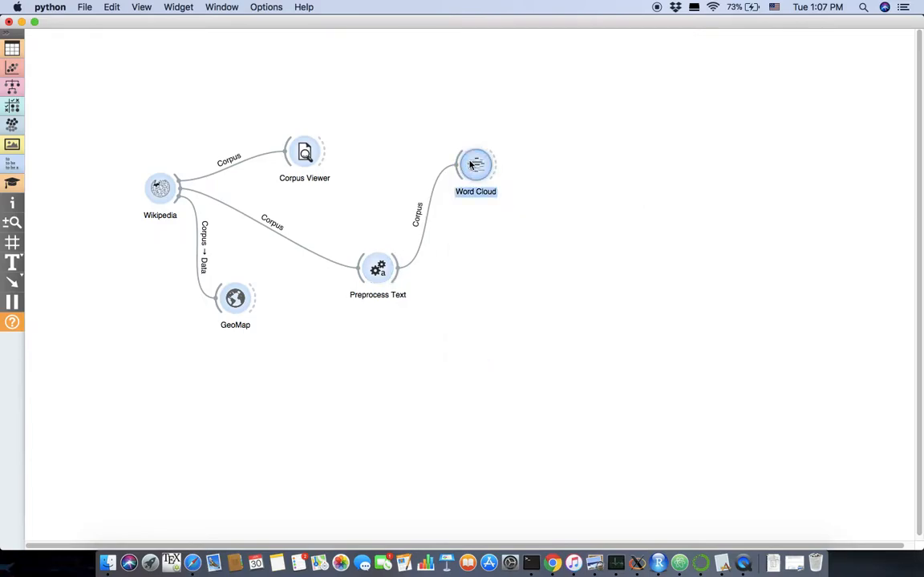
{"action": "double_click", "coordinate": [476, 166]}
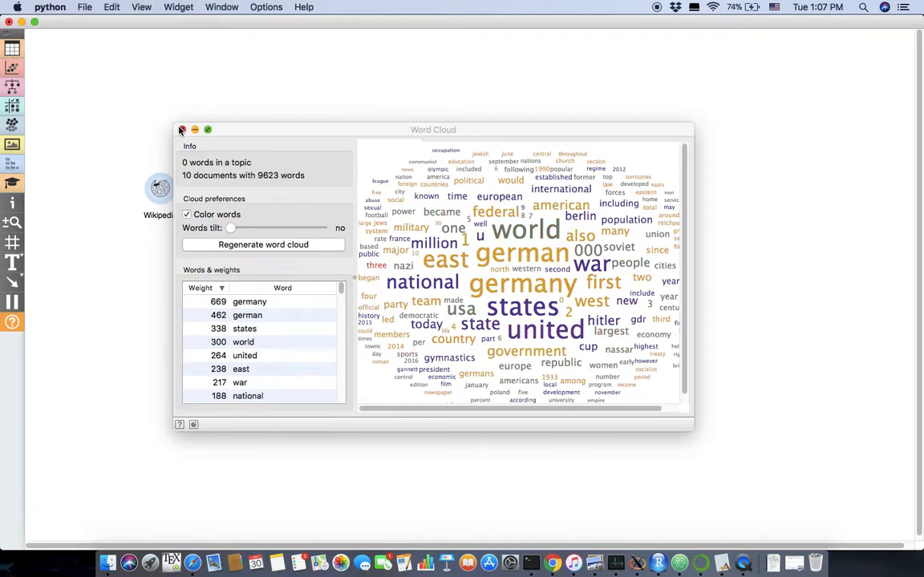
{"action": "left_click", "coordinate": [181, 129]}
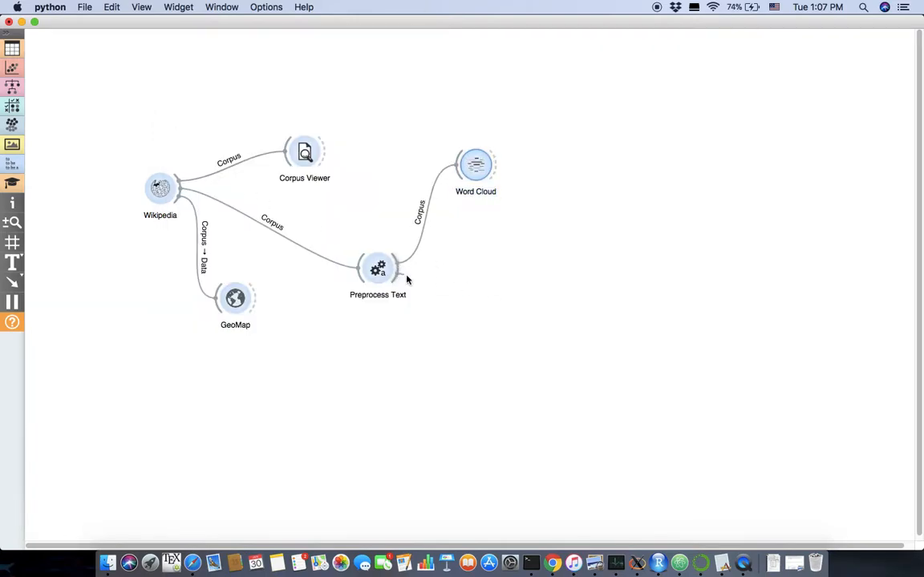
- Chain Bag of Words after Preprocess Text and Select Columns after Bag of Words
{"action": "type", "text": "ba"}
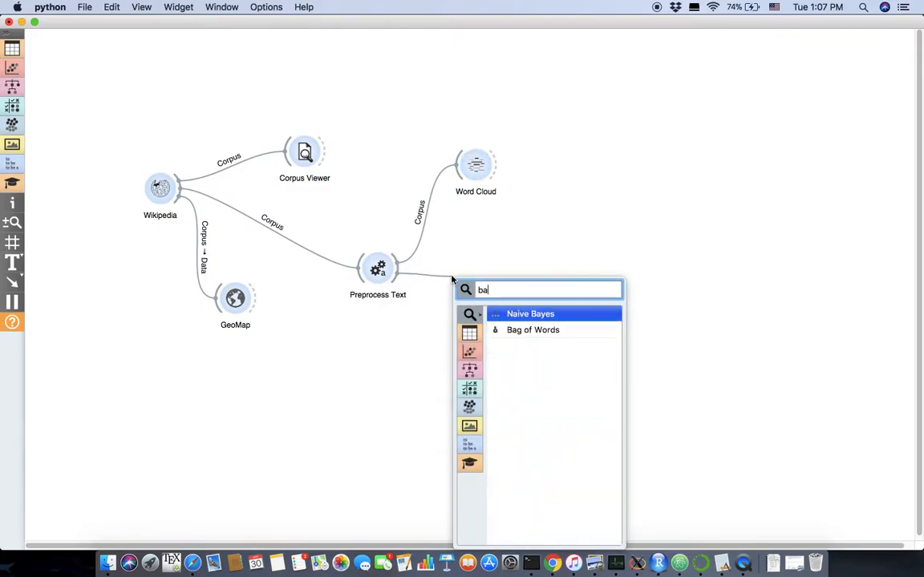
{"action": "left_click", "coordinate": [532, 330]}
{"action": "type", "text": "s"}
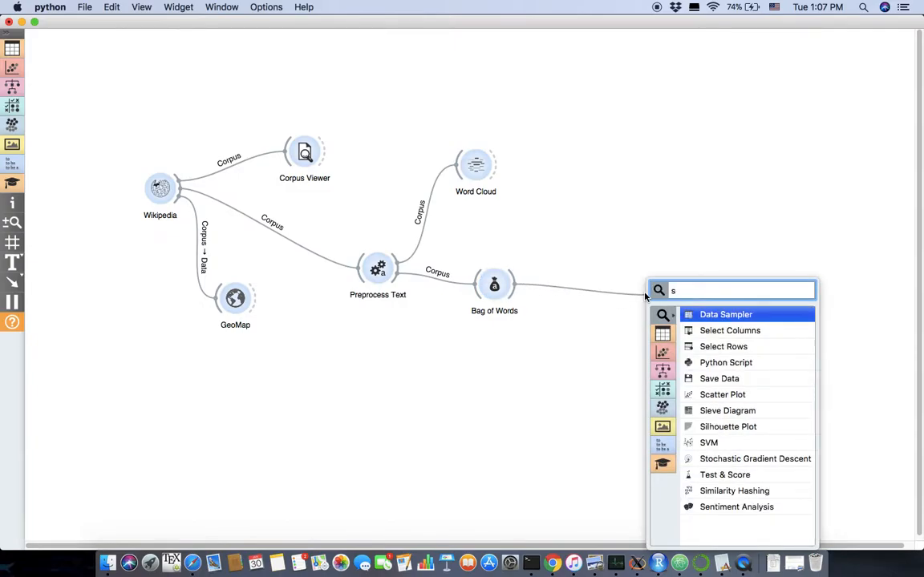
{"action": "left_click", "coordinate": [730, 331]}
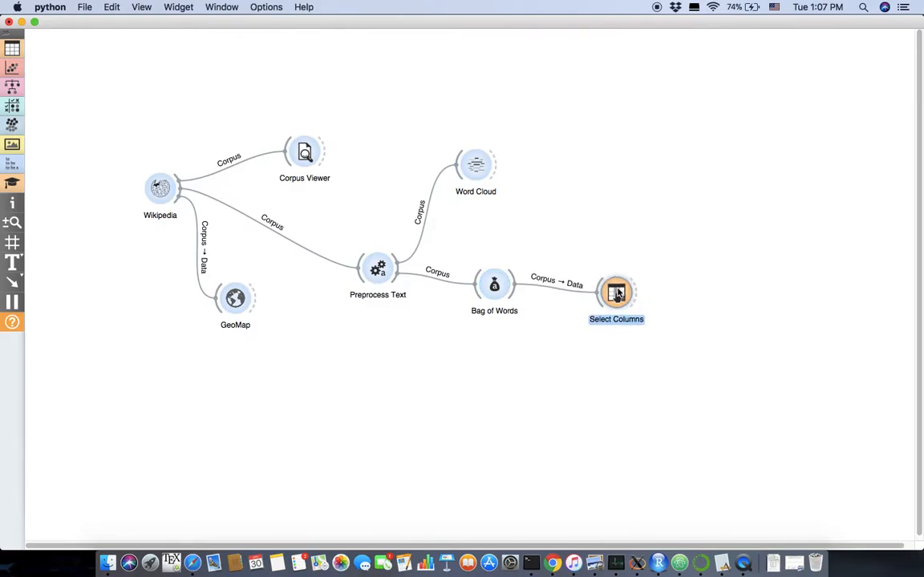
{"action": "double_click", "coordinate": [616, 291]}
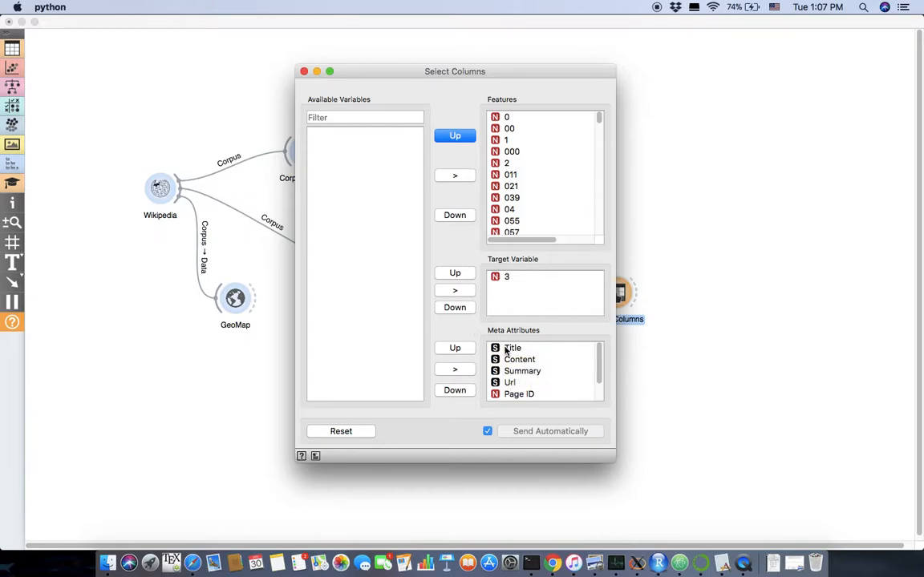
{"action": "left_click", "coordinate": [513, 347]}
{"action": "type", "text": "data"}
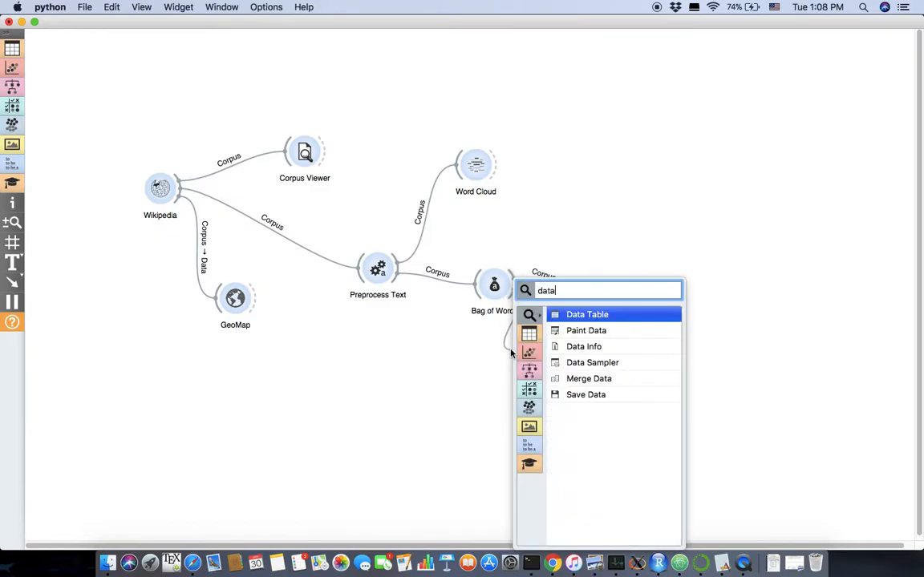
- Add a Data Table after Bag of Words and inspect the document word counts
{"action": "left_click", "coordinate": [587, 315]}
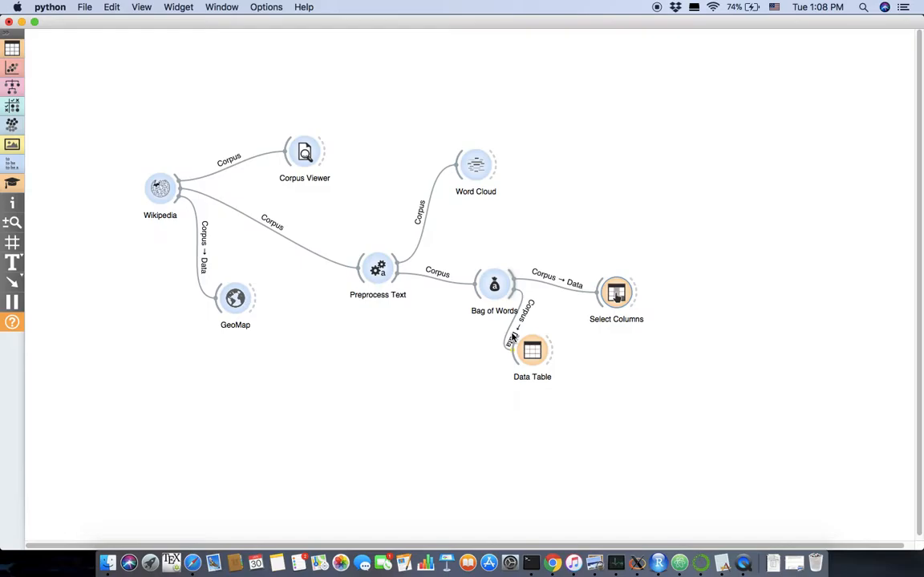
{"action": "left_click", "coordinate": [531, 350]}
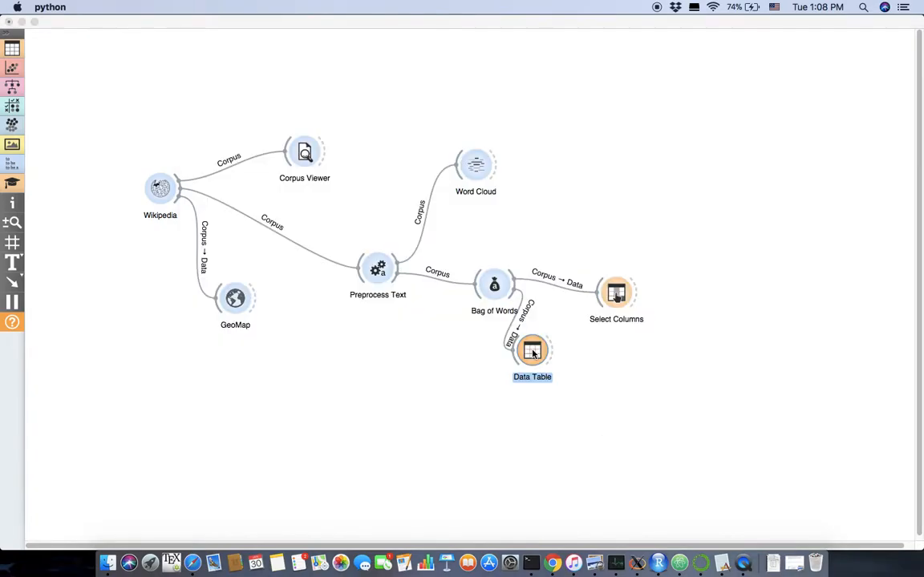
{"action": "double_click", "coordinate": [532, 351]}
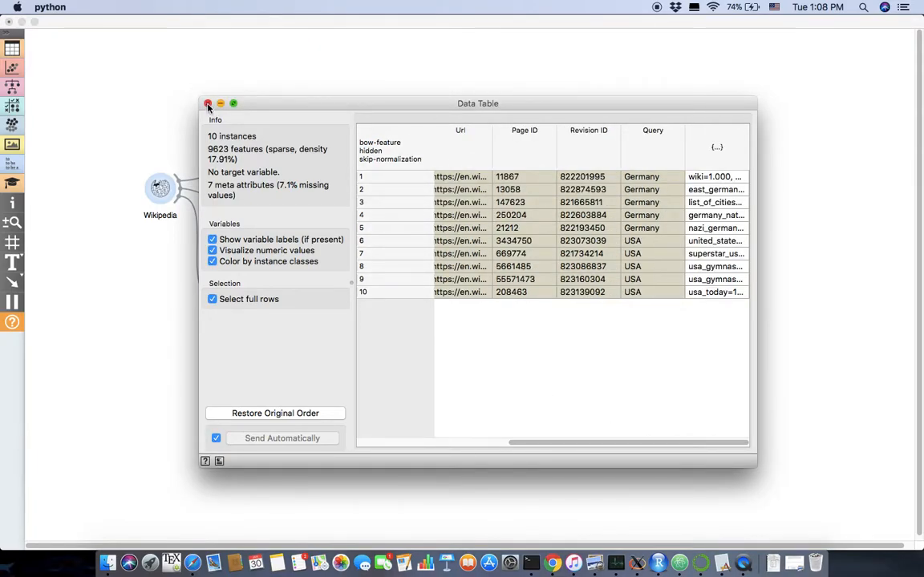
{"action": "left_click", "coordinate": [208, 103]}
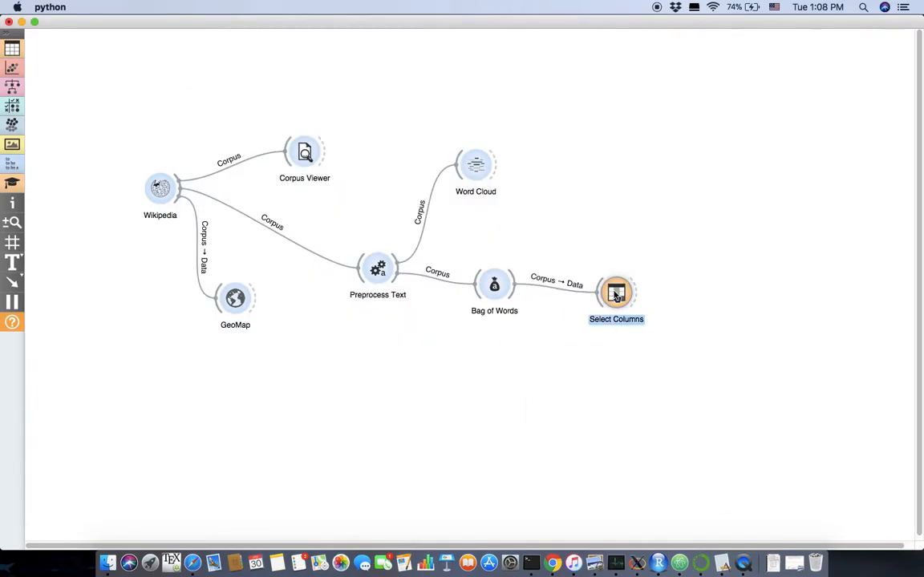
- In Select Columns, move column 3 back to features and make Query the target variable
{"action": "double_click", "coordinate": [616, 290]}
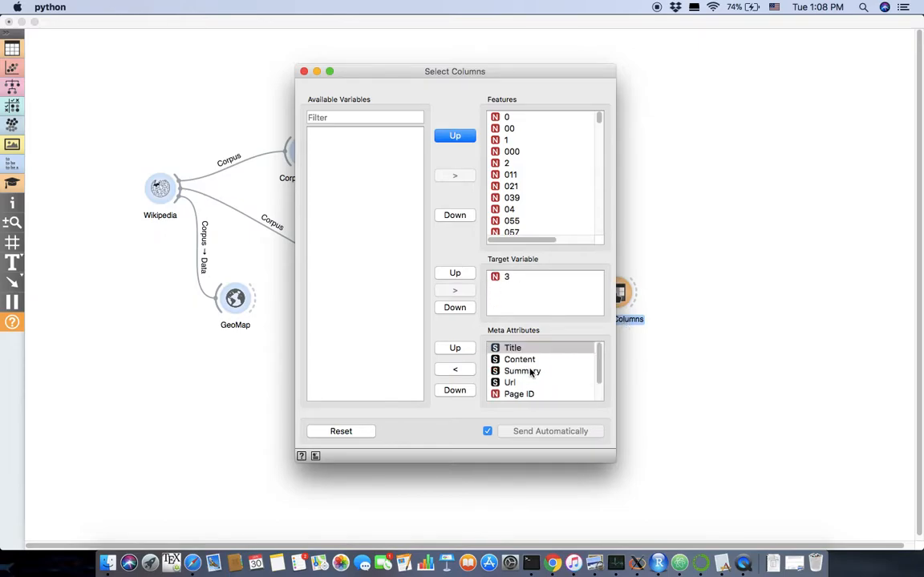
{"action": "left_click", "coordinate": [513, 347]}
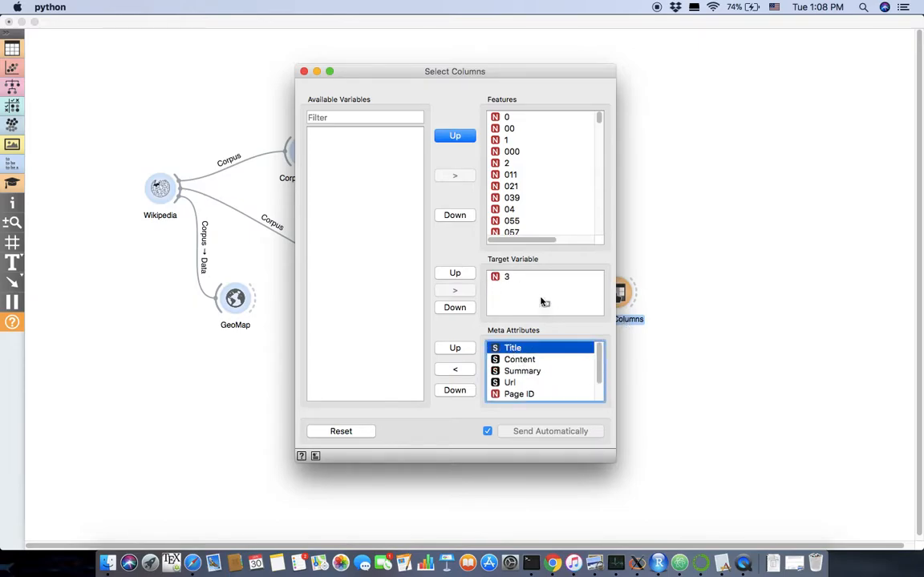
{"action": "mouse_move", "coordinate": [511, 287]}
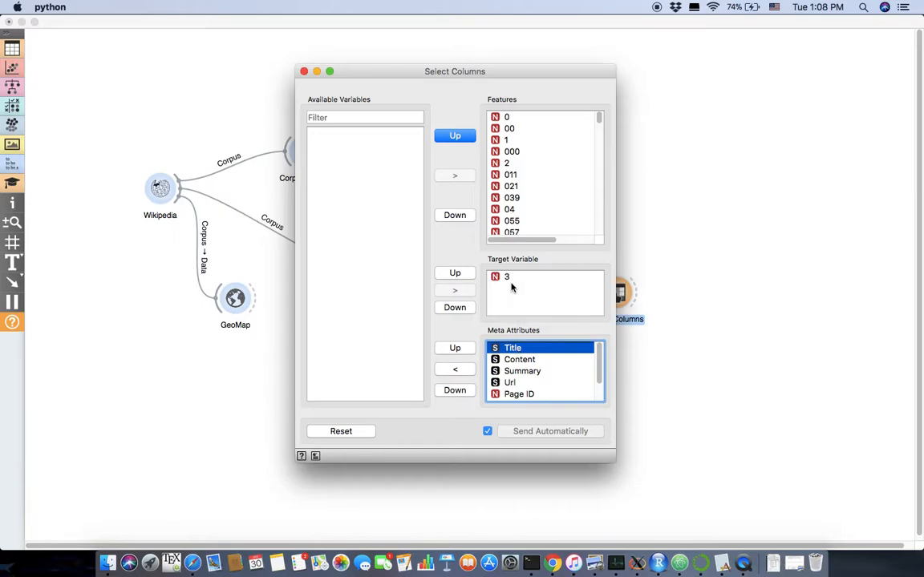
{"action": "left_click", "coordinate": [506, 276]}
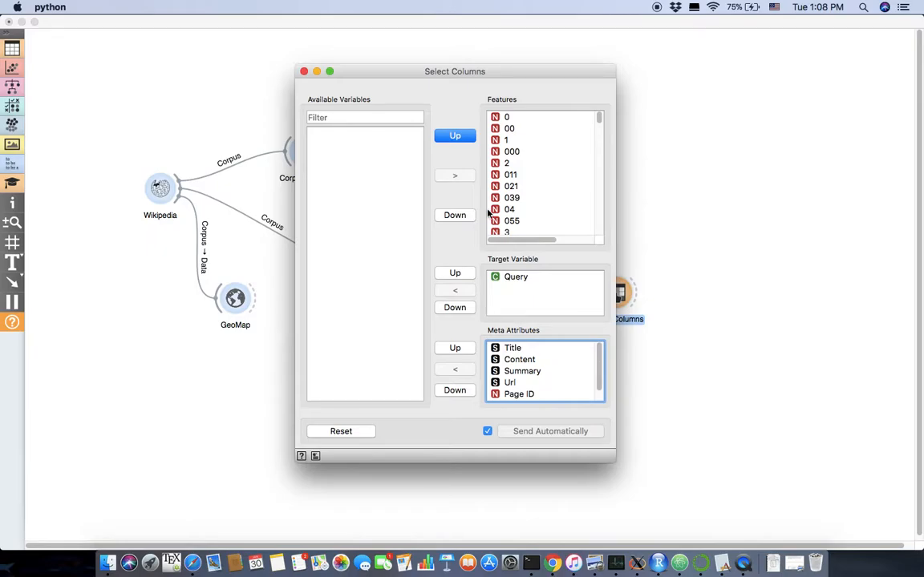
{"action": "left_click", "coordinate": [303, 71]}
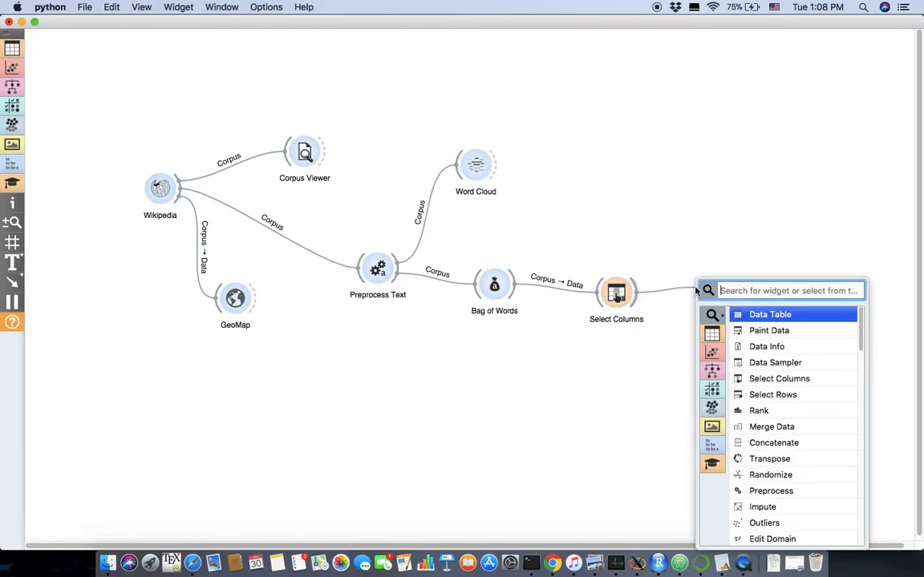
- Add Test & Score after Select Columns with a Logistic Regression learner and check its cross-validation
{"action": "type", "text": "tes"}
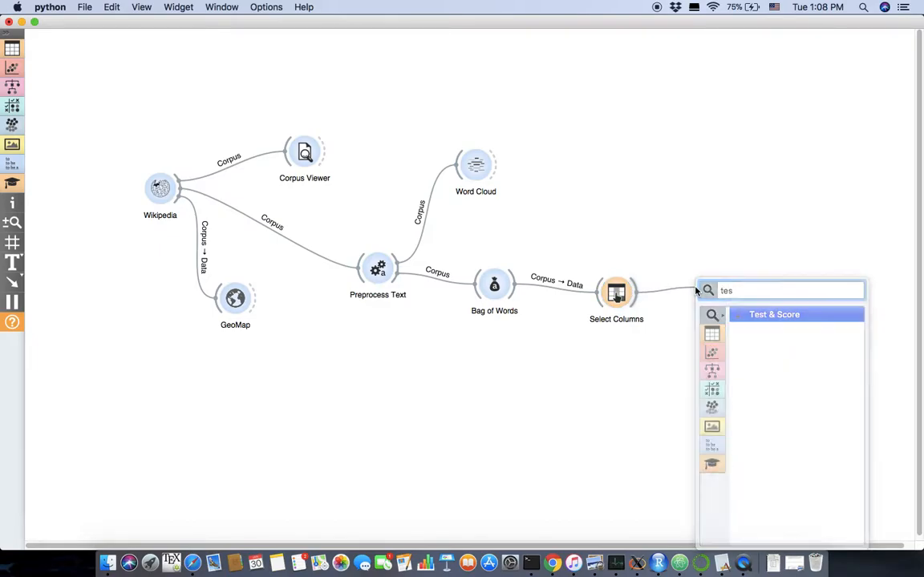
{"action": "left_click", "coordinate": [773, 314]}
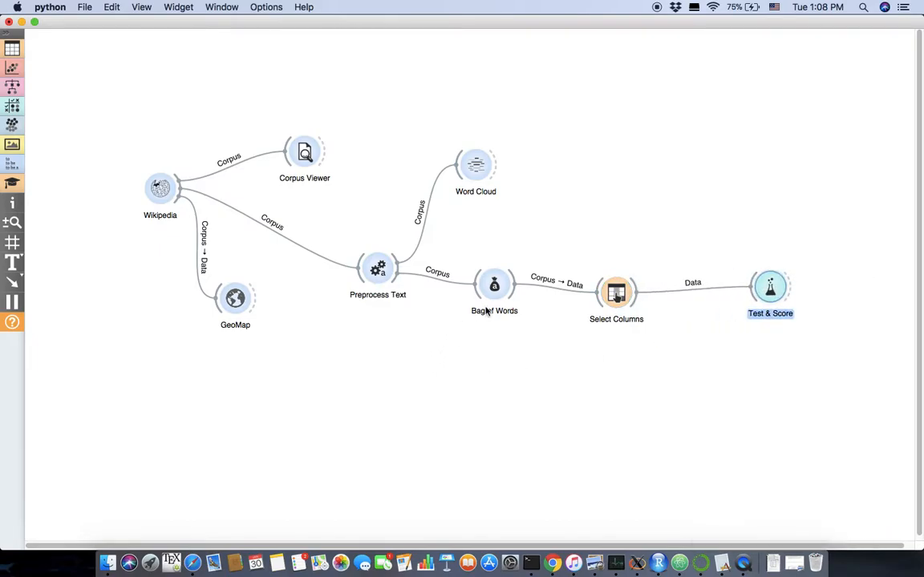
{"action": "mouse_move", "coordinate": [754, 299]}
{"action": "type", "text": "l"}
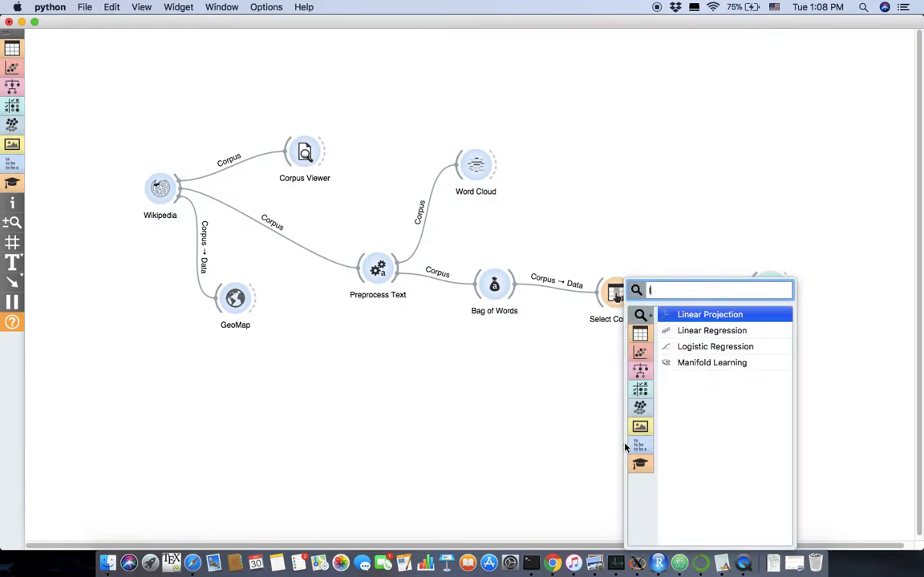
{"action": "left_click", "coordinate": [715, 346]}
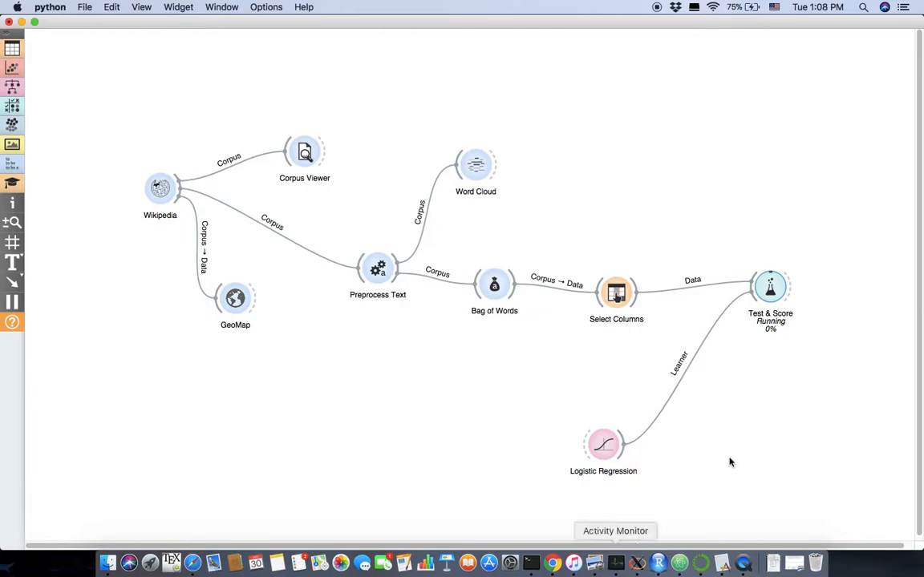
{"action": "mouse_move", "coordinate": [764, 451]}
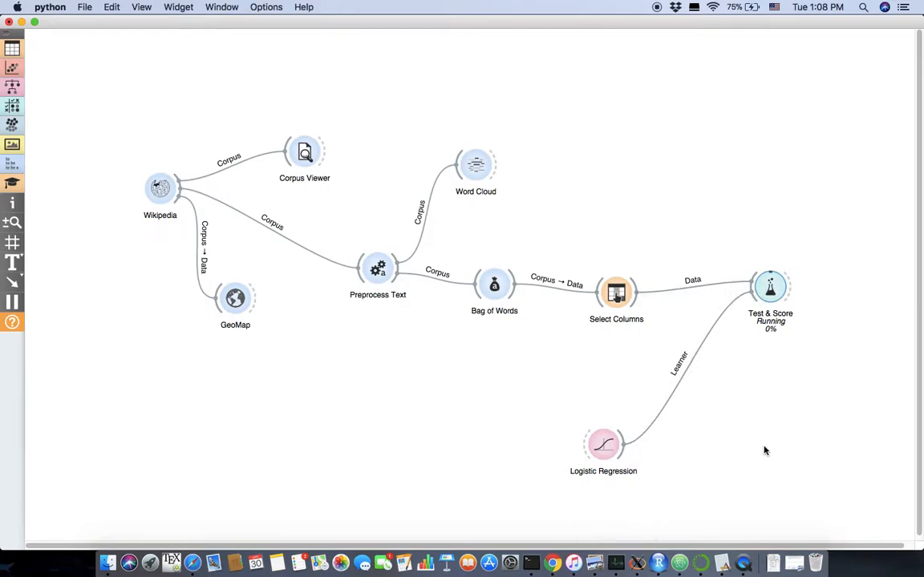
{"action": "mouse_move", "coordinate": [720, 325]}
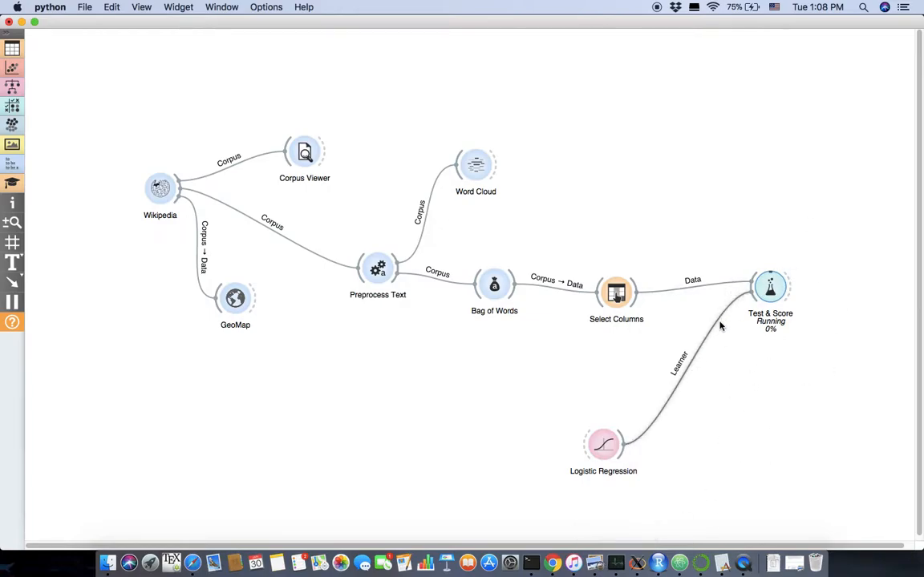
{"action": "mouse_move", "coordinate": [800, 360]}
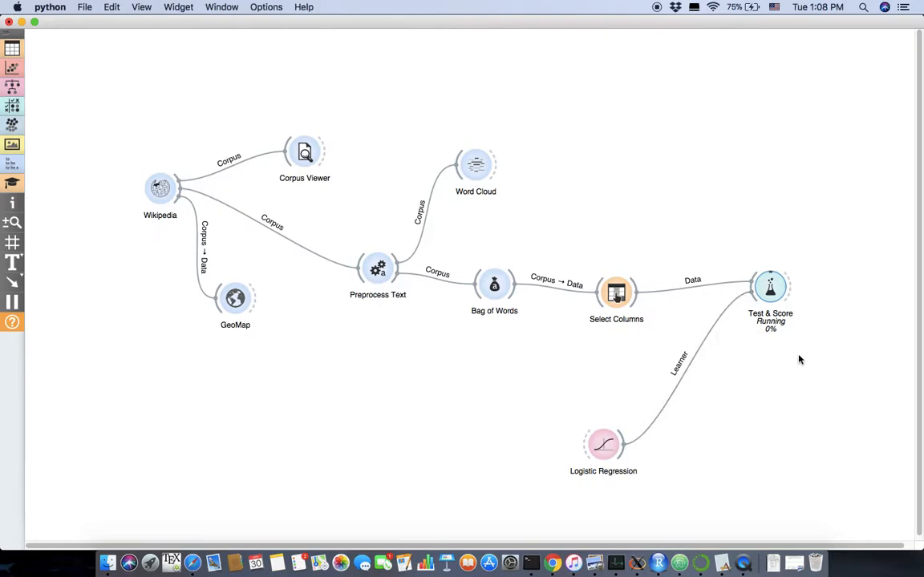
{"action": "mouse_move", "coordinate": [770, 286]}
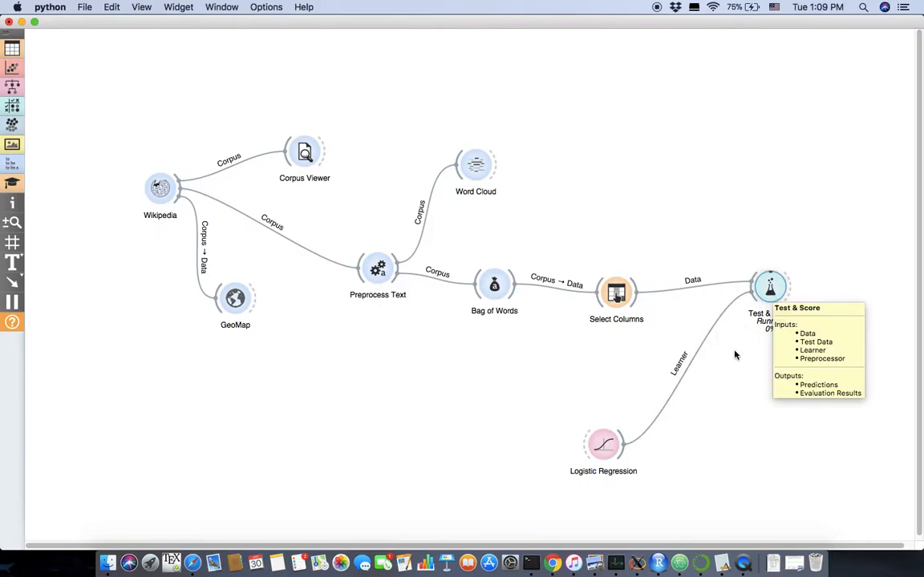
{"action": "double_click", "coordinate": [769, 287]}
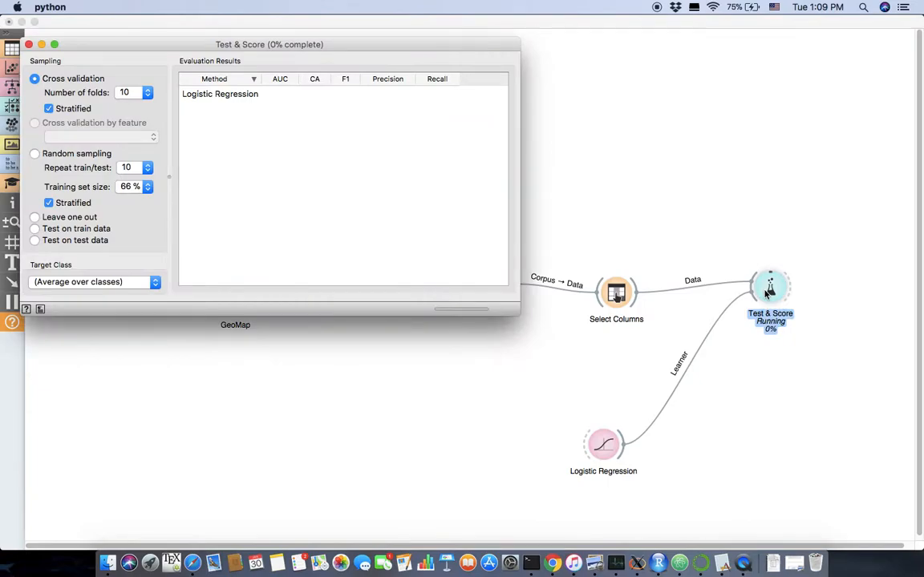
{"action": "mouse_move", "coordinate": [415, 269]}
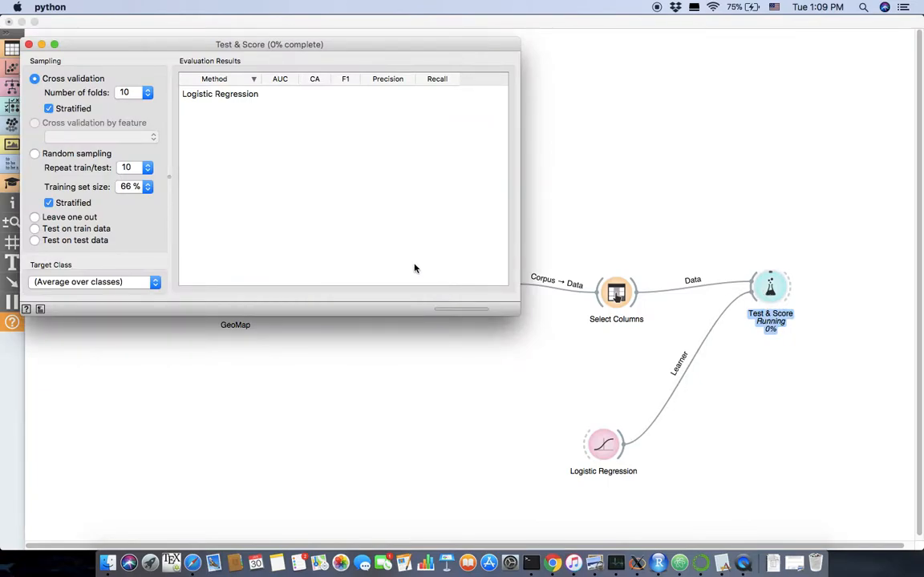
{"action": "mouse_move", "coordinate": [191, 136]}
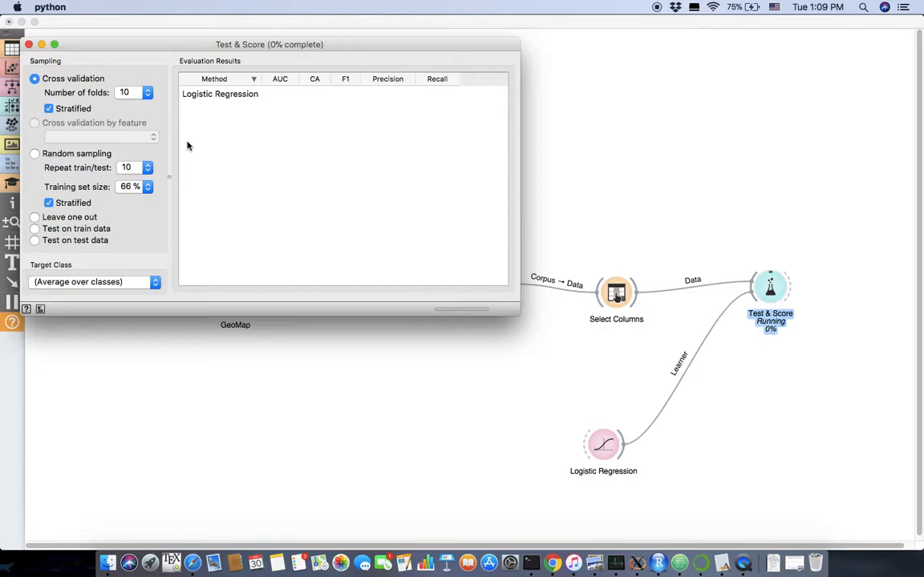
{"action": "mouse_move", "coordinate": [180, 155]}
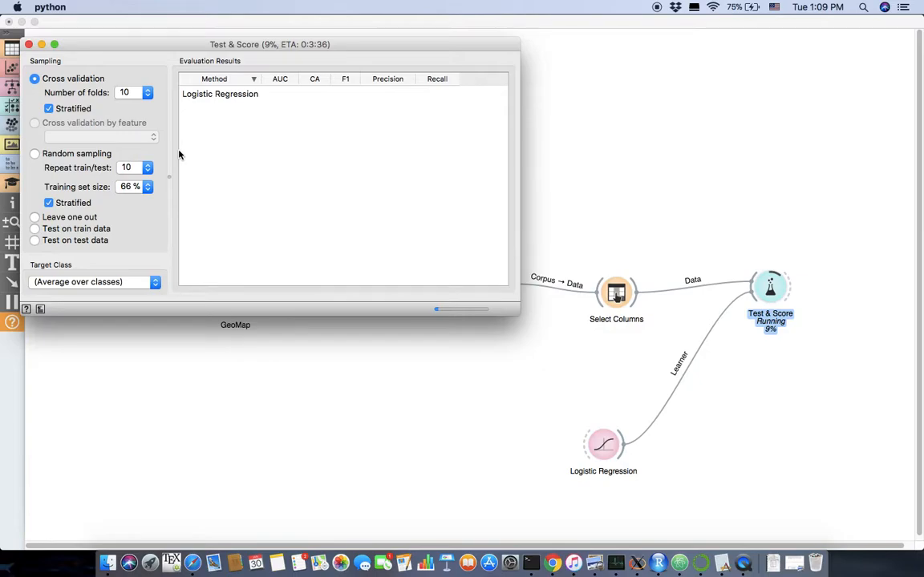
{"action": "left_click", "coordinate": [28, 44]}
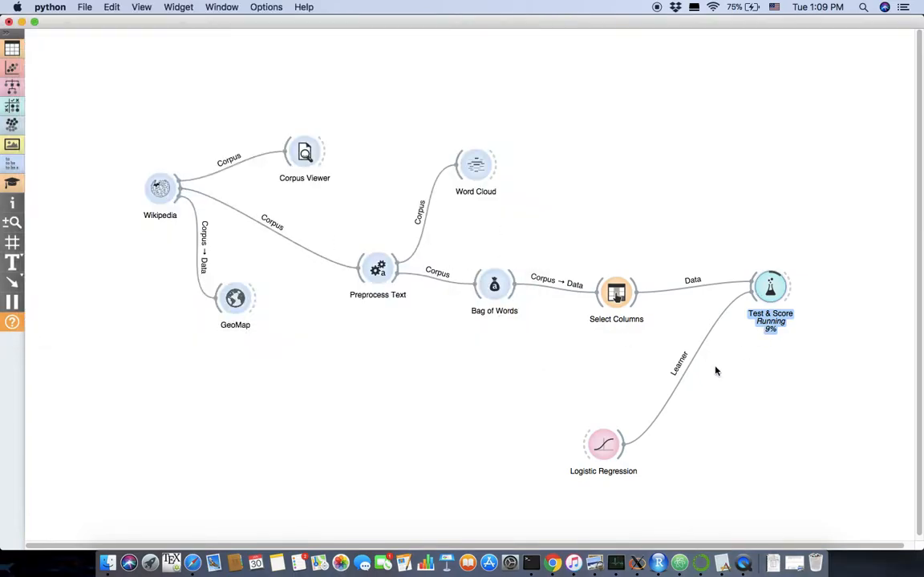
{"action": "mouse_move", "coordinate": [304, 293]}
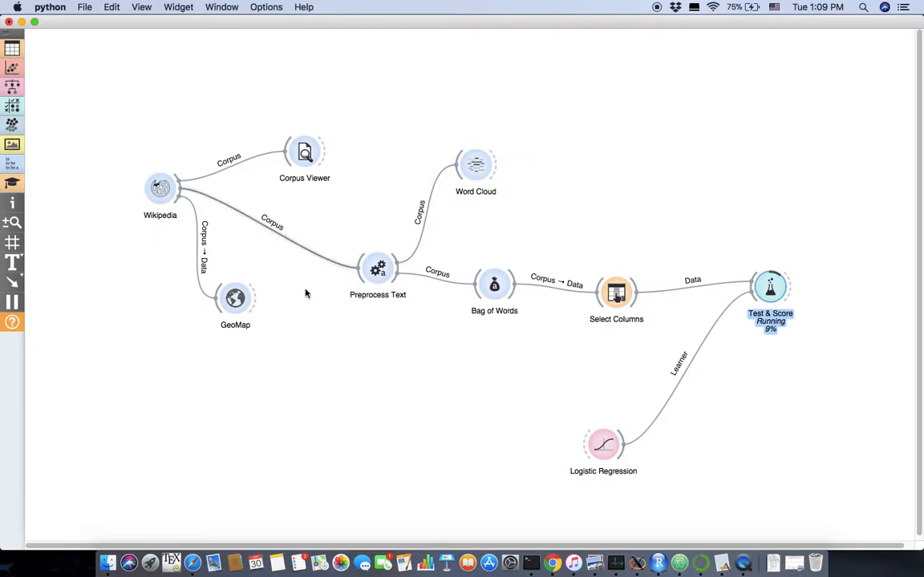
{"action": "mouse_move", "coordinate": [186, 184]}
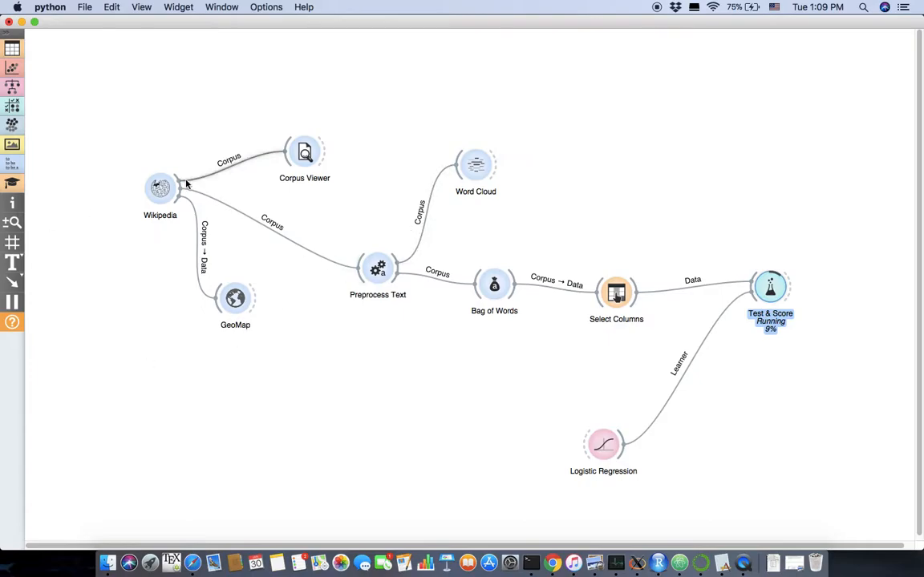
- Shift the Wikipedia widget left and review its Germany/USA query of 5 articles each
{"action": "left_click_drag", "start_coordinate": [159, 187], "coordinate": [134, 193]}
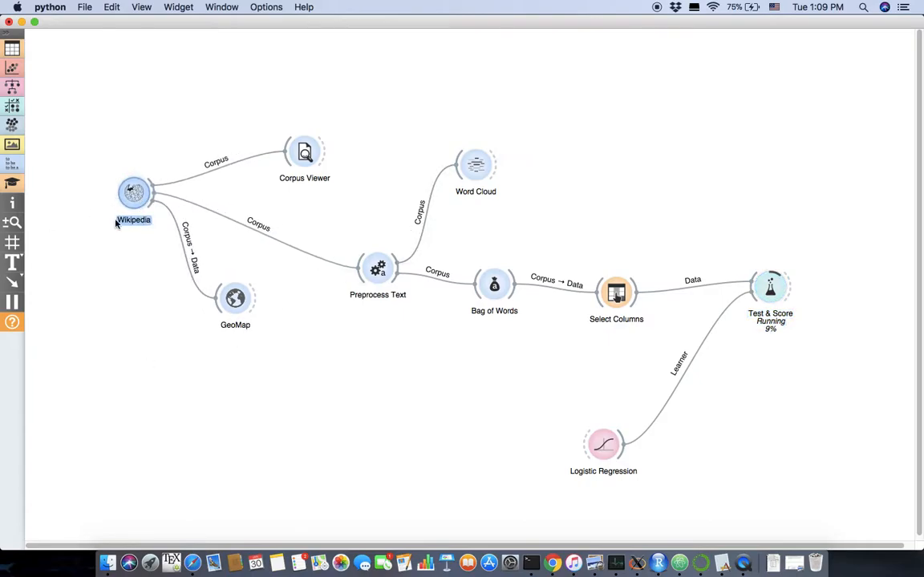
{"action": "mouse_move", "coordinate": [162, 206]}
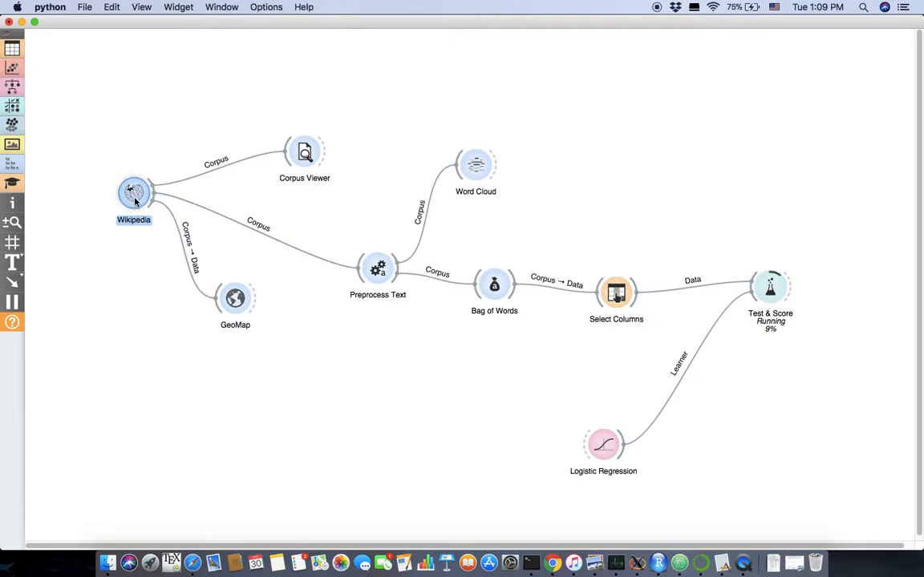
{"action": "double_click", "coordinate": [134, 192]}
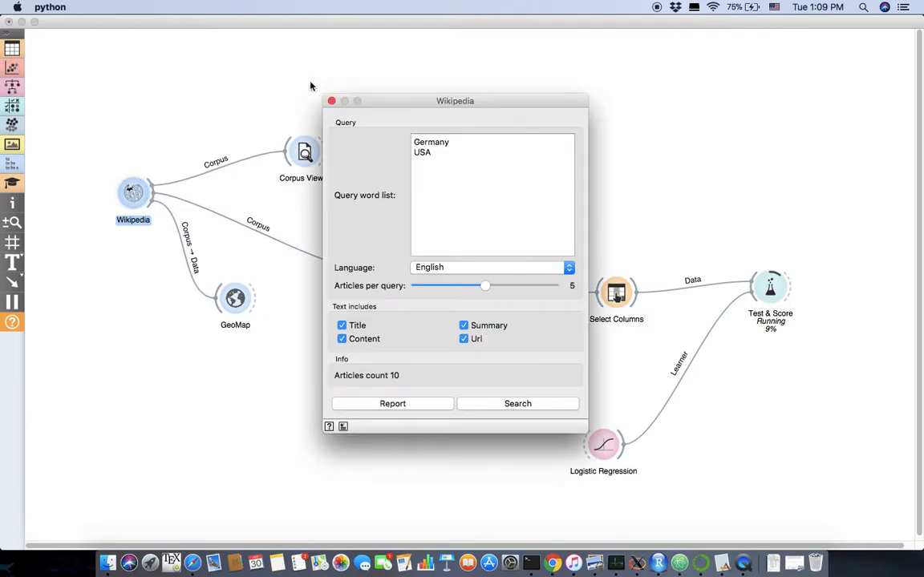
{"action": "left_click", "coordinate": [331, 100]}
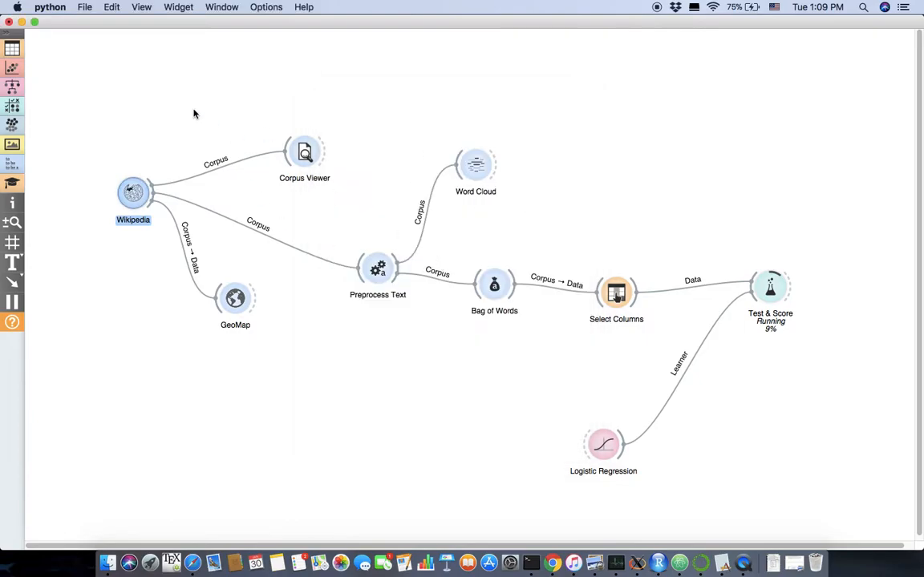
{"action": "mouse_move", "coordinate": [803, 300]}
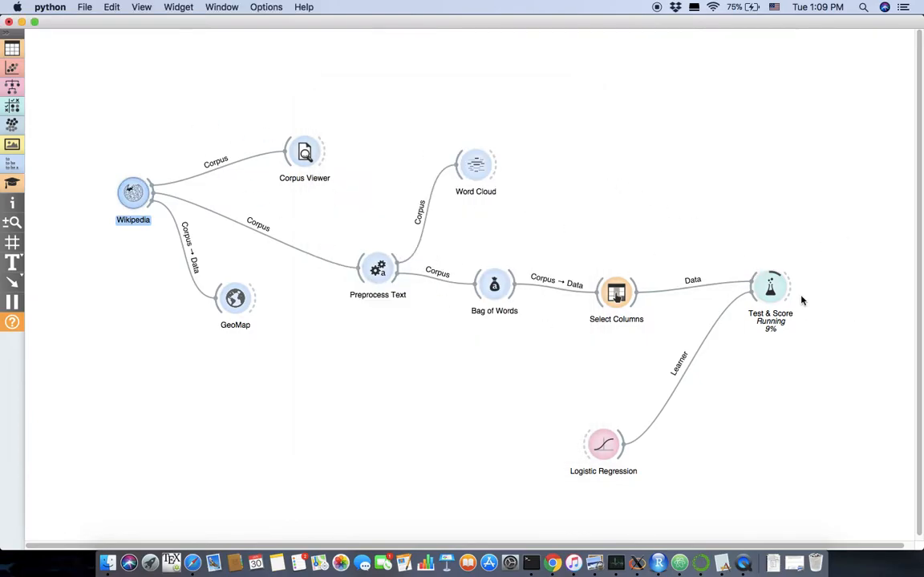
{"action": "mouse_move", "coordinate": [275, 419]}
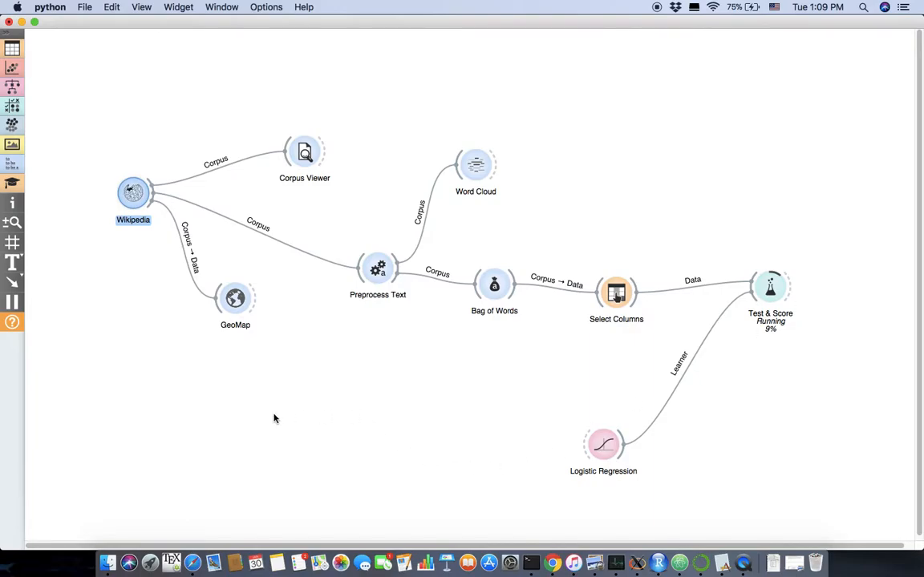
{"action": "mouse_move", "coordinate": [820, 313]}
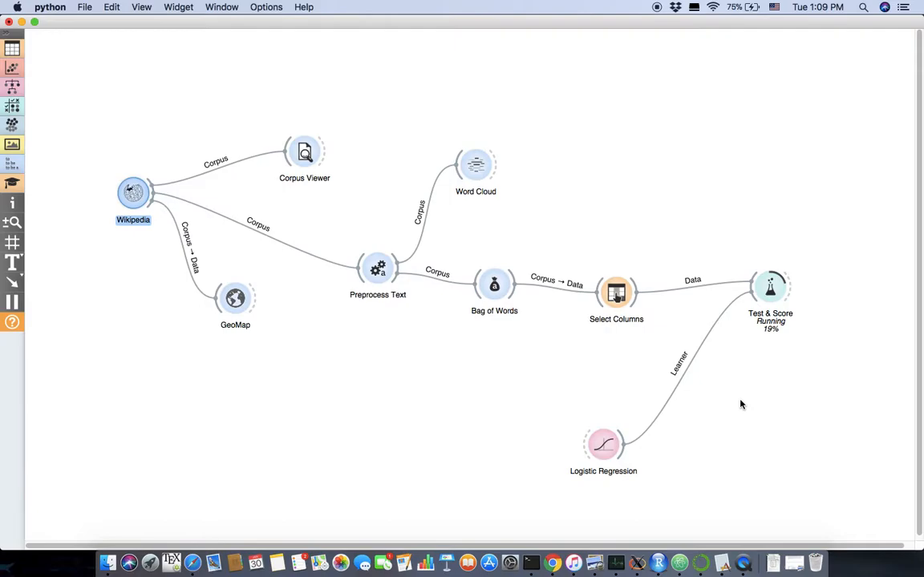
{"action": "mouse_move", "coordinate": [494, 284]}
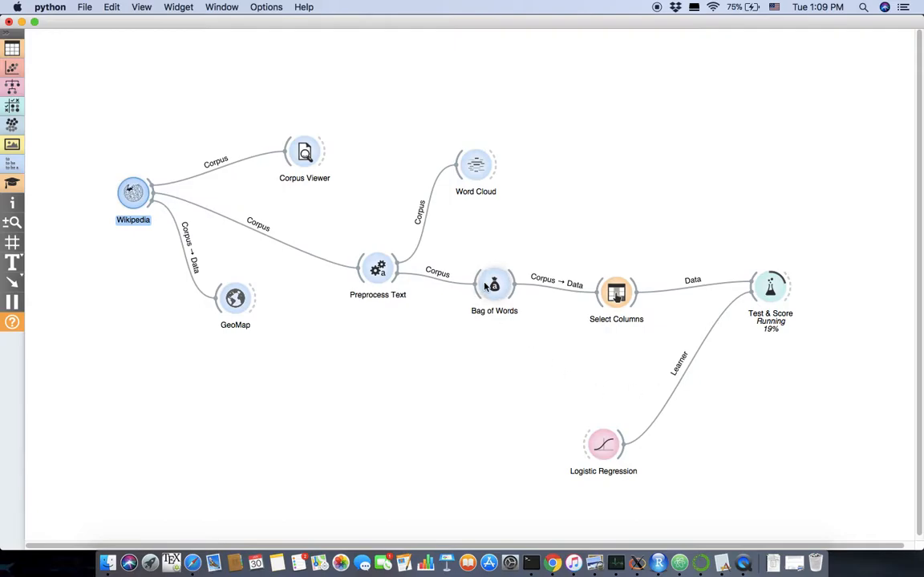
{"action": "double_click", "coordinate": [494, 285]}
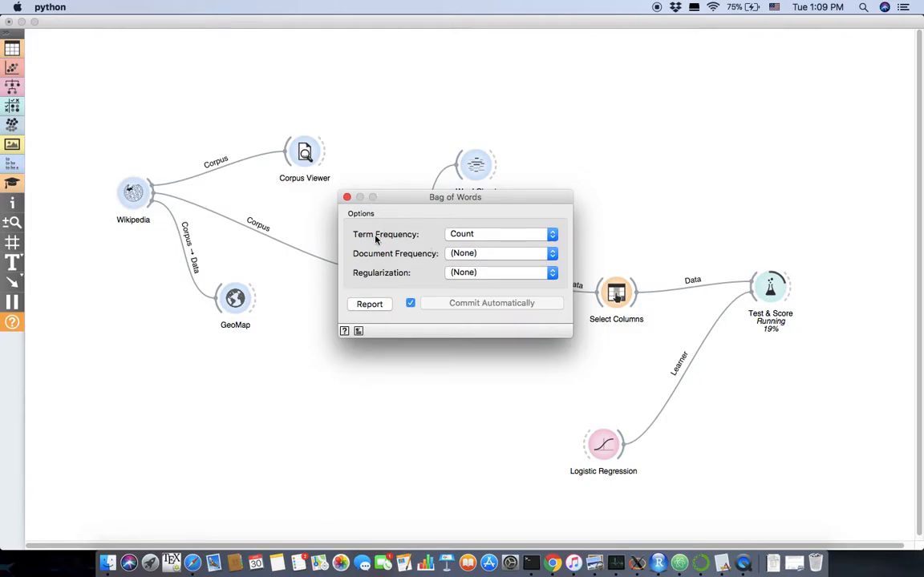
{"action": "left_click", "coordinate": [500, 234]}
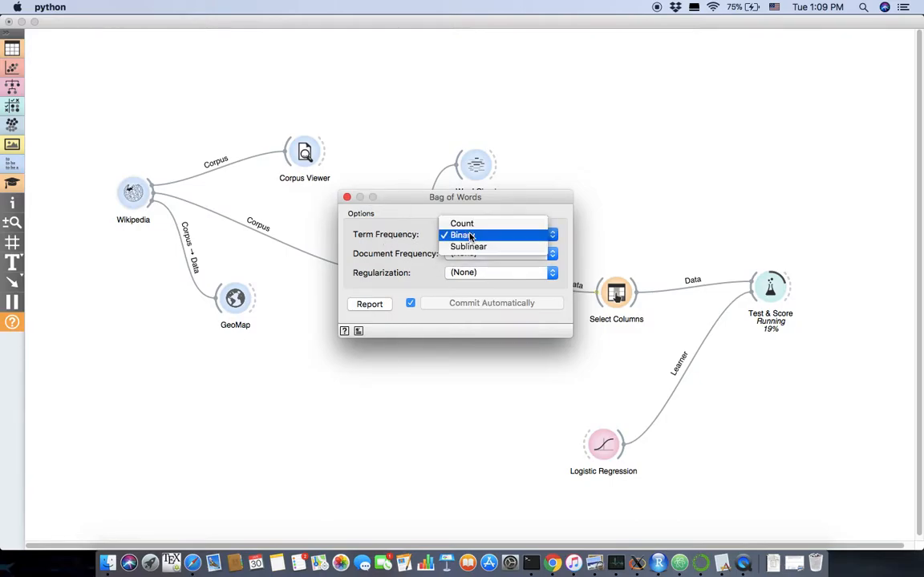
{"action": "left_click", "coordinate": [462, 223]}
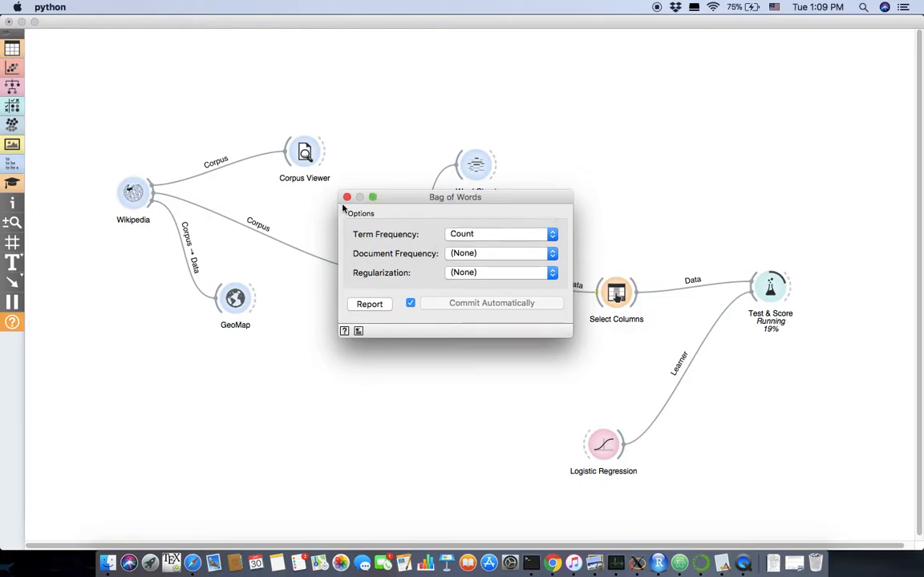
{"action": "left_click", "coordinate": [346, 197]}
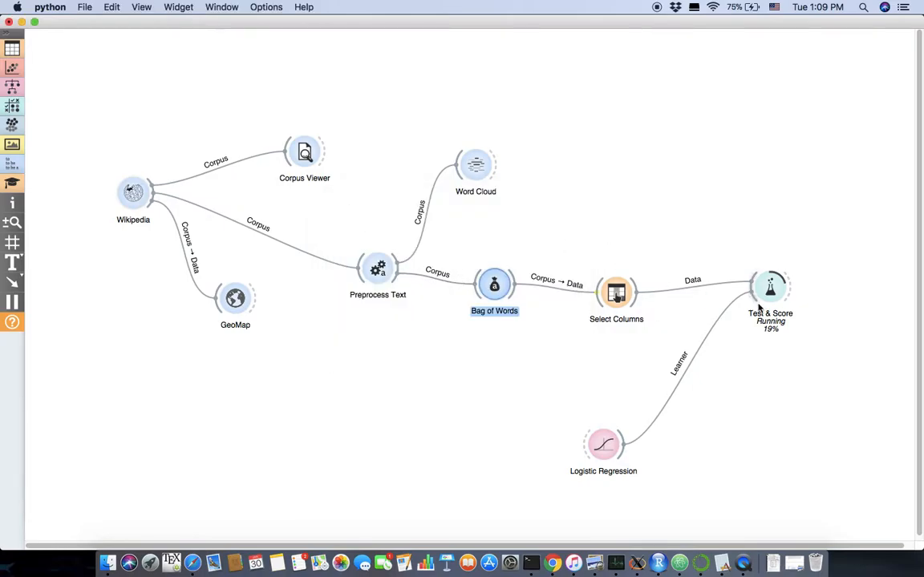
{"action": "double_click", "coordinate": [770, 286]}
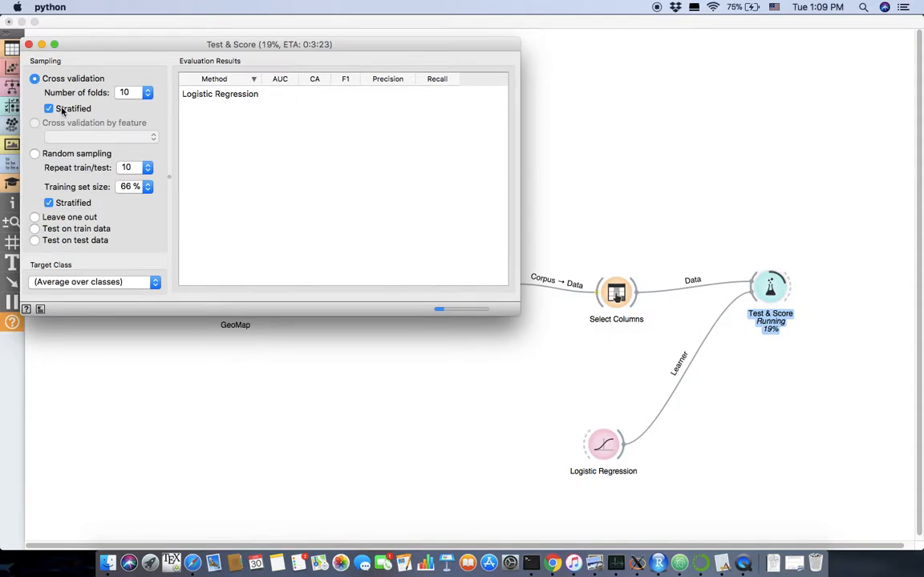
{"action": "left_click", "coordinate": [28, 44]}
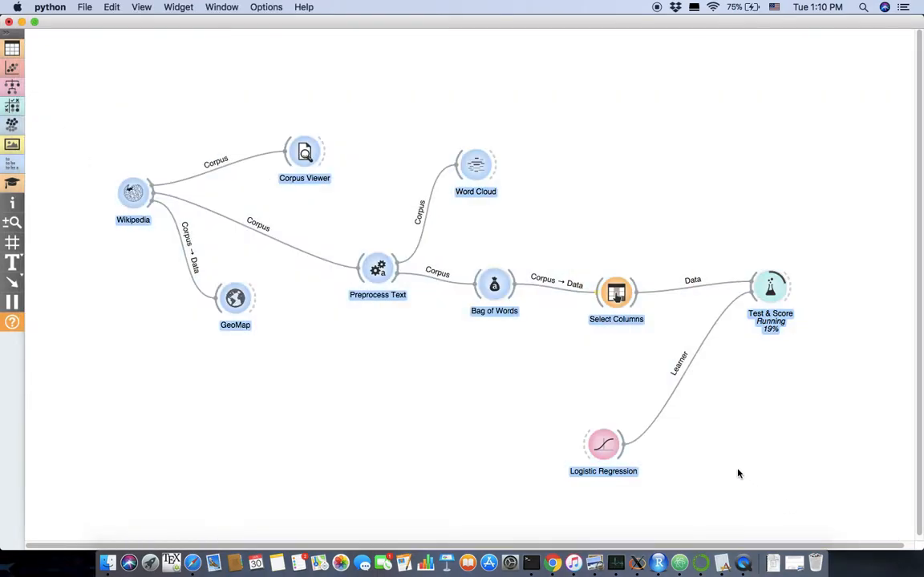
- Remove all widgets from the canvas and add a single Import Documents widget
{"action": "right_click", "coordinate": [603, 444]}
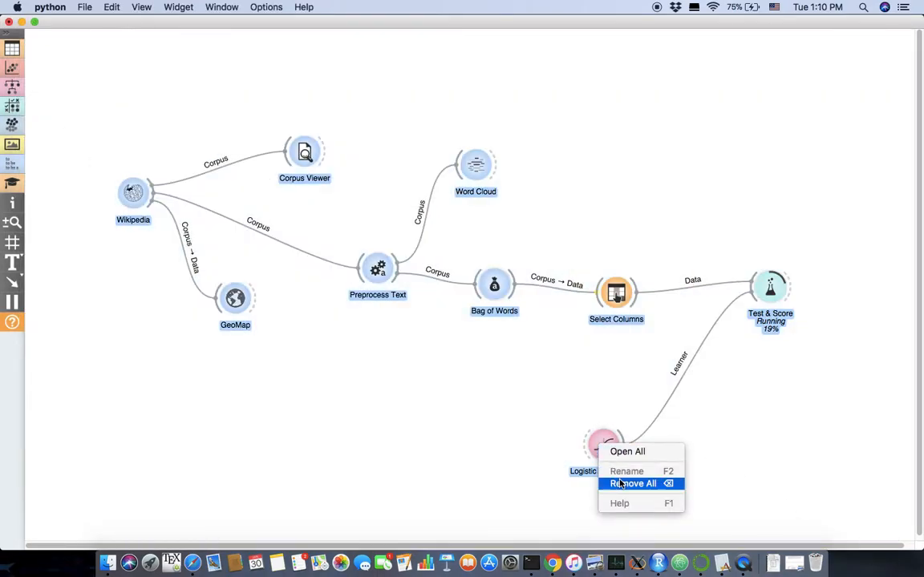
{"action": "mouse_move", "coordinate": [782, 426]}
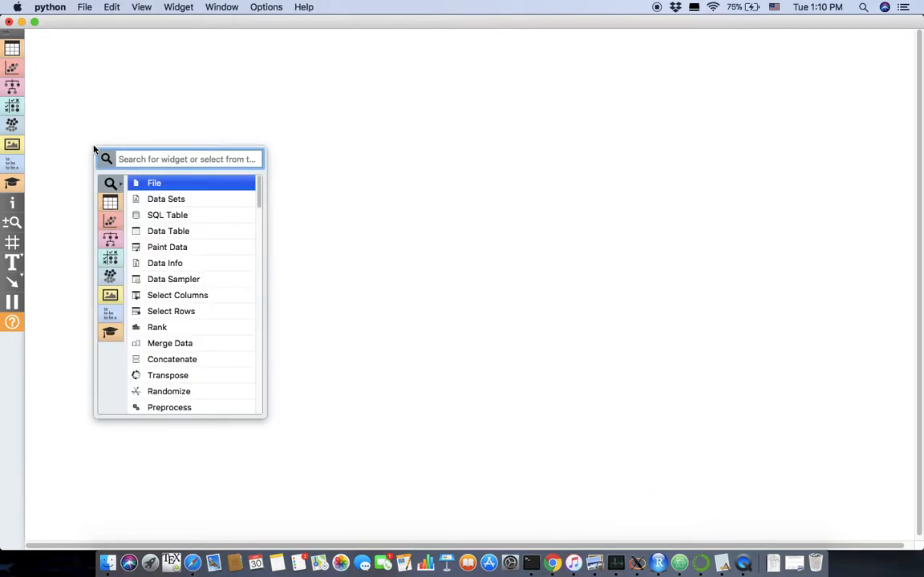
{"action": "type", "text": "import"}
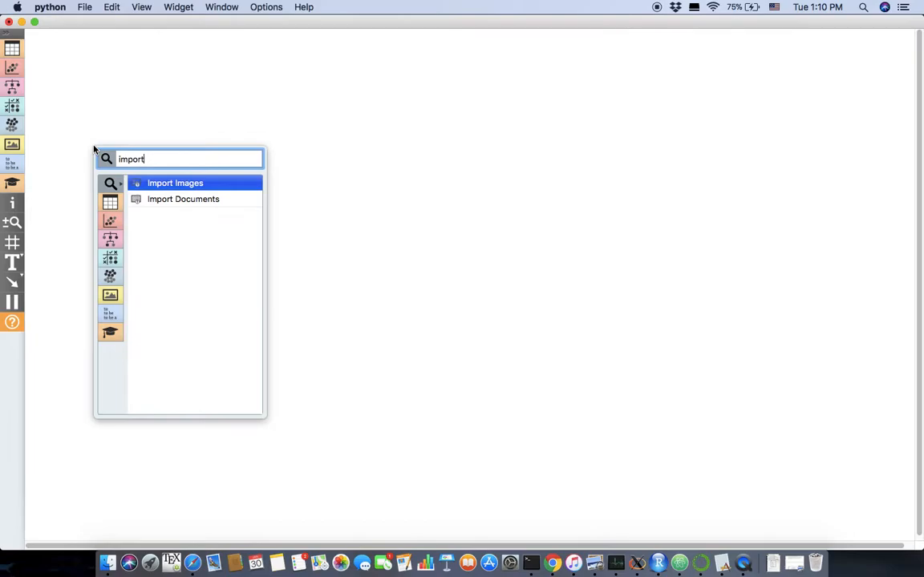
{"action": "mouse_move", "coordinate": [183, 199]}
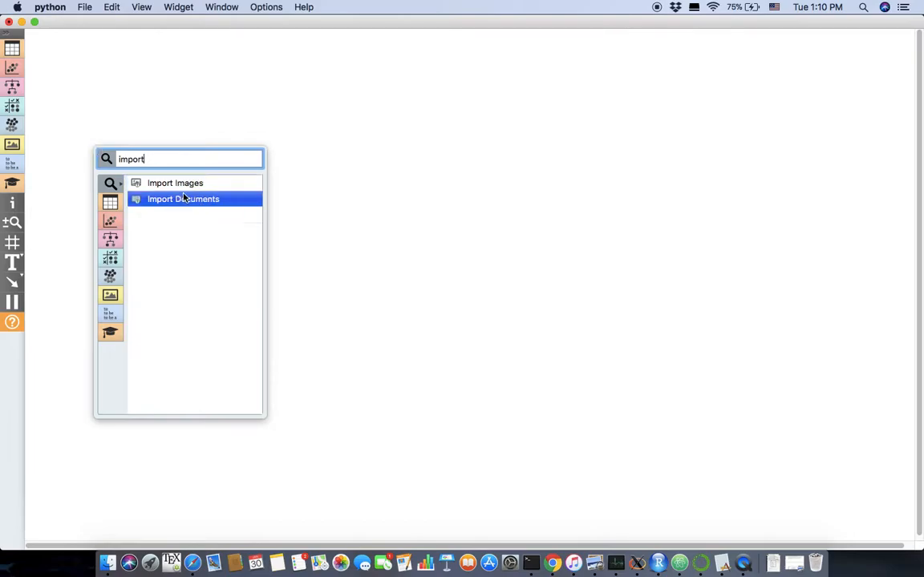
{"action": "left_click", "coordinate": [183, 199]}
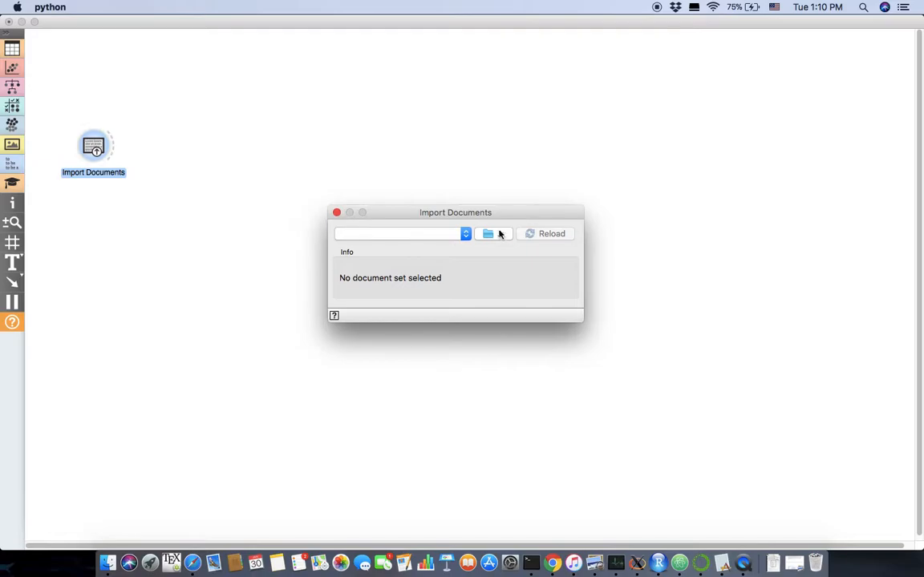
- Browse the document folder chooser to Desktop > Talk > Datasets
{"action": "left_click", "coordinate": [486, 233]}
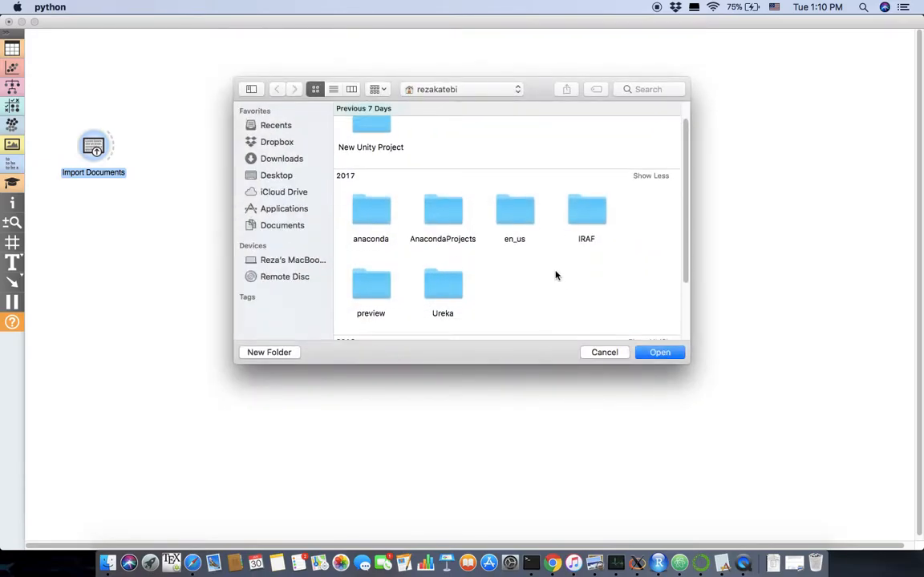
{"action": "scroll", "scroll_direction": "down", "scroll_amount": 3}
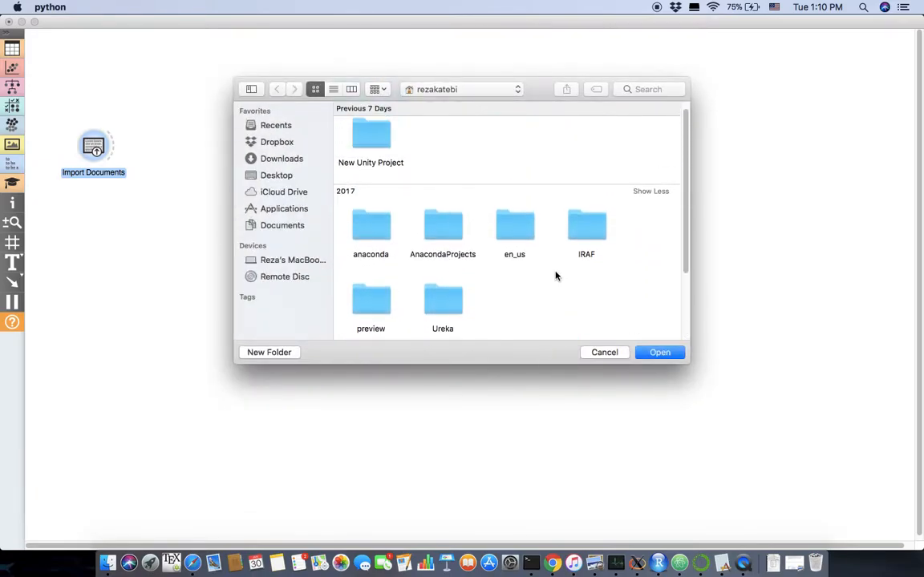
{"action": "left_click", "coordinate": [277, 174]}
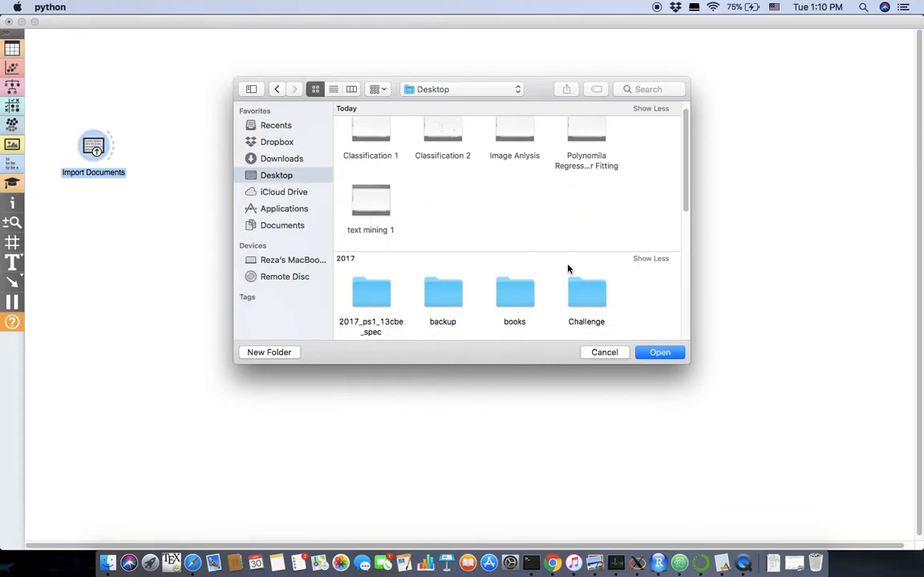
{"action": "scroll", "scroll_direction": "down", "scroll_amount": 3}
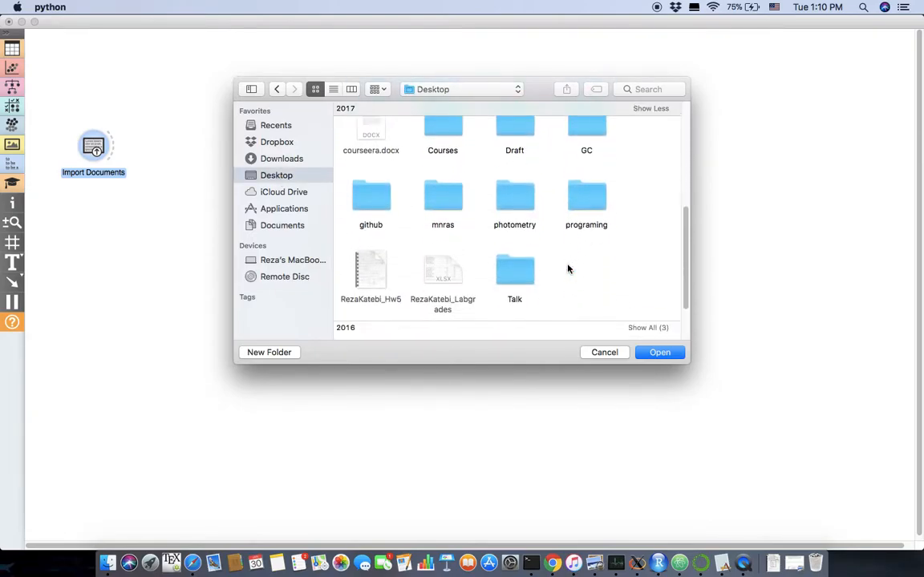
{"action": "double_click", "coordinate": [514, 270]}
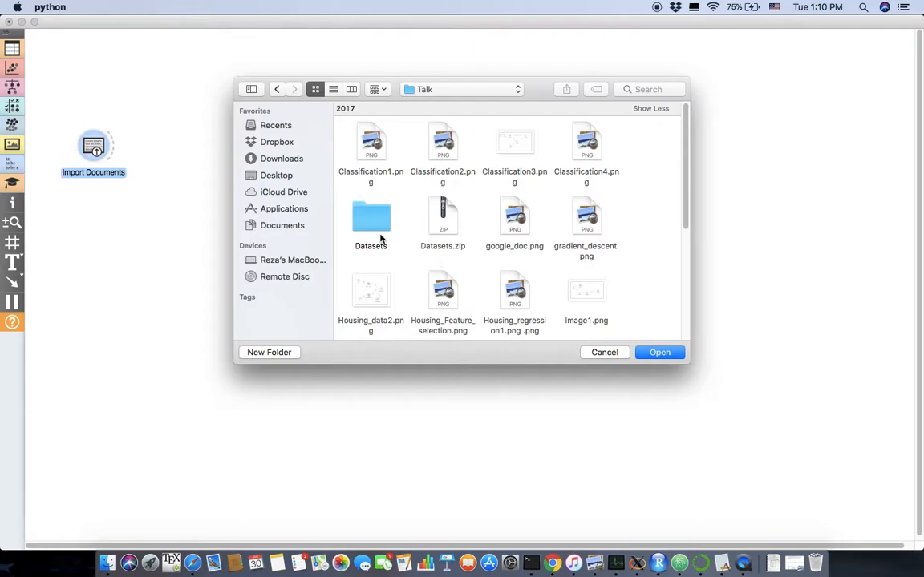
{"action": "double_click", "coordinate": [371, 217]}
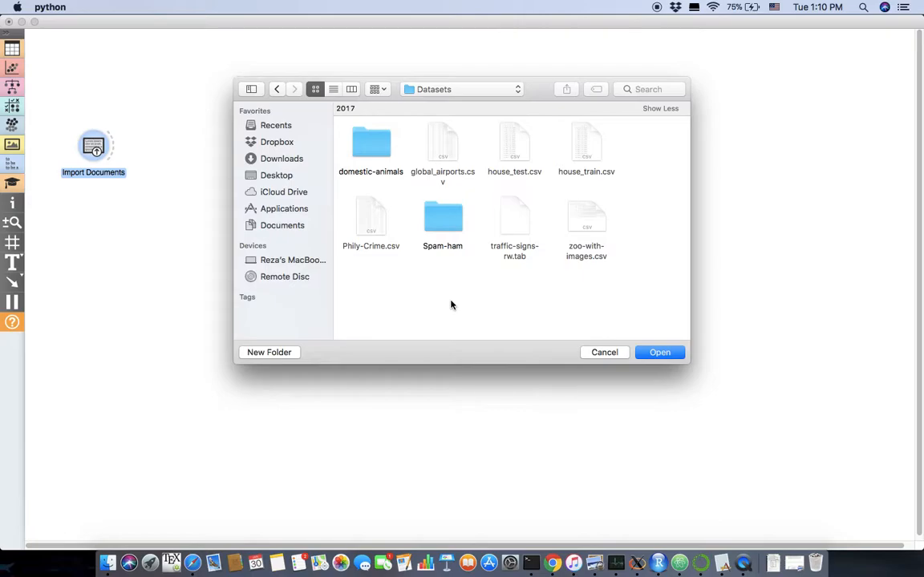
{"action": "mouse_move", "coordinate": [457, 298]}
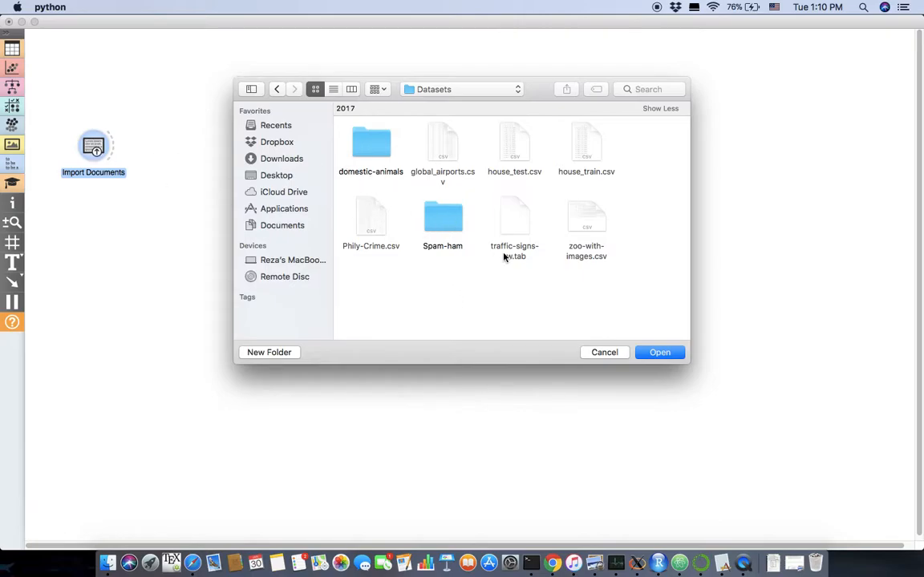
- Peek inside Spam-ham and its spam folder, then import Spam-ham as the document set
{"action": "left_click", "coordinate": [441, 217]}
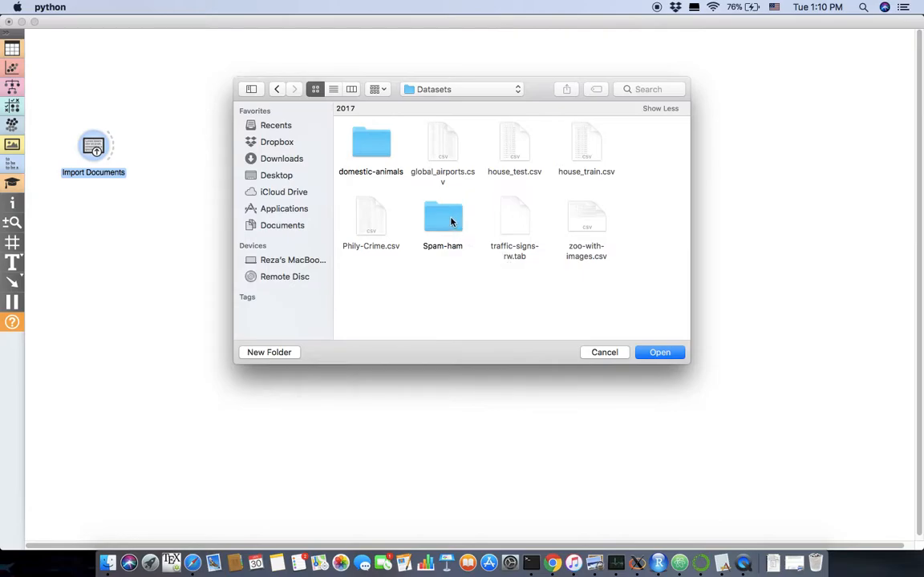
{"action": "double_click", "coordinate": [443, 217]}
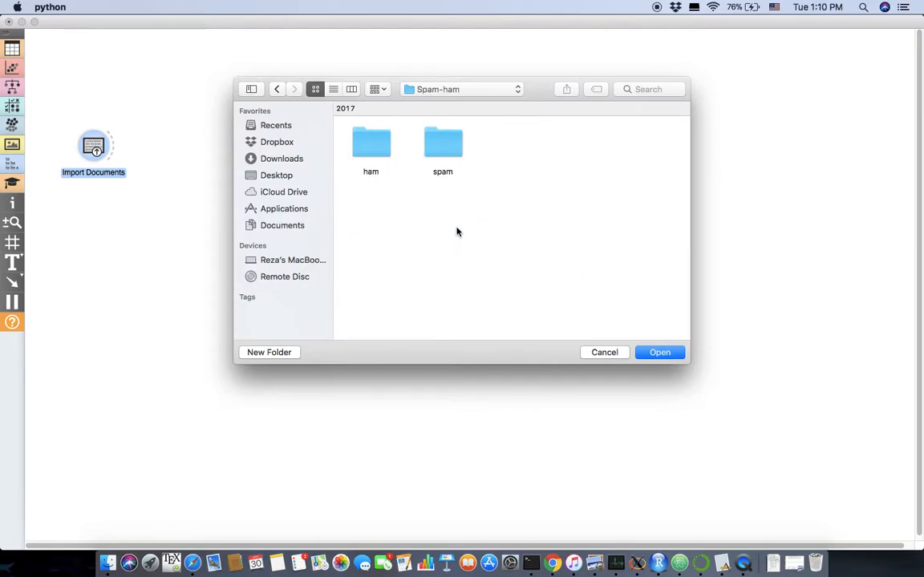
{"action": "left_click", "coordinate": [277, 89]}
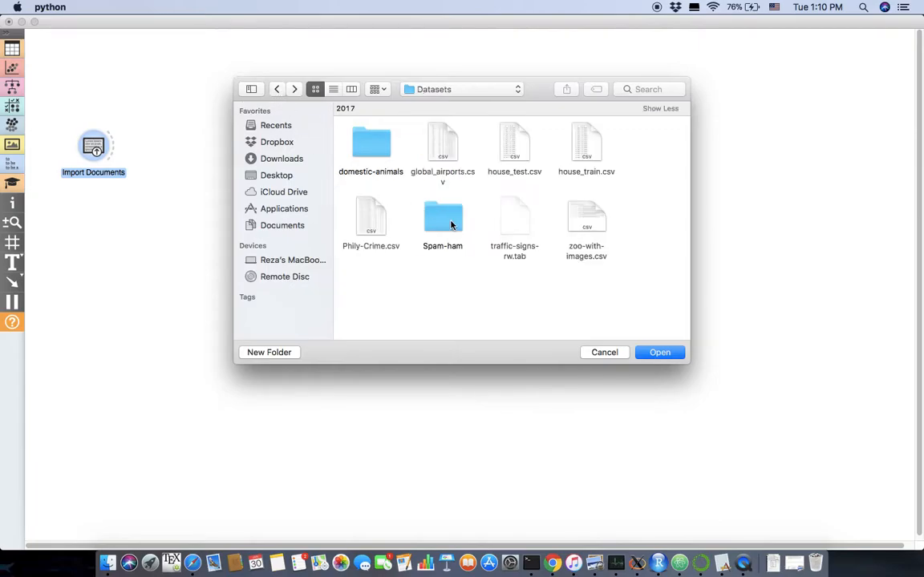
{"action": "double_click", "coordinate": [442, 217]}
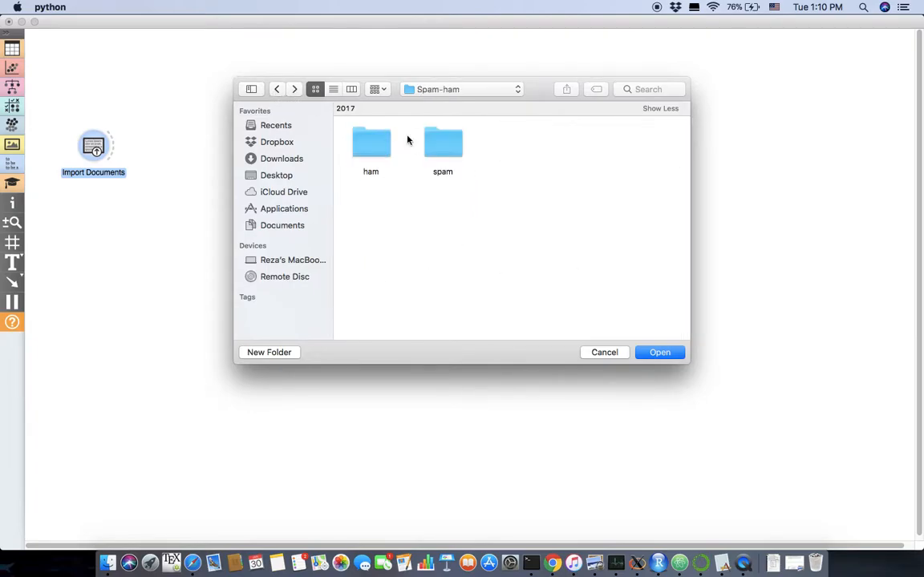
{"action": "double_click", "coordinate": [443, 142]}
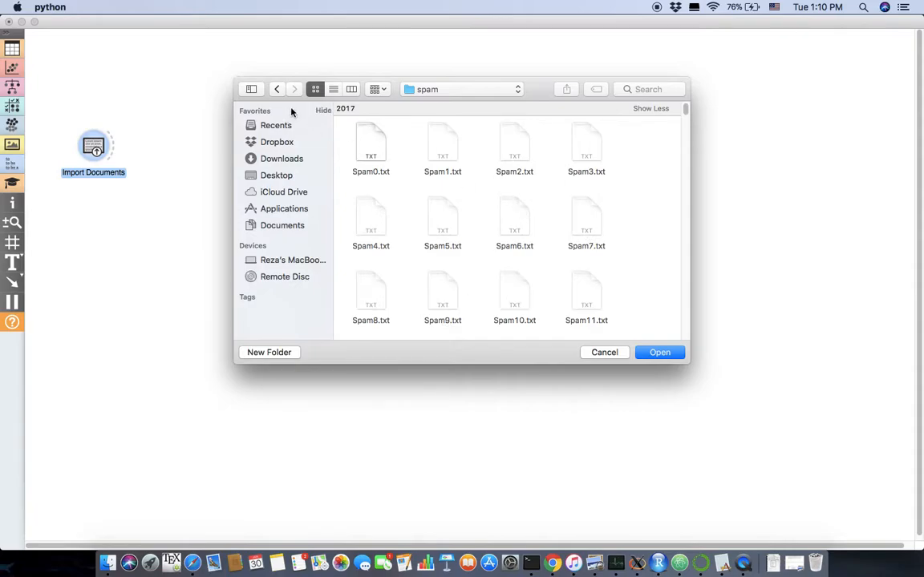
{"action": "left_click", "coordinate": [277, 89]}
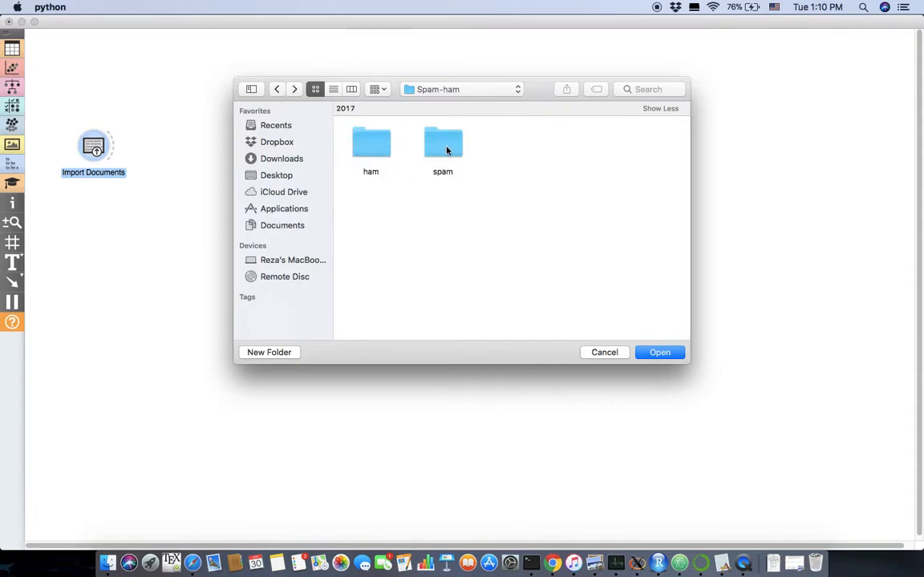
{"action": "left_click", "coordinate": [277, 89]}
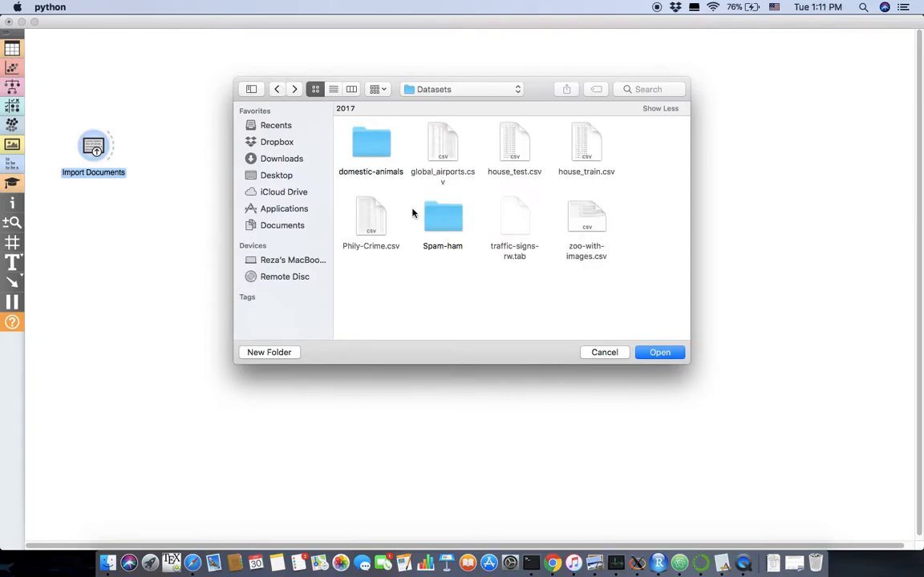
{"action": "left_click", "coordinate": [659, 352]}
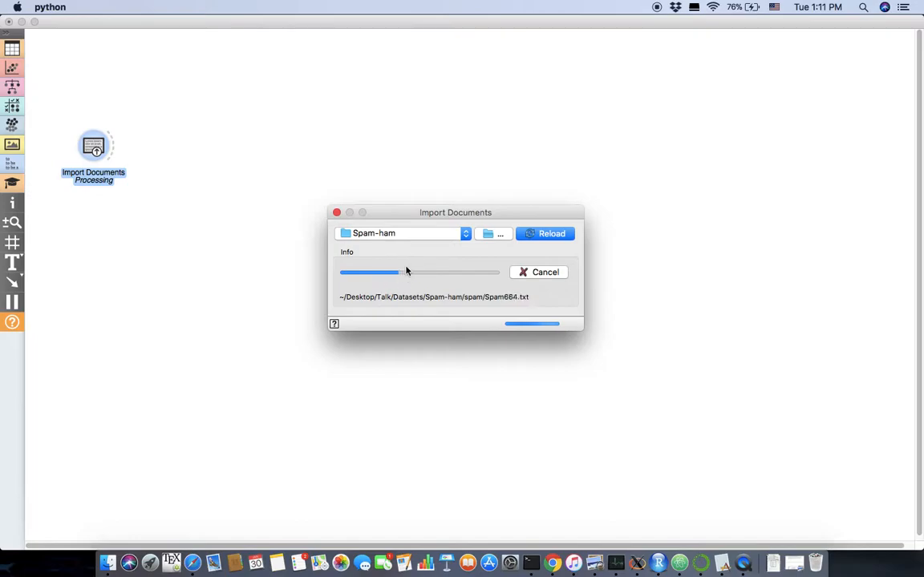
{"action": "mouse_move", "coordinate": [619, 71]}
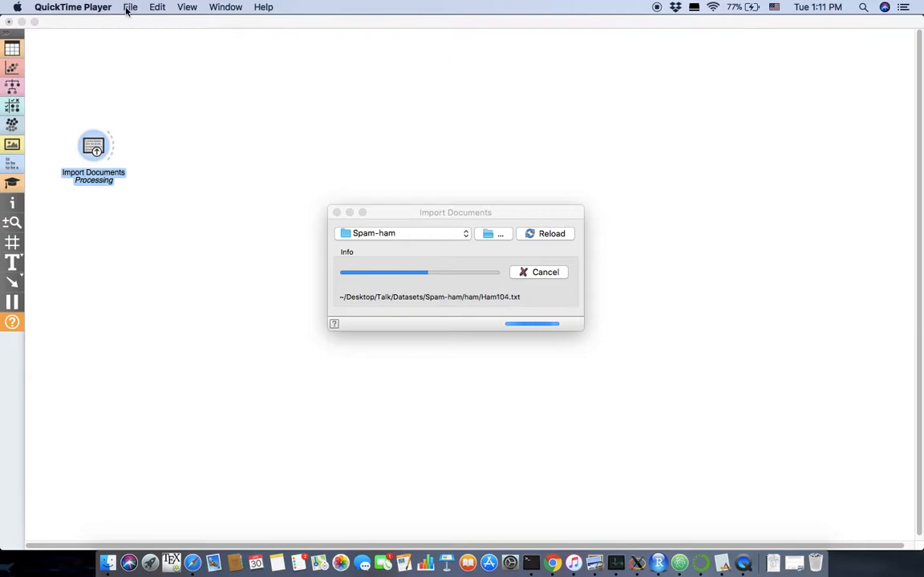
- Confirm the Spam-ham folder so Import Documents starts reading the spam and ham files
{"action": "left_click", "coordinate": [130, 7]}
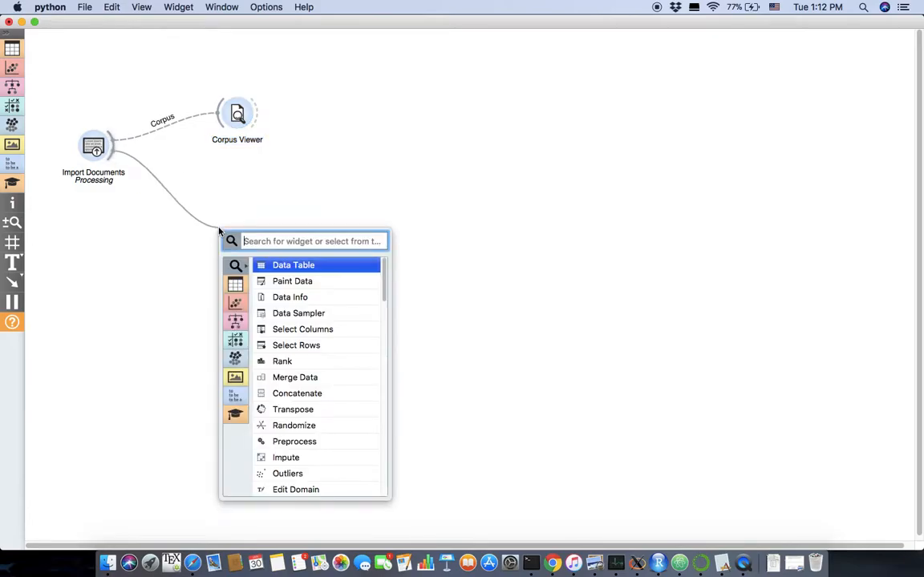
- Add a Preprocess Text widget fed by the Import Documents corpus
{"action": "type", "text": "pre"}
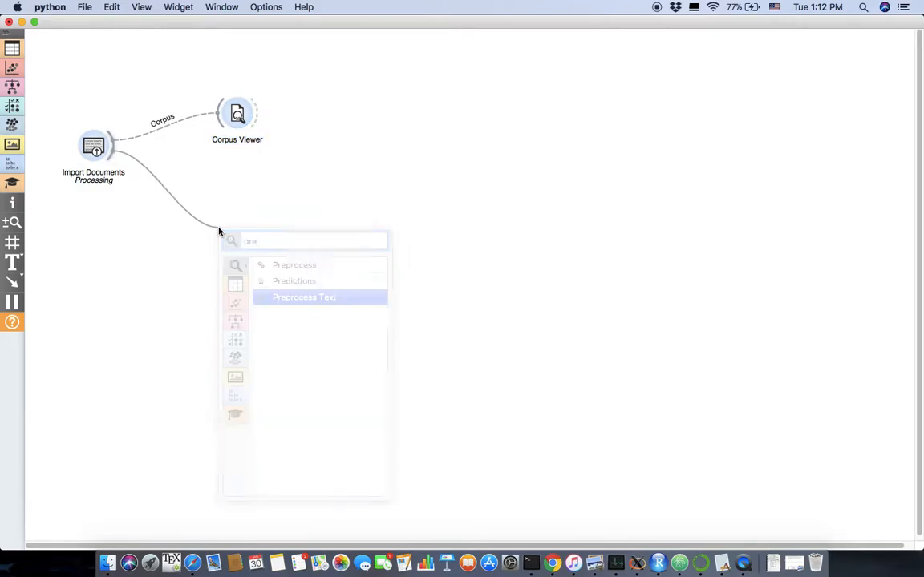
{"action": "left_click", "coordinate": [303, 297]}
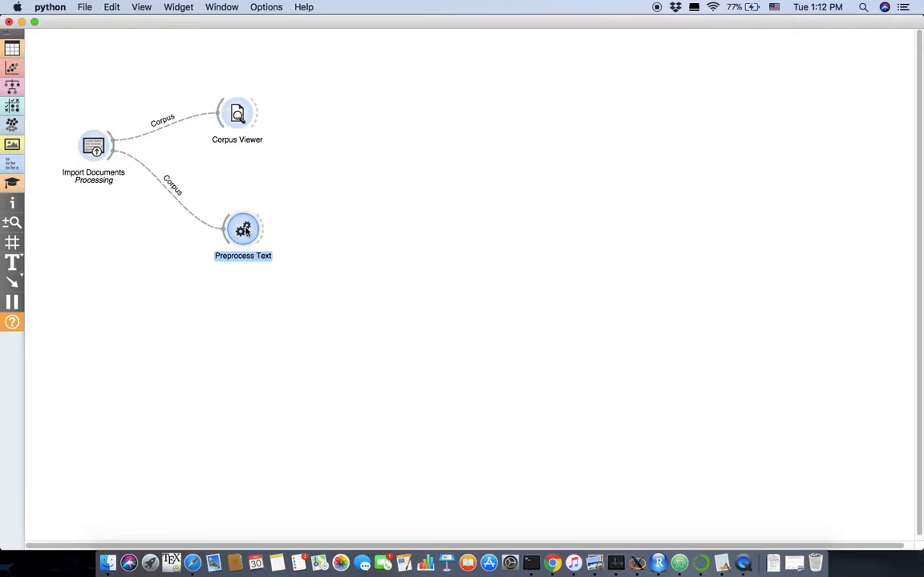
{"action": "mouse_move", "coordinate": [264, 235]}
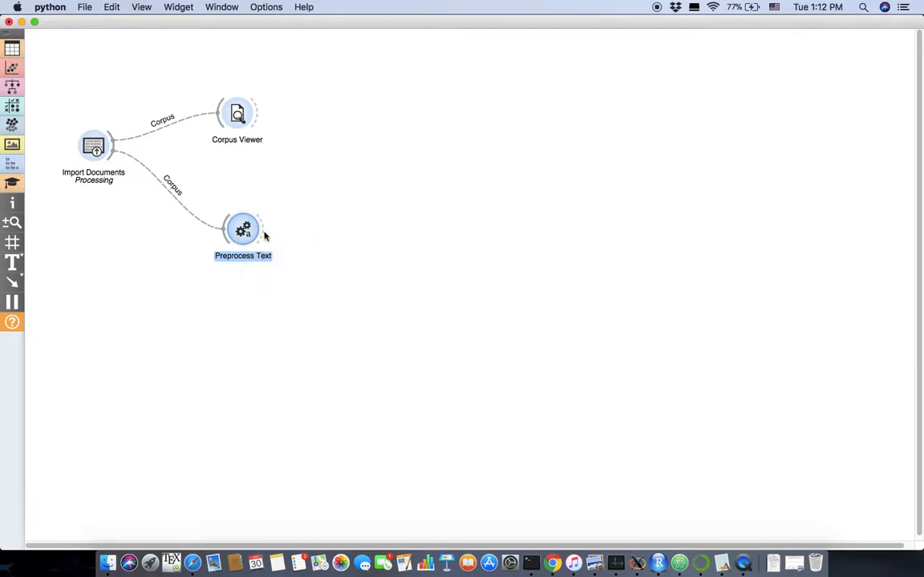
- Attach Bag of Words and Word Cloud to Preprocess Text, then a Data Sampler after Bag of Words
{"action": "type", "text": "ba"}
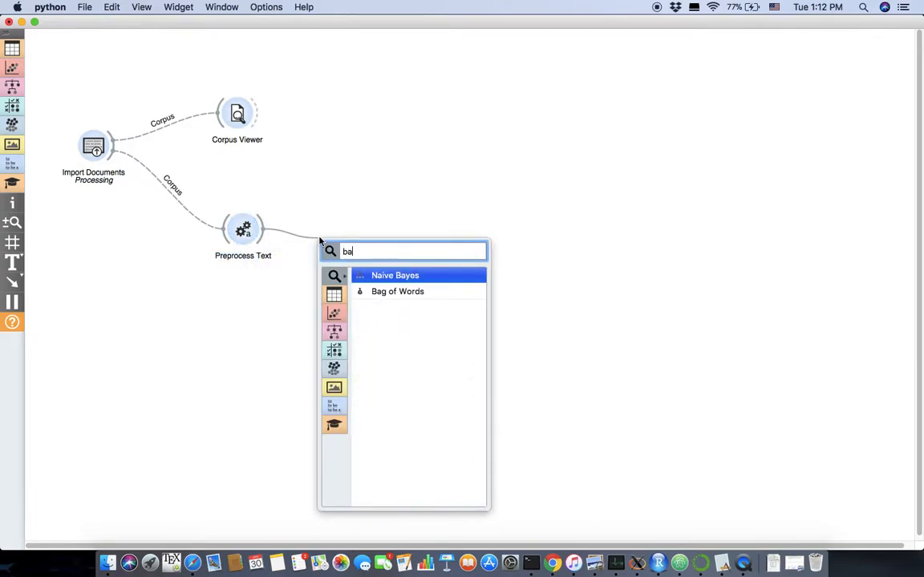
{"action": "left_click", "coordinate": [396, 291]}
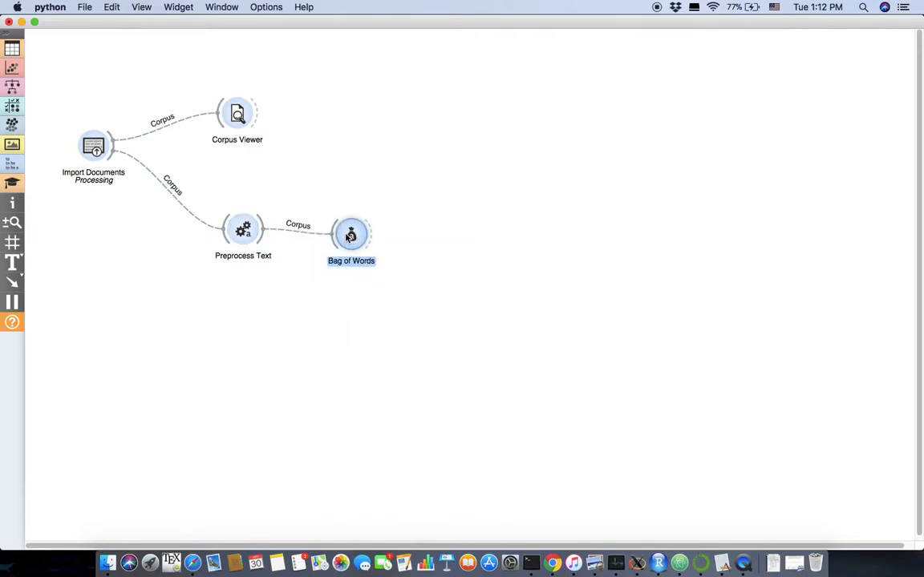
{"action": "mouse_move", "coordinate": [250, 223]}
{"action": "type", "text": "c"}
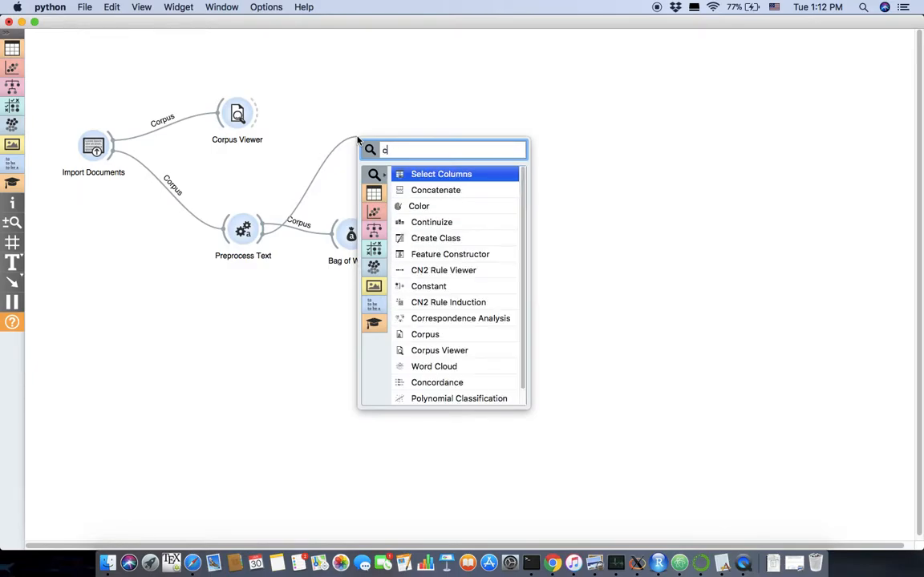
{"action": "type", "text": "wor"}
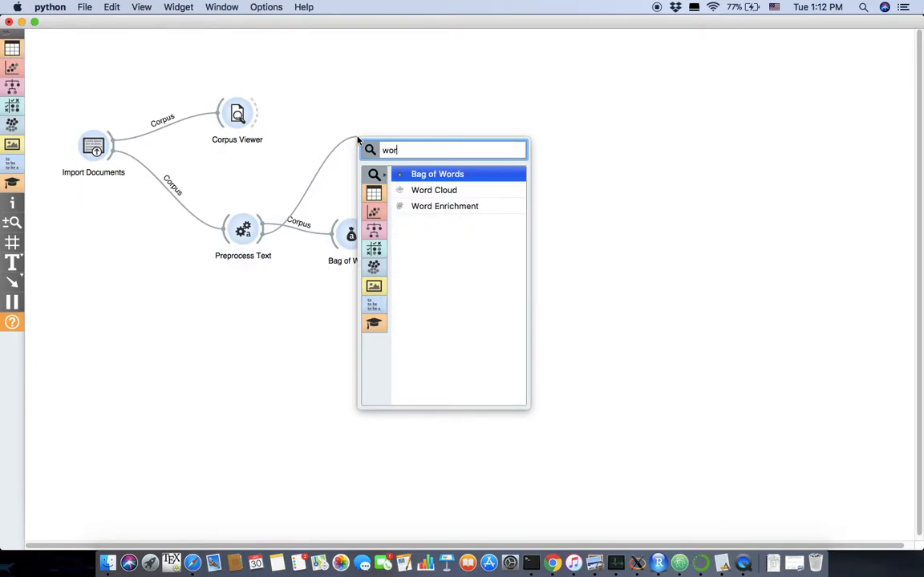
{"action": "left_click", "coordinate": [434, 190]}
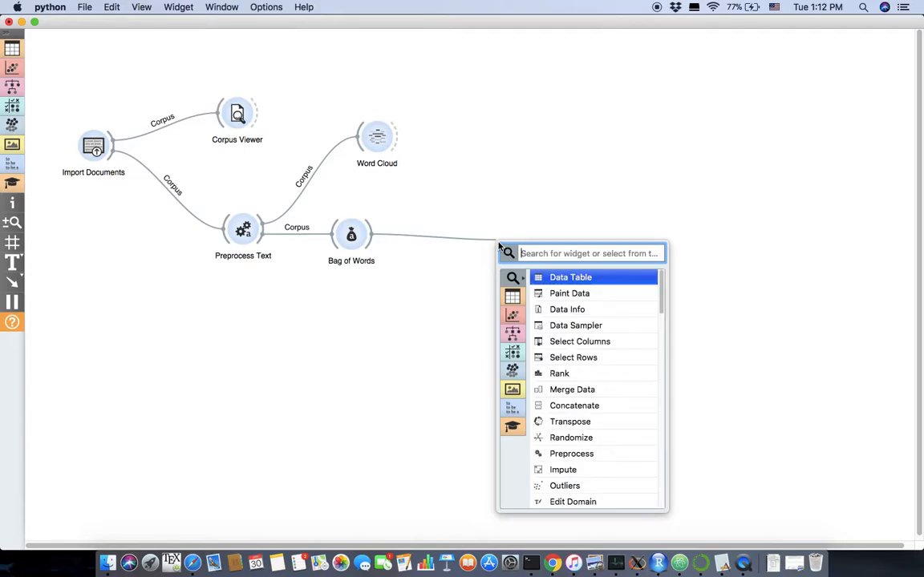
{"action": "type", "text": "da"}
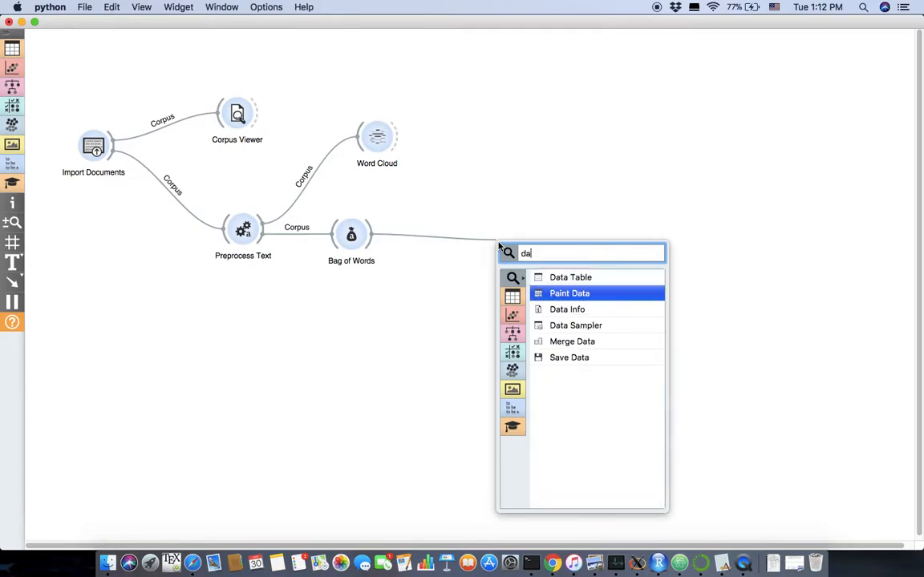
{"action": "left_click", "coordinate": [575, 324]}
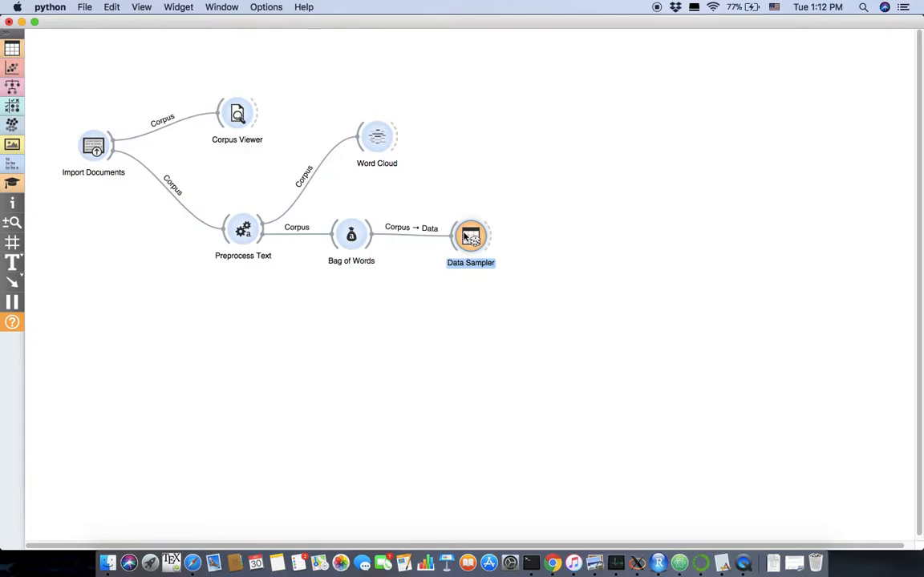
{"action": "mouse_move", "coordinate": [470, 235]}
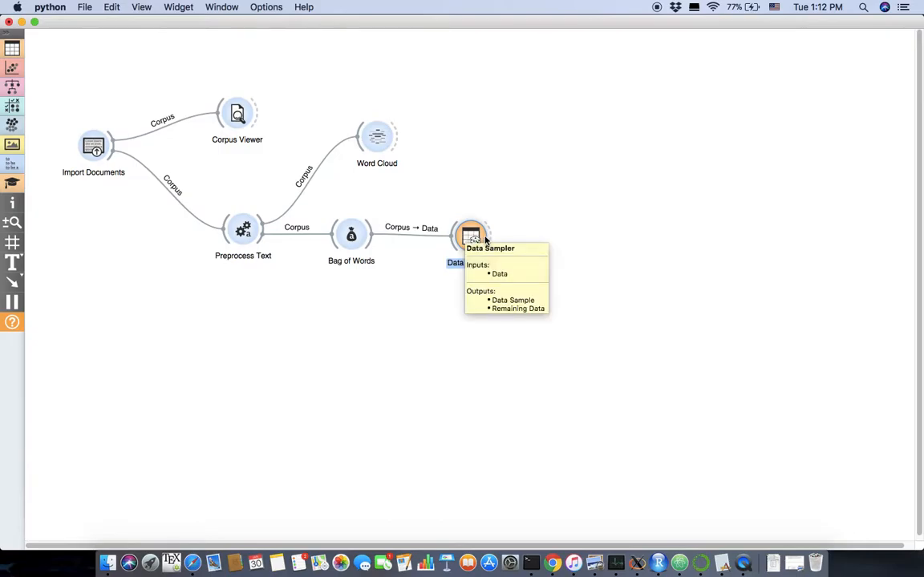
{"action": "left_click_drag", "start_coordinate": [481, 234], "coordinate": [646, 211]}
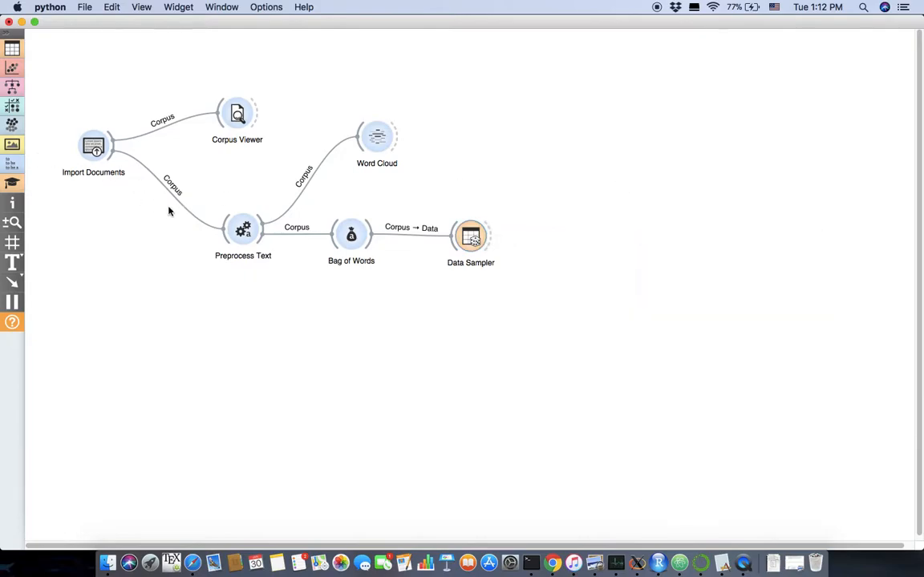
{"action": "double_click", "coordinate": [376, 136]}
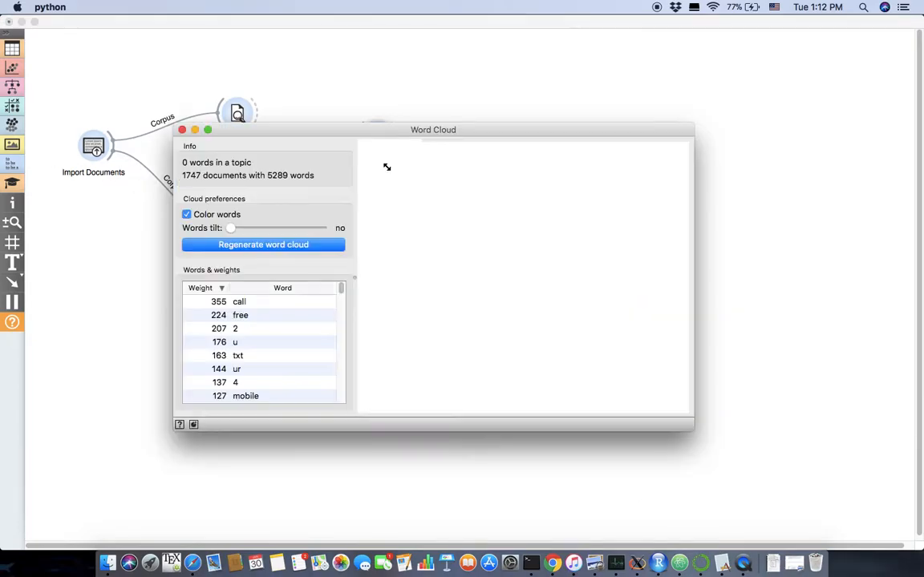
{"action": "left_click", "coordinate": [263, 245]}
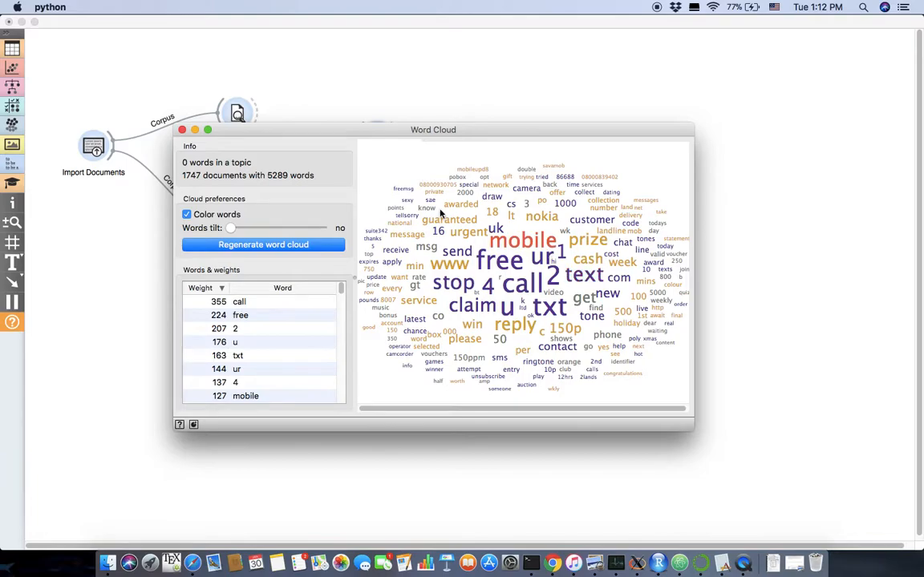
{"action": "mouse_move", "coordinate": [175, 121]}
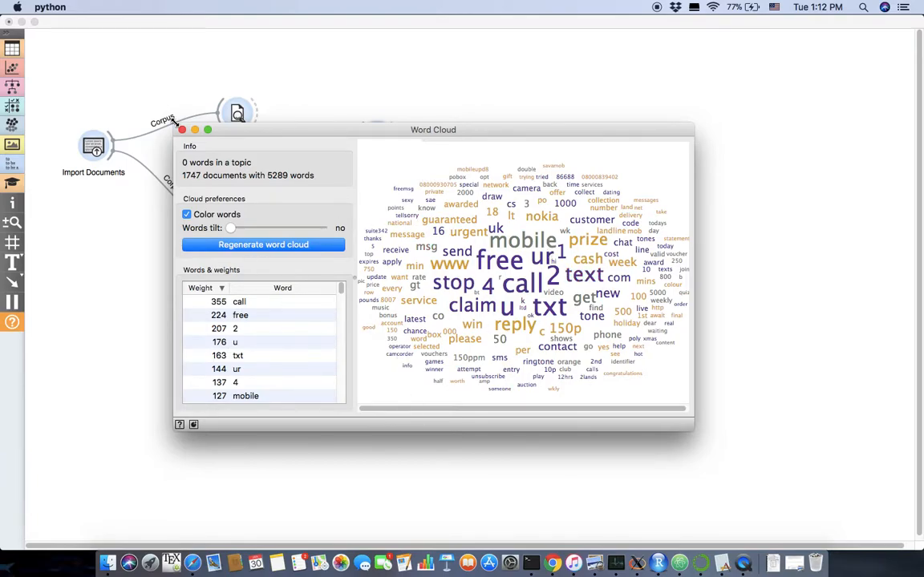
{"action": "left_click", "coordinate": [181, 129]}
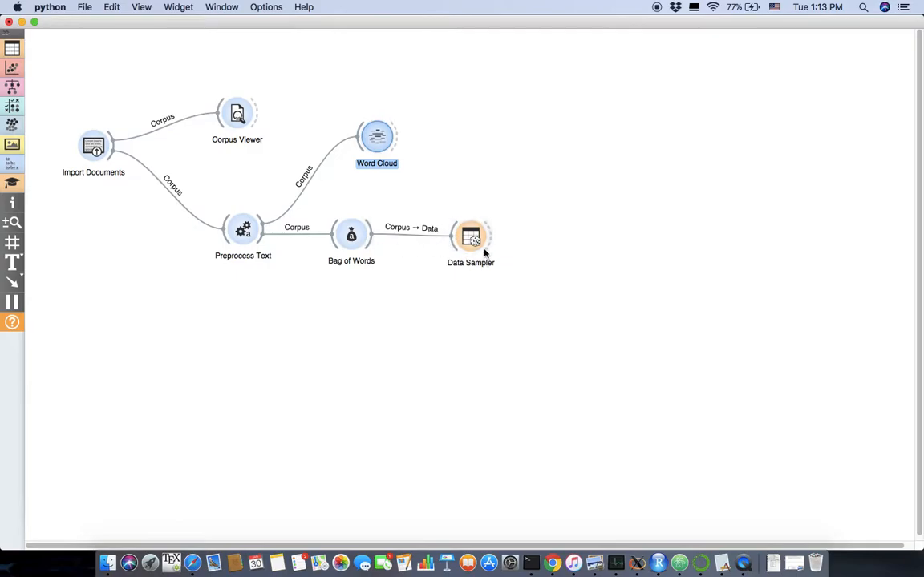
- Set the Data Sampler's fixed proportion to 65% and close its settings
{"action": "double_click", "coordinate": [471, 235]}
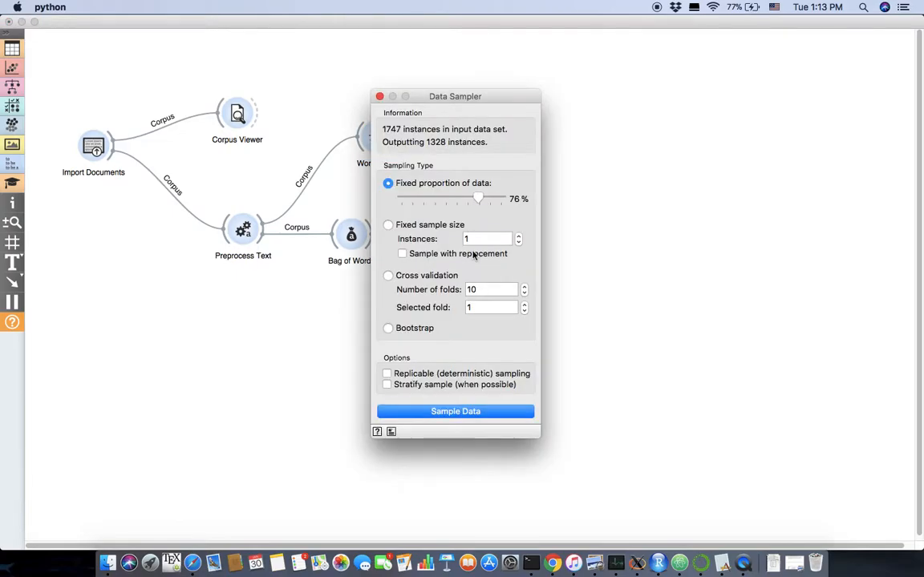
{"action": "mouse_move", "coordinate": [702, 261]}
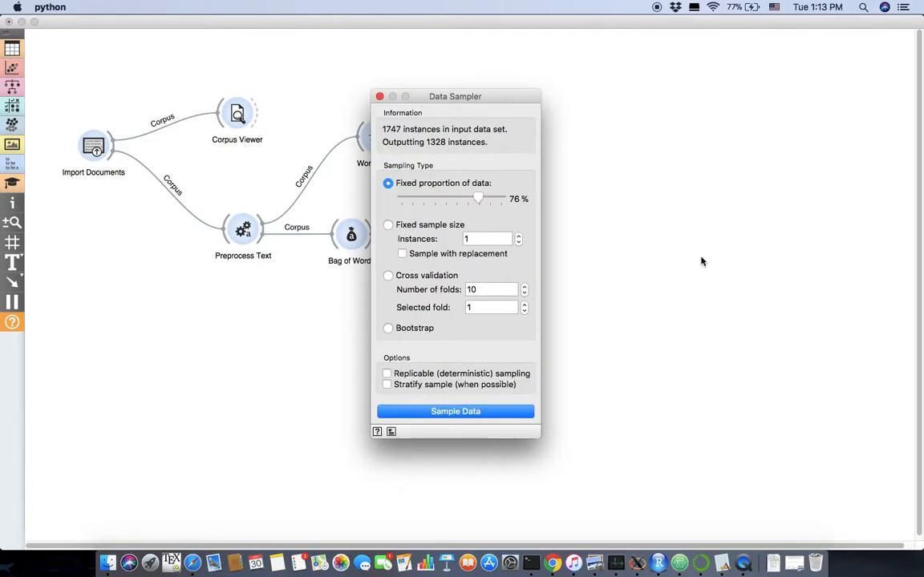
{"action": "mouse_move", "coordinate": [677, 264]}
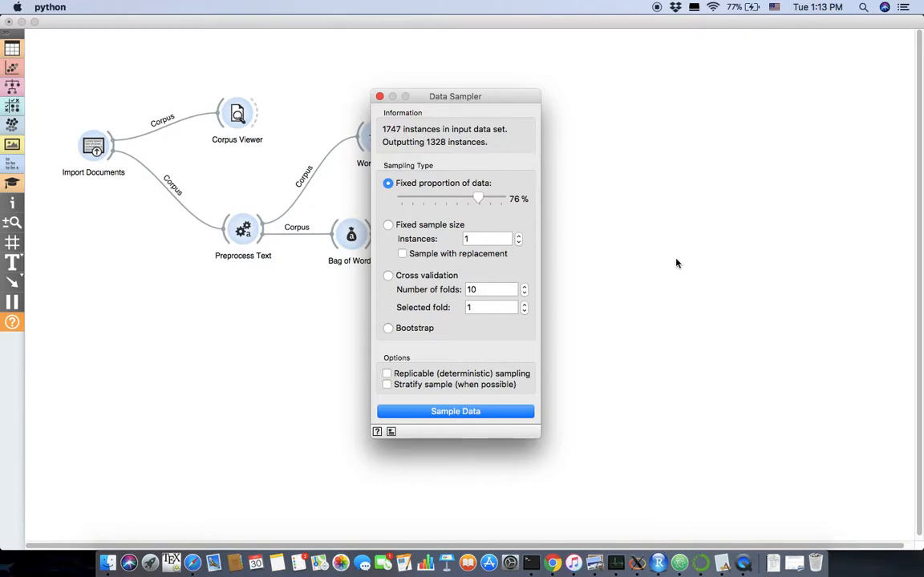
{"action": "mouse_move", "coordinate": [439, 214]}
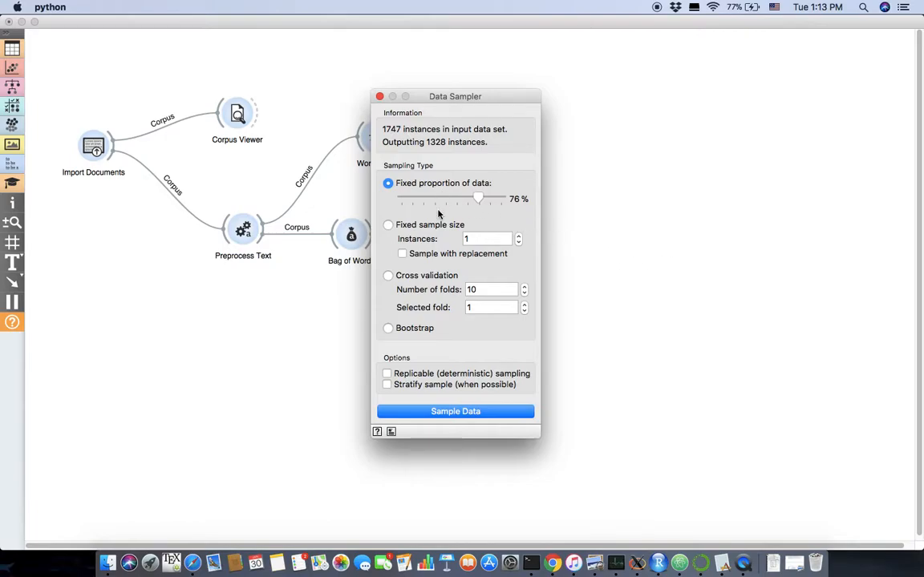
{"action": "mouse_move", "coordinate": [477, 196]}
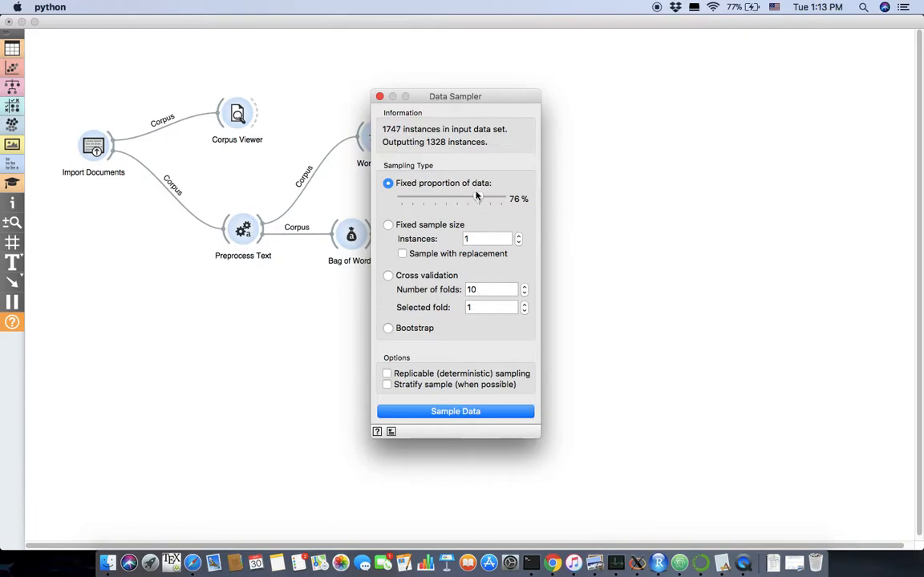
{"action": "left_click_drag", "start_coordinate": [477, 199], "coordinate": [457, 199]}
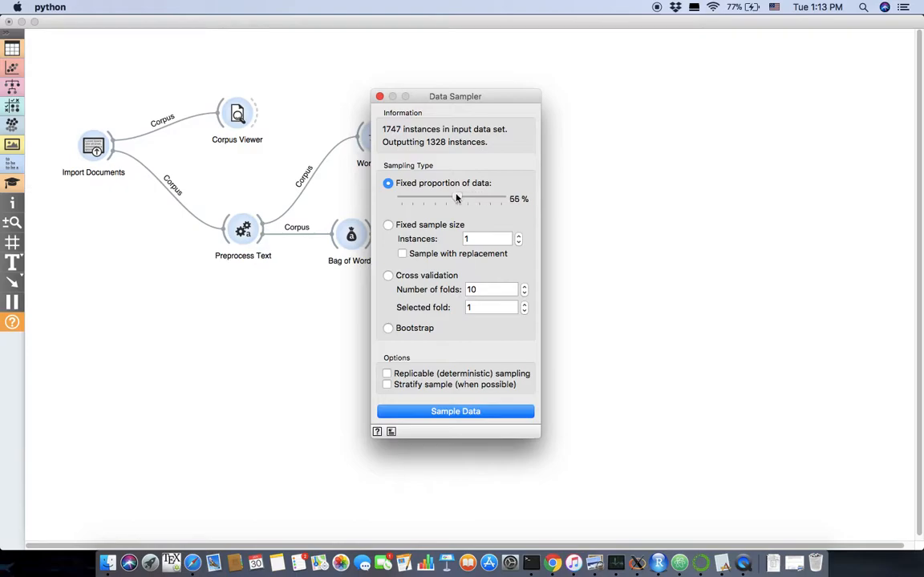
{"action": "left_click_drag", "start_coordinate": [457, 199], "coordinate": [449, 199]}
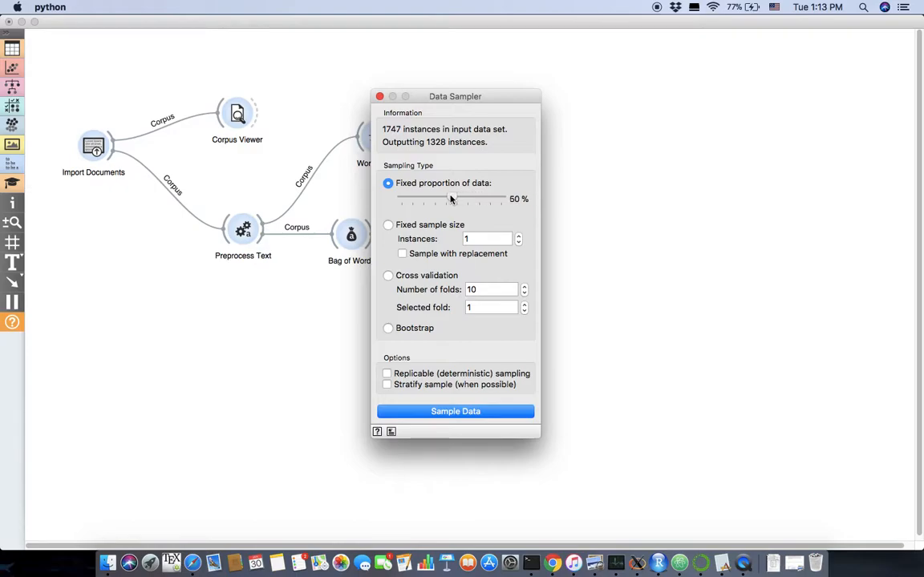
{"action": "left_click_drag", "start_coordinate": [449, 199], "coordinate": [467, 199]}
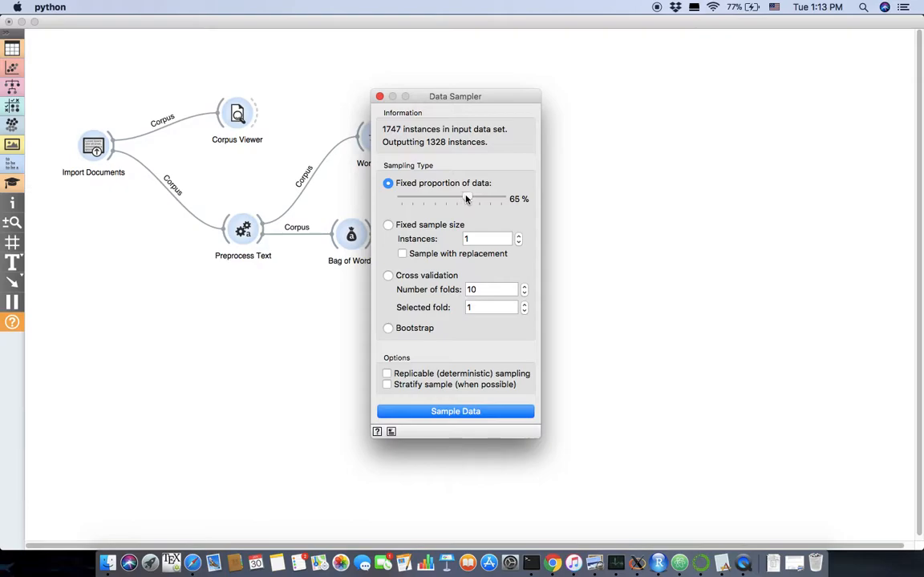
{"action": "mouse_move", "coordinate": [437, 210]}
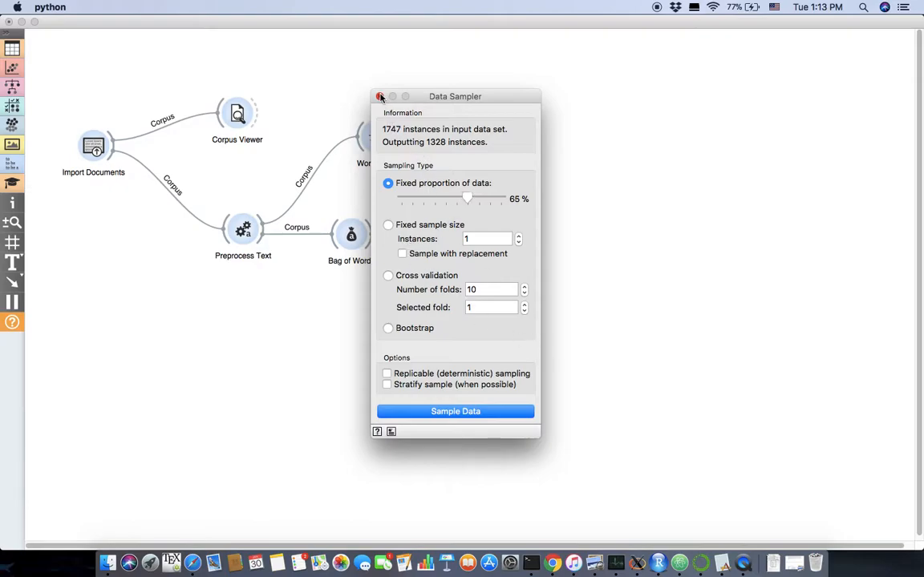
{"action": "left_click", "coordinate": [381, 96]}
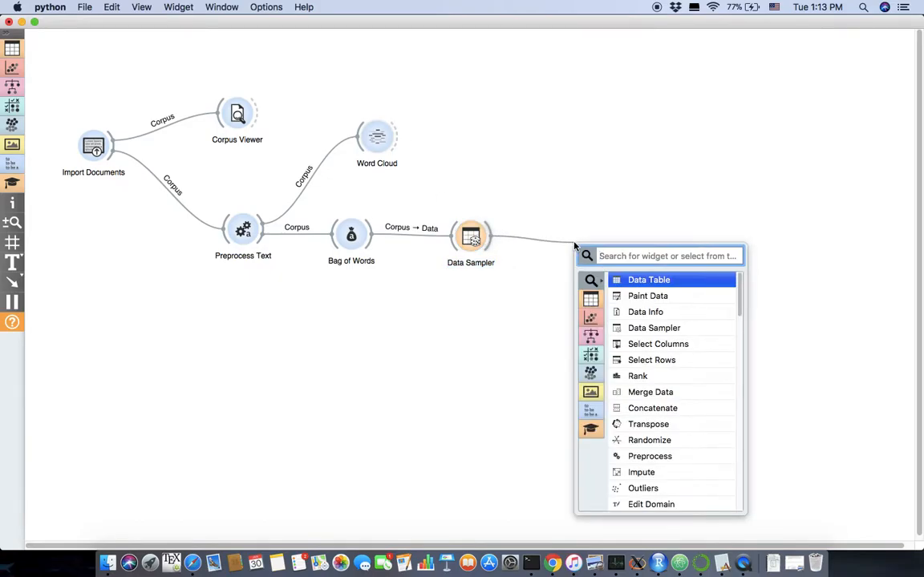
- Add Test & Score taking the sample as data and test data, set to test on train data
{"action": "type", "text": "tes"}
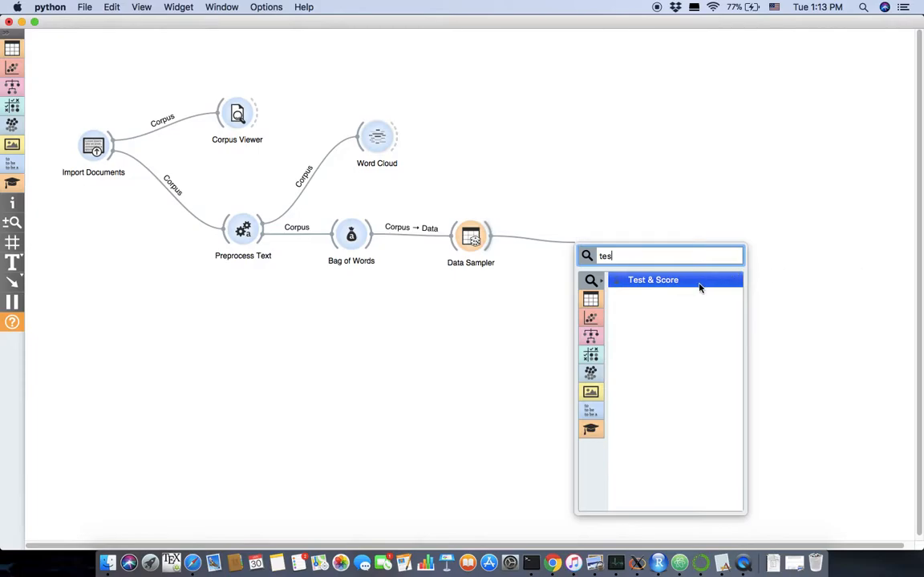
{"action": "left_click", "coordinate": [653, 279]}
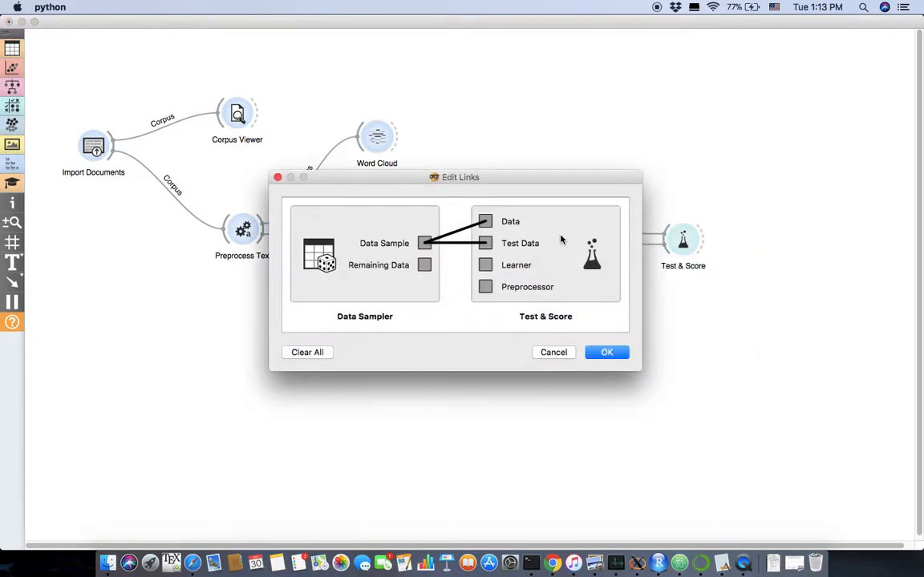
{"action": "left_click", "coordinate": [607, 352]}
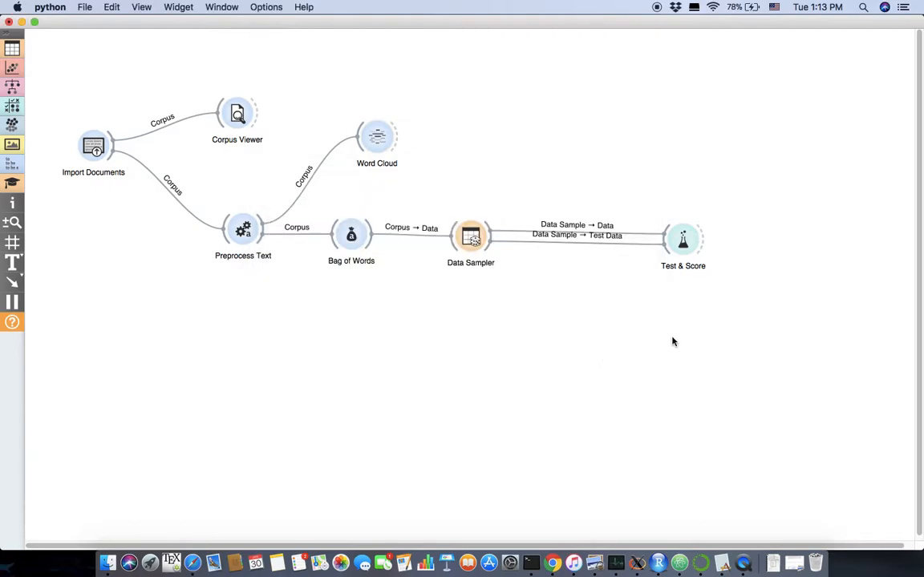
{"action": "double_click", "coordinate": [682, 239]}
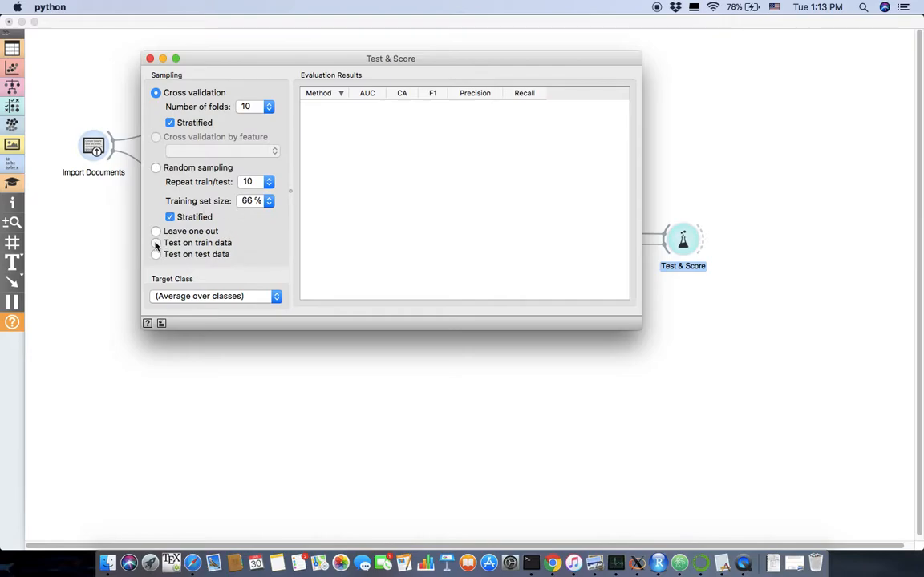
{"action": "left_click", "coordinate": [156, 243]}
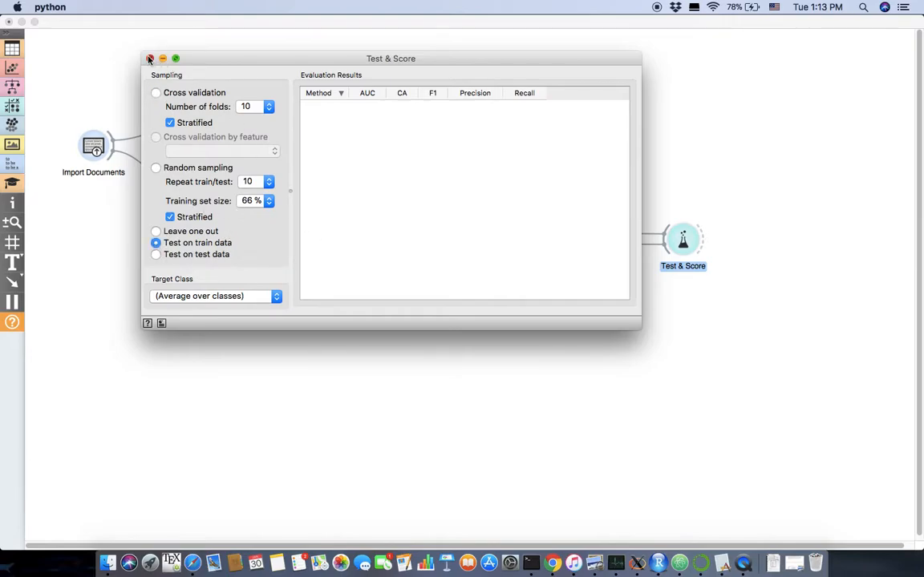
{"action": "left_click", "coordinate": [150, 59]}
{"action": "type", "text": "log"}
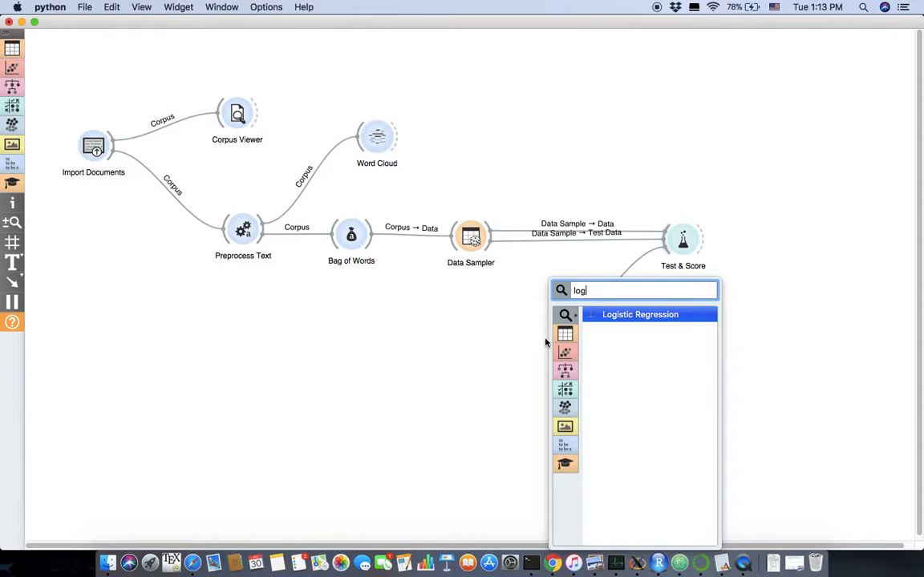
{"action": "left_click", "coordinate": [640, 315]}
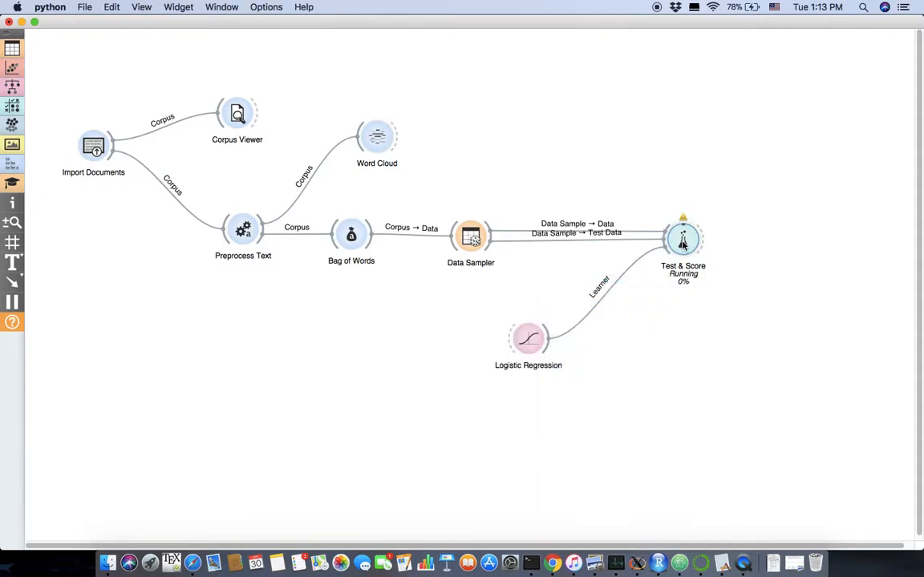
{"action": "double_click", "coordinate": [682, 237]}
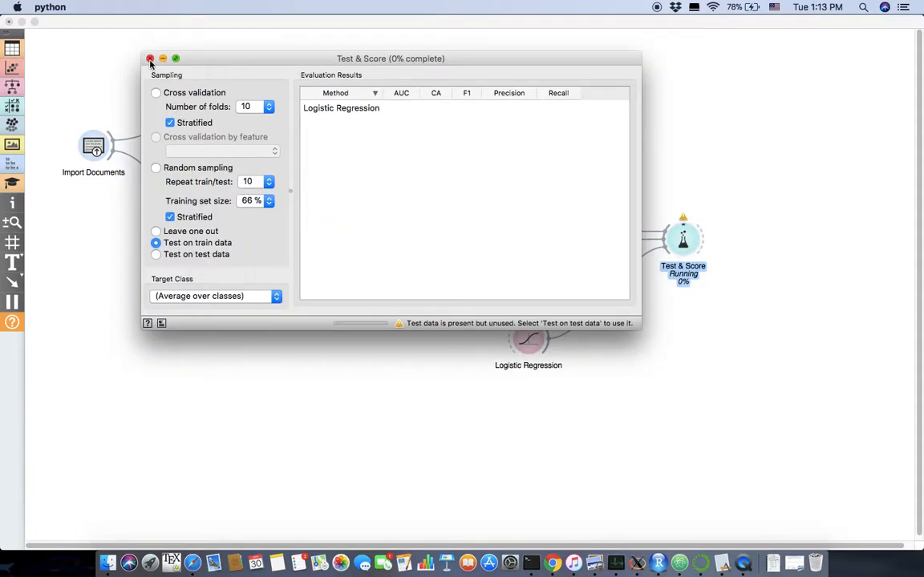
{"action": "left_click", "coordinate": [150, 57]}
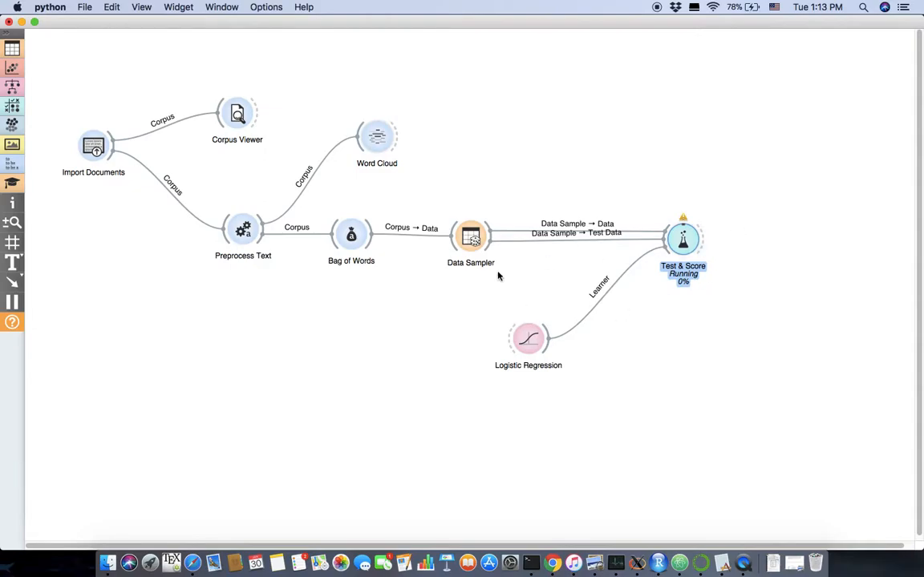
{"action": "mouse_move", "coordinate": [336, 259]}
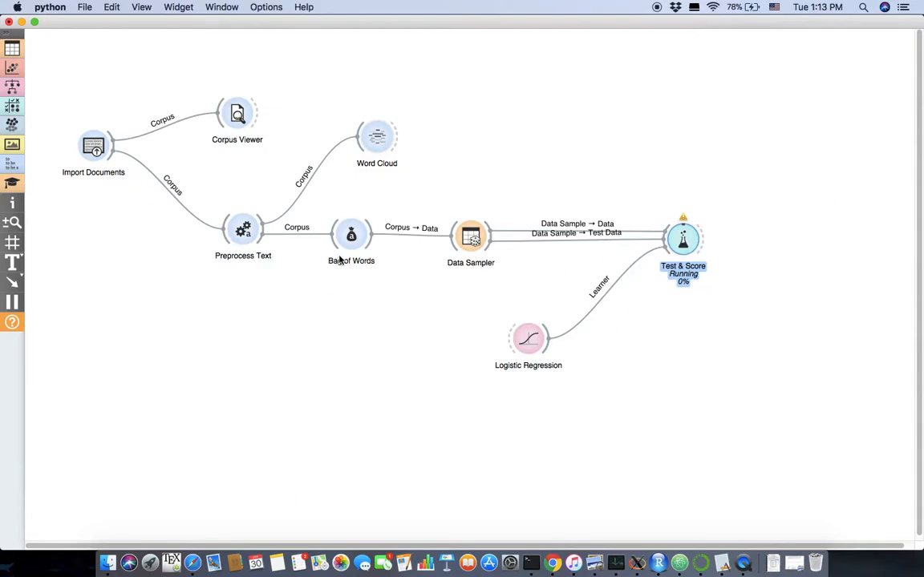
{"action": "mouse_move", "coordinate": [262, 222]}
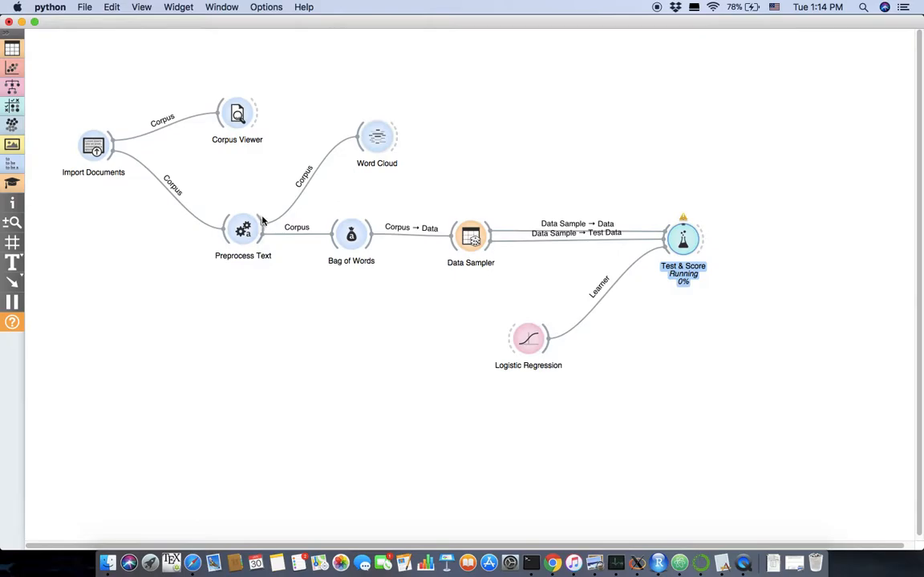
{"action": "mouse_move", "coordinate": [265, 229]}
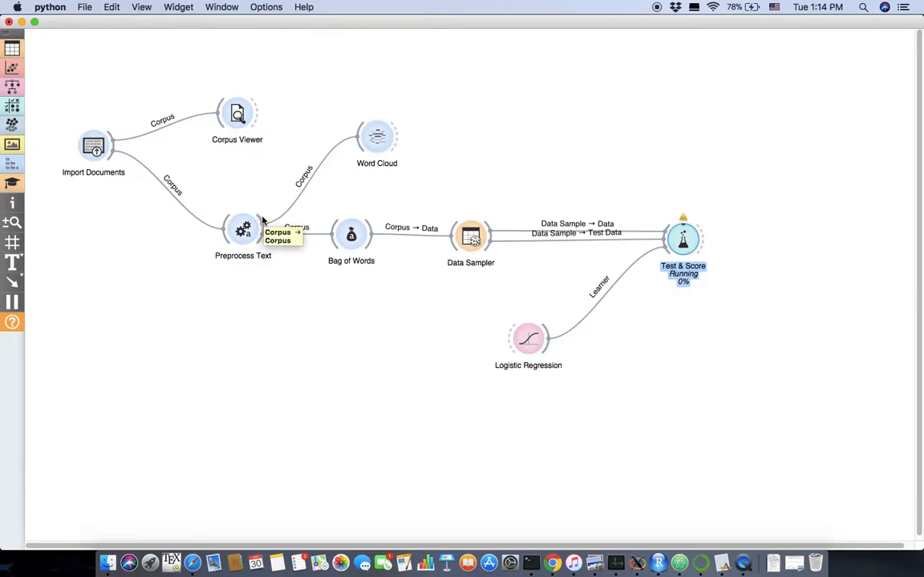
{"action": "mouse_move", "coordinate": [584, 321]}
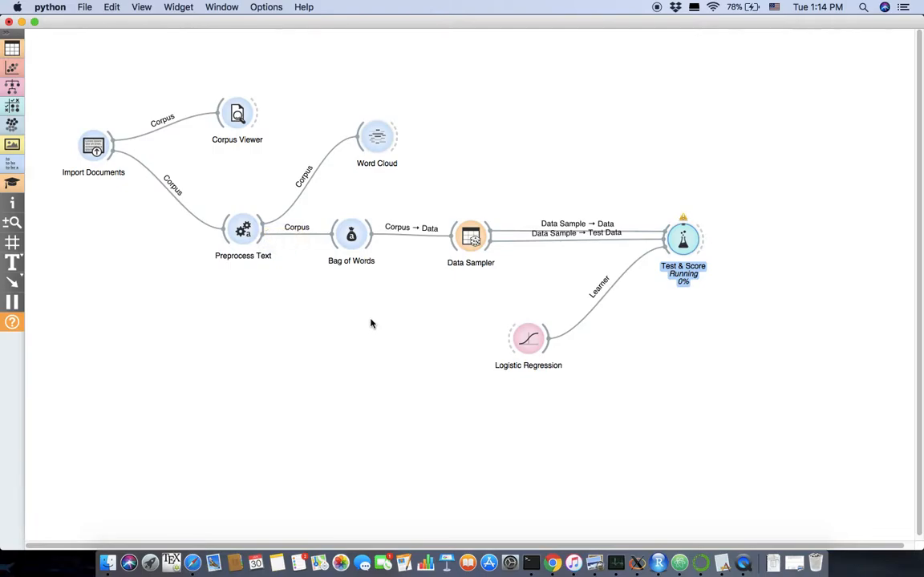
{"action": "mouse_move", "coordinate": [437, 230]}
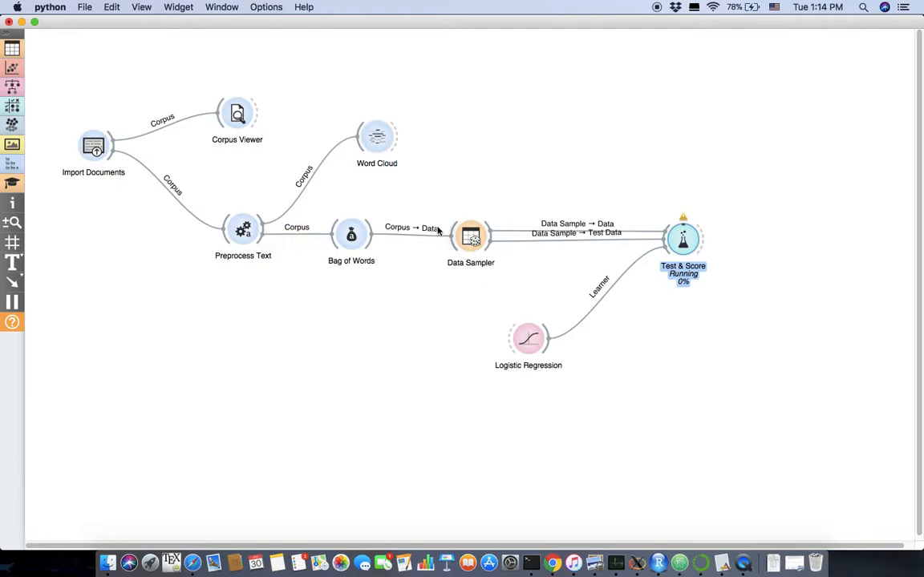
{"action": "mouse_move", "coordinate": [653, 360]}
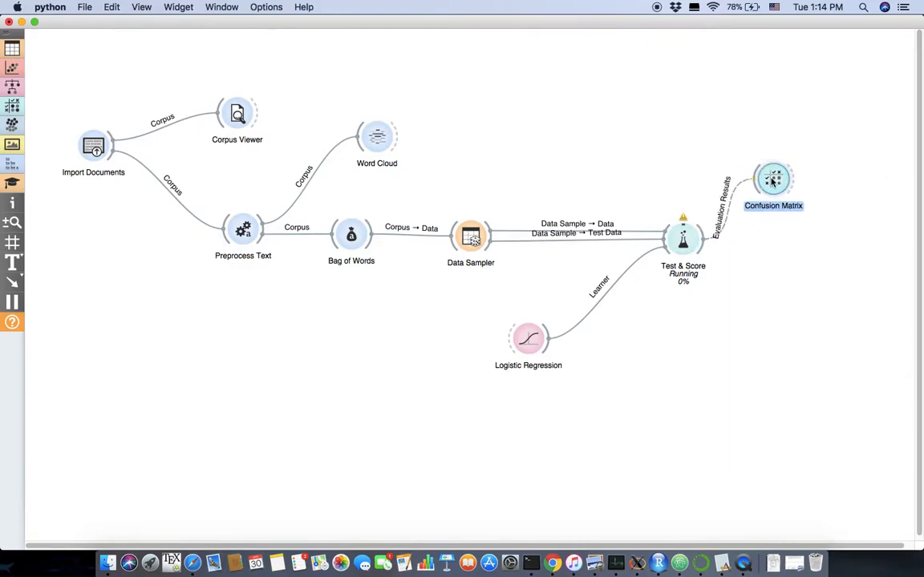
{"action": "mouse_move", "coordinate": [772, 178]}
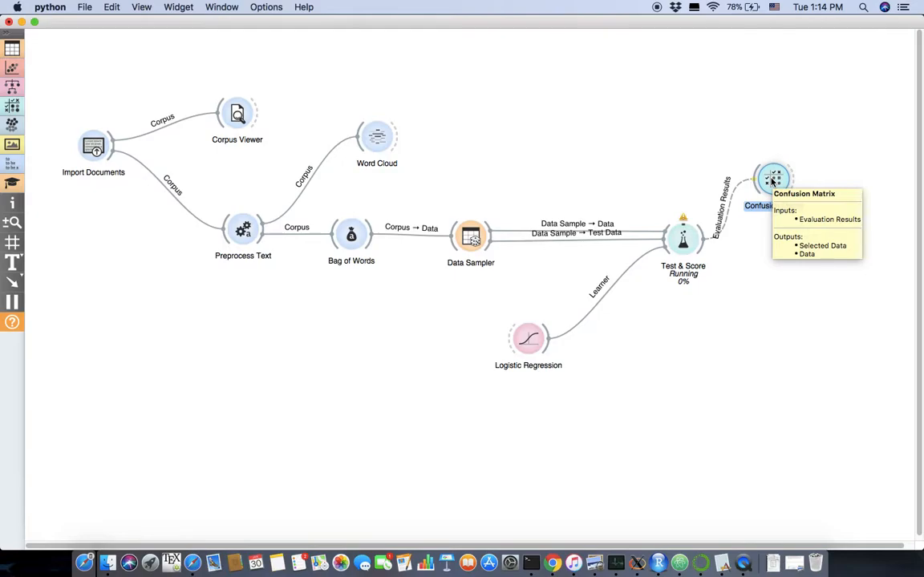
{"action": "mouse_move", "coordinate": [476, 423]}
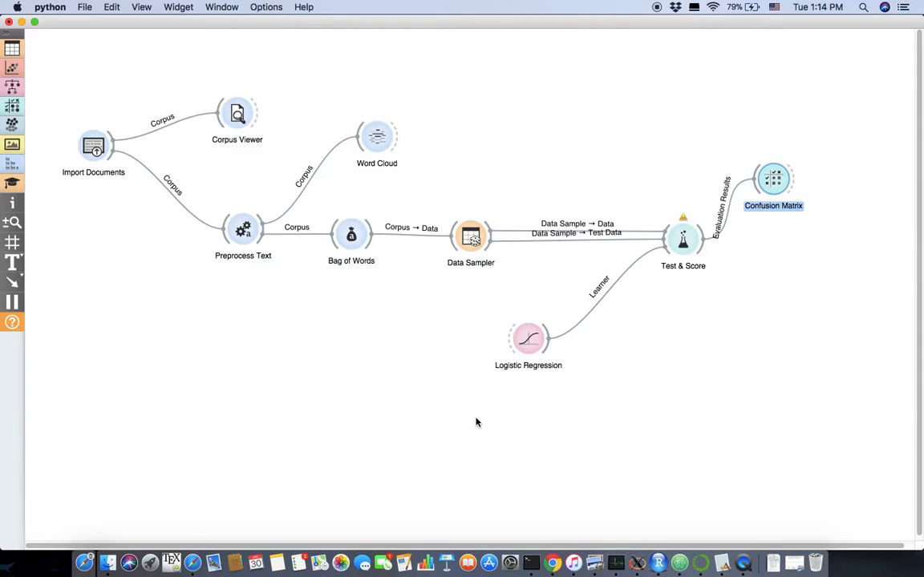
{"action": "mouse_move", "coordinate": [573, 388]}
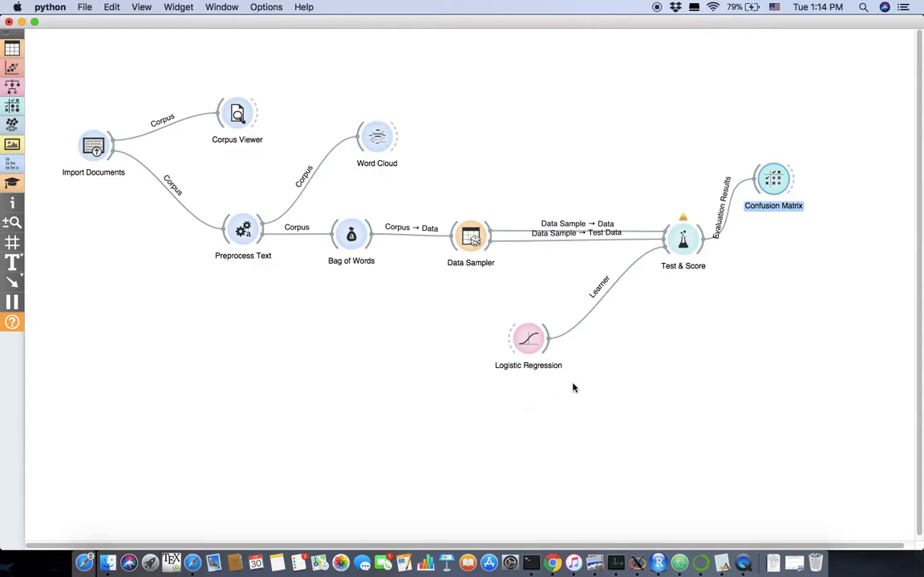
- View the Confusion Matrix results, dismissing the cell-click tip, then close it
{"action": "double_click", "coordinate": [682, 239]}
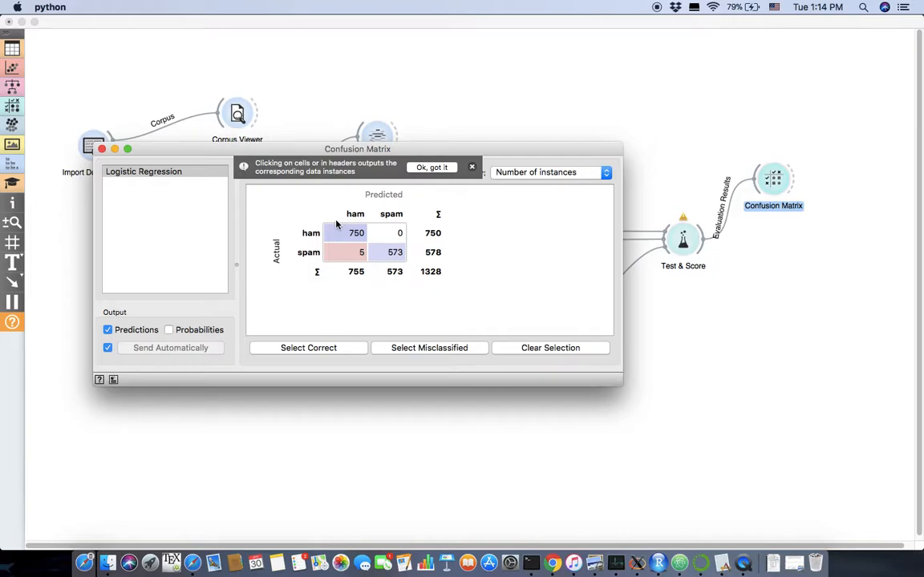
{"action": "left_click", "coordinate": [432, 167]}
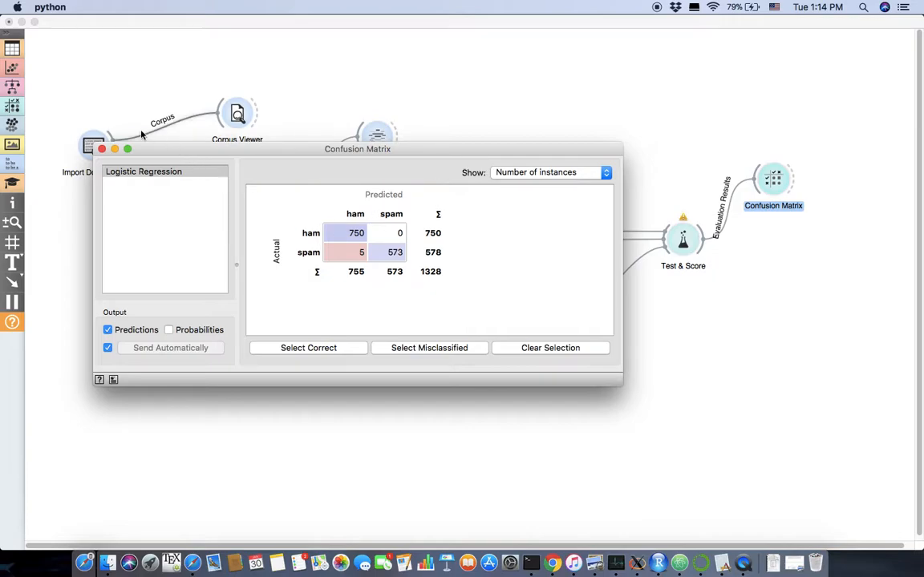
{"action": "left_click", "coordinate": [102, 149]}
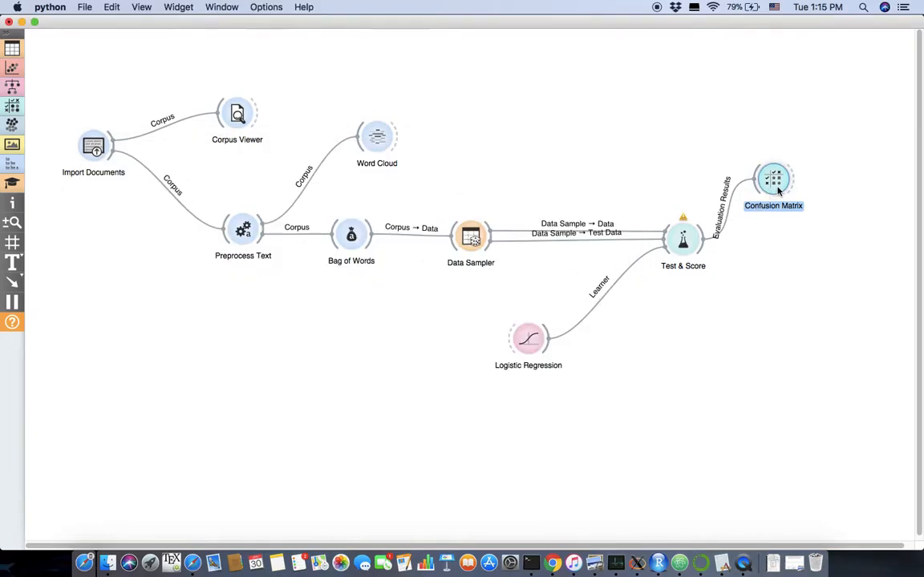
- Add Corpus Viewer (1) fed by the Confusion Matrix and move it higher on the canvas
{"action": "type", "text": "cor"}
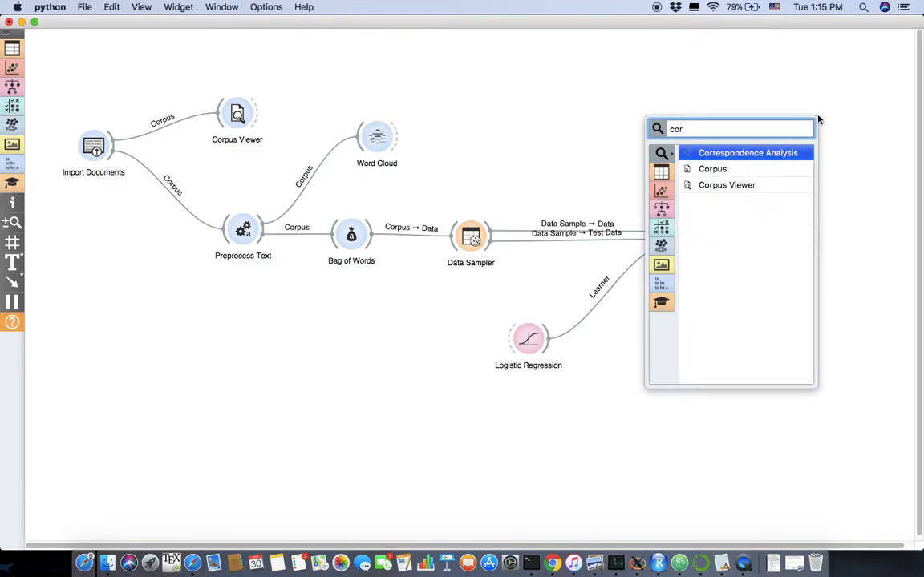
{"action": "left_click", "coordinate": [726, 184]}
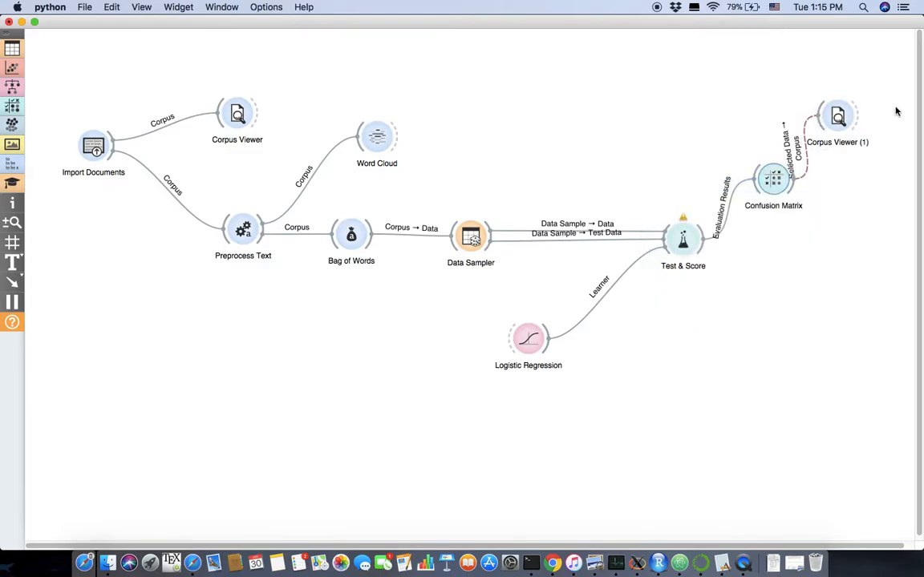
{"action": "left_click_drag", "start_coordinate": [838, 116], "coordinate": [858, 97]}
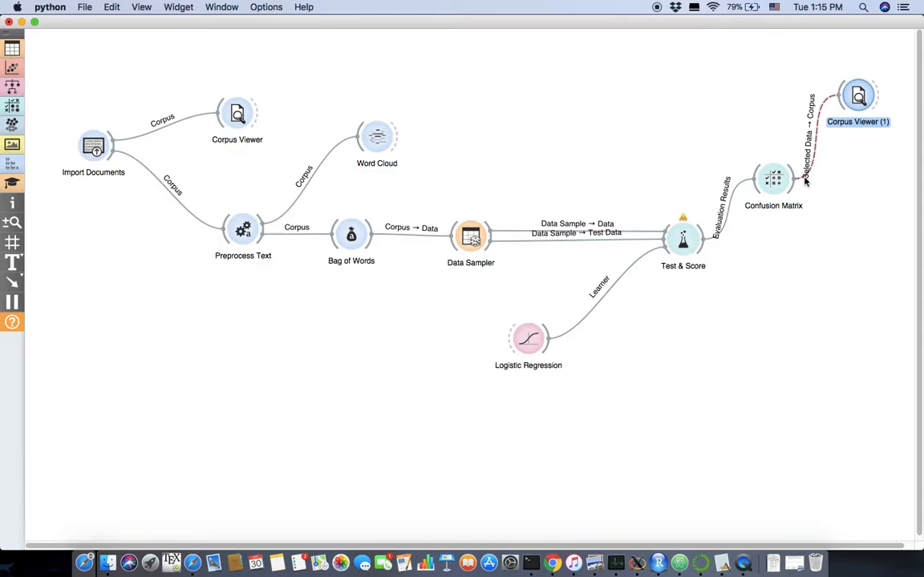
- Select the 5 spam-predicted-as-ham cell and review Spam529, Spam102 and Spam694 in Corpus Viewer (1)
{"action": "double_click", "coordinate": [772, 178]}
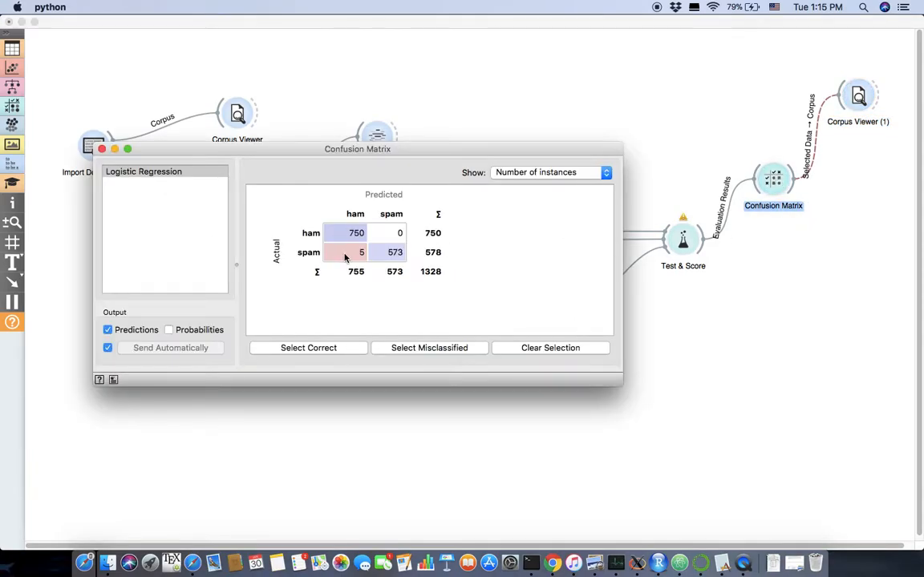
{"action": "left_click", "coordinate": [345, 252]}
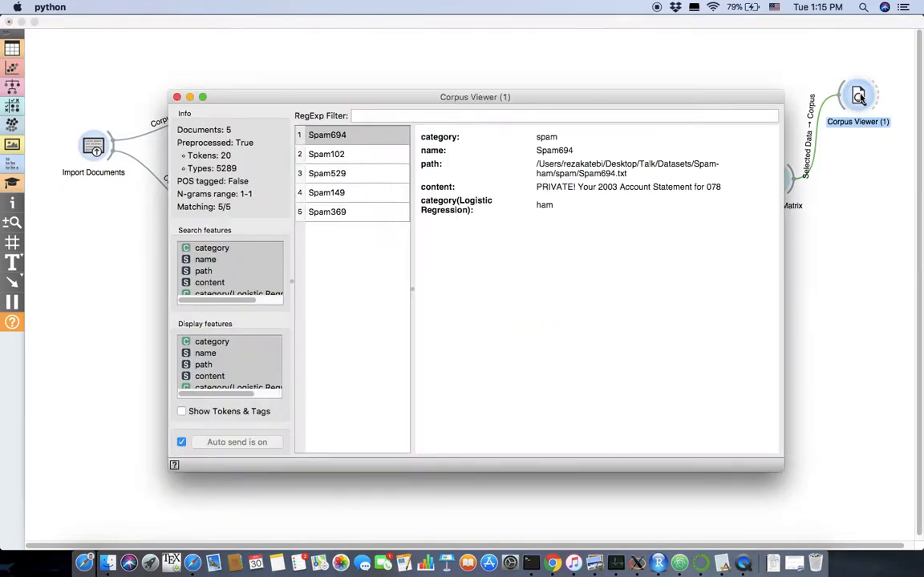
{"action": "left_click", "coordinate": [326, 173]}
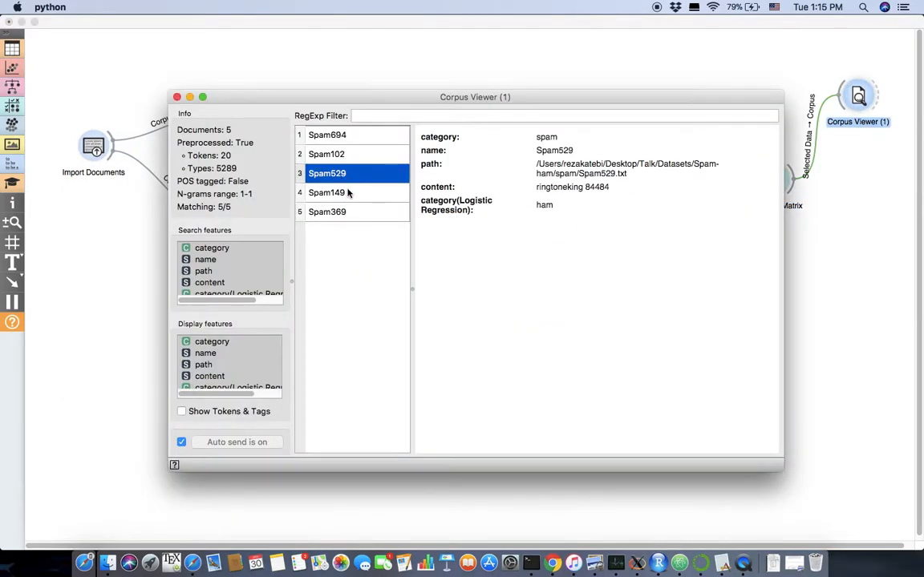
{"action": "left_click", "coordinate": [327, 154]}
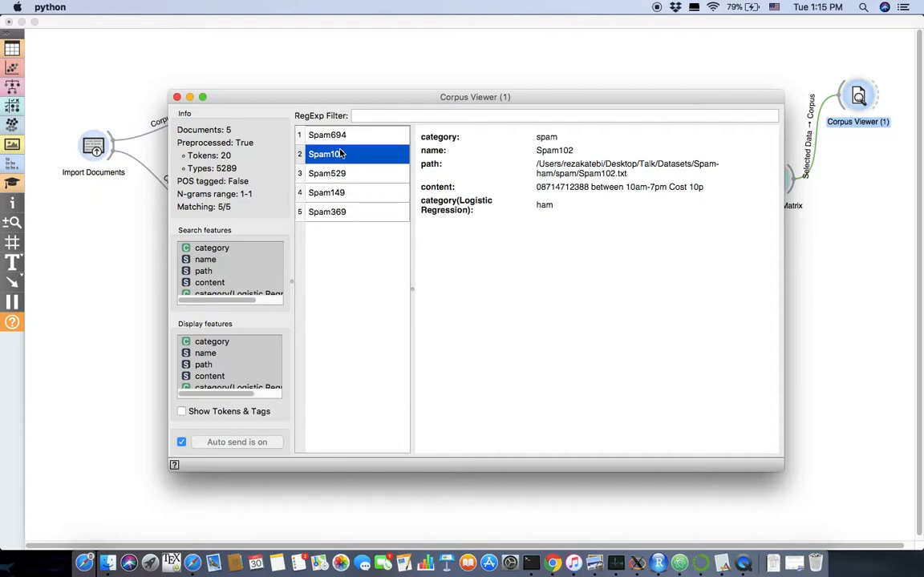
{"action": "left_click", "coordinate": [326, 133]}
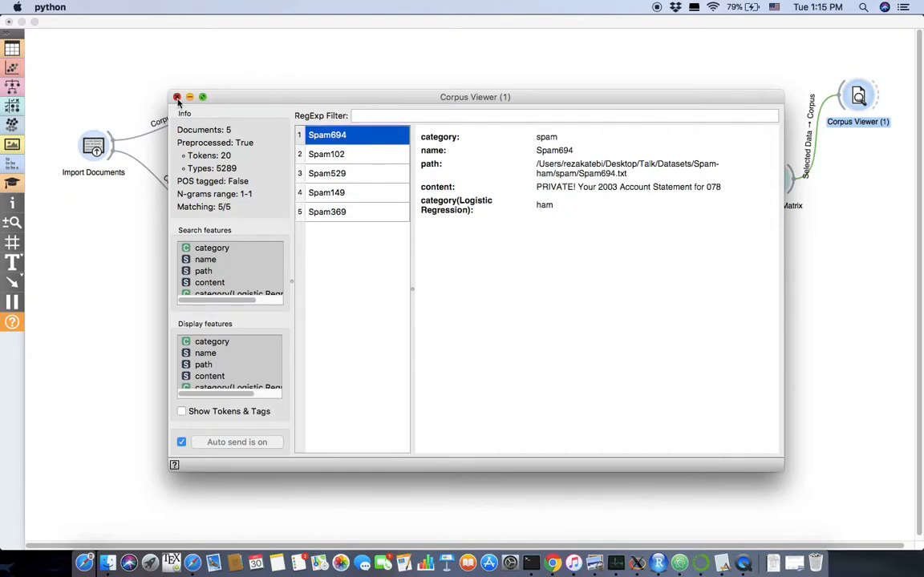
{"action": "left_click", "coordinate": [176, 97]}
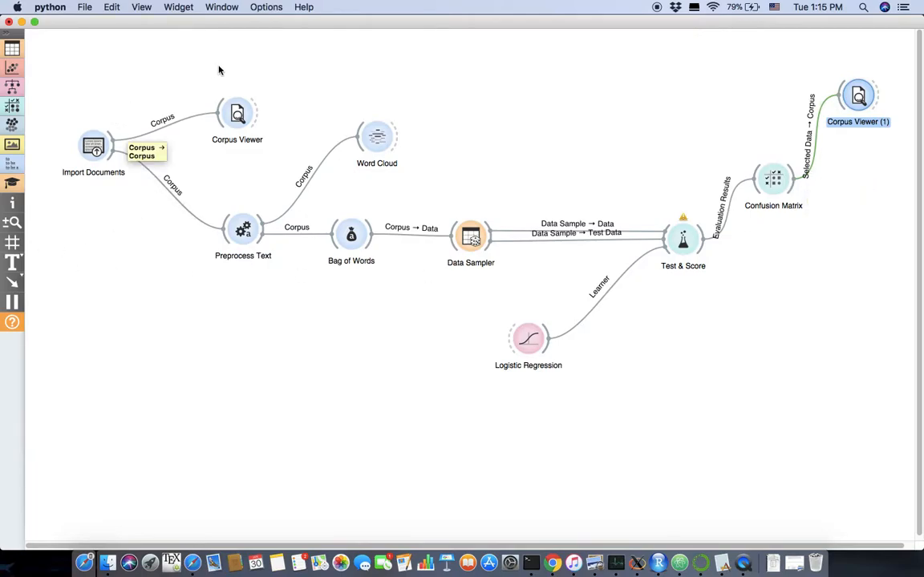
{"action": "mouse_move", "coordinate": [202, 300]}
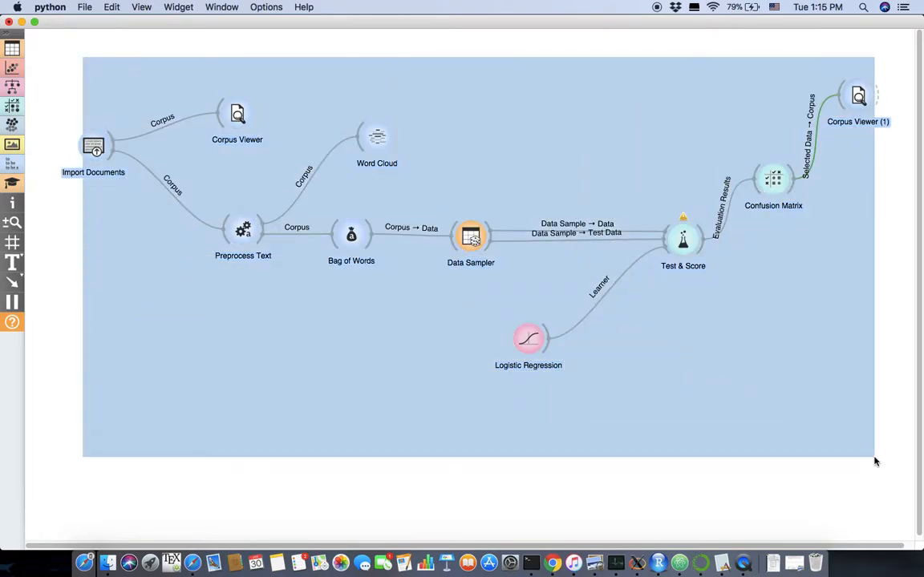
- Add a File widget loading Philly-Crime.csv (7737 instances), then close its window
{"action": "right_click", "coordinate": [93, 146]}
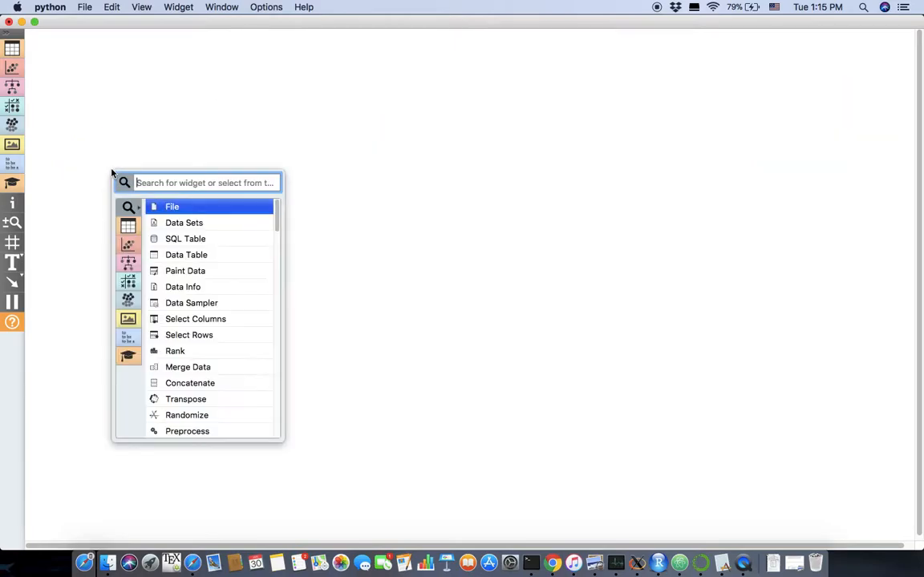
{"action": "left_click", "coordinate": [172, 206]}
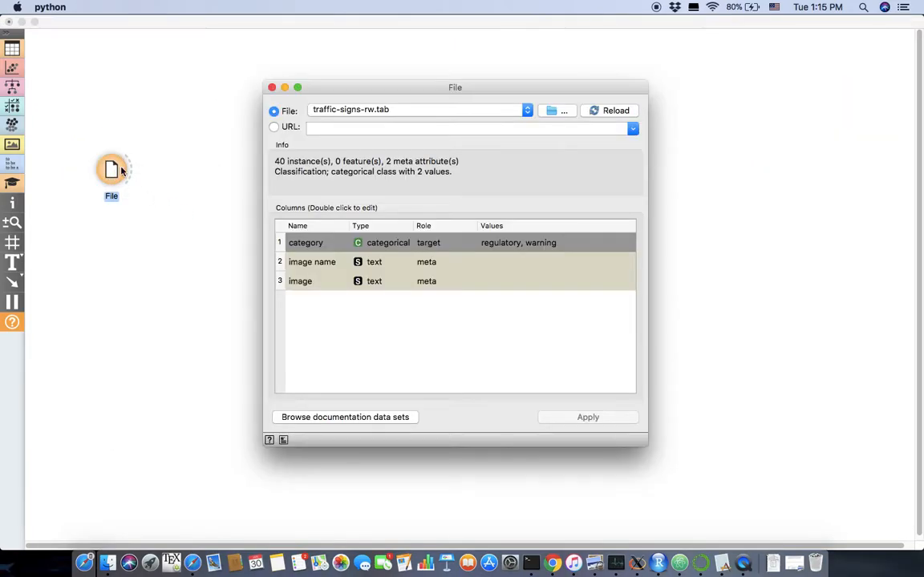
{"action": "left_click", "coordinate": [564, 110]}
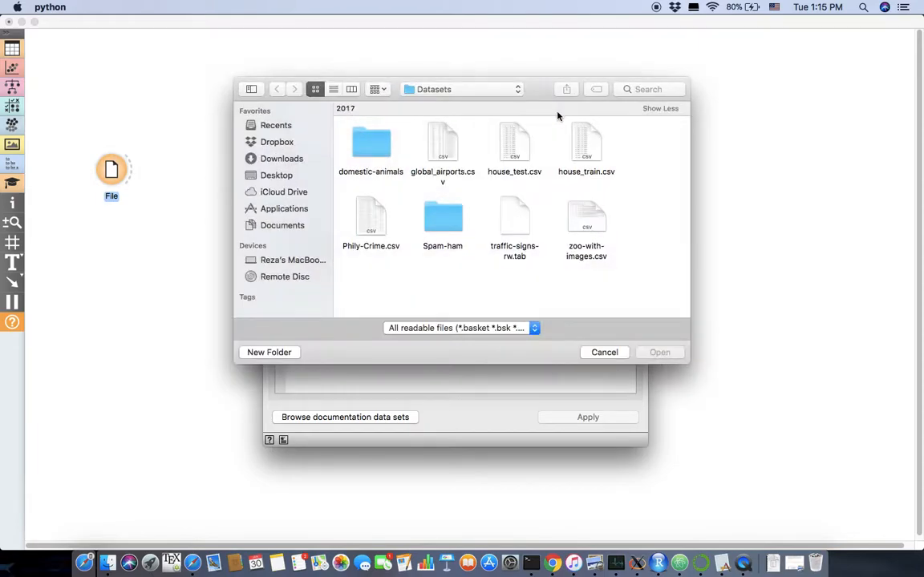
{"action": "left_click", "coordinate": [371, 216]}
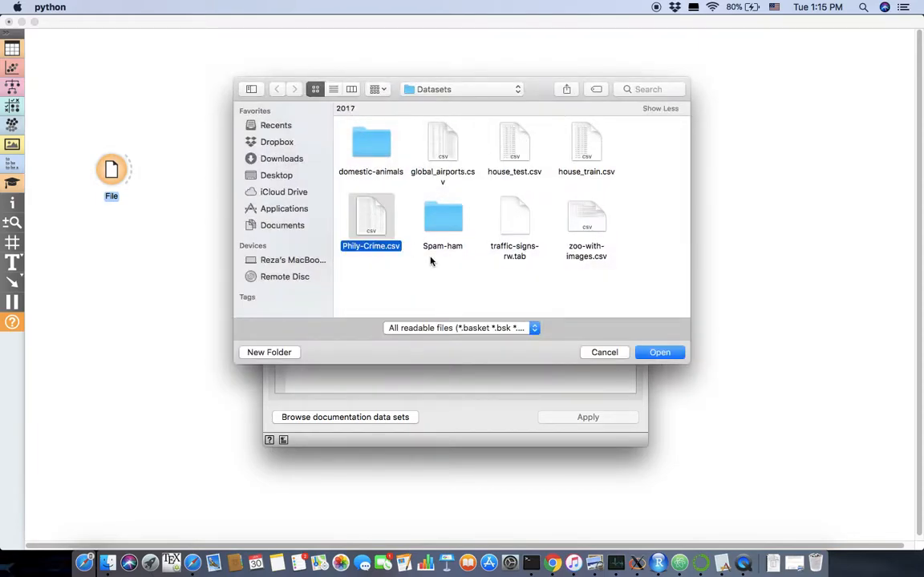
{"action": "left_click", "coordinate": [659, 352]}
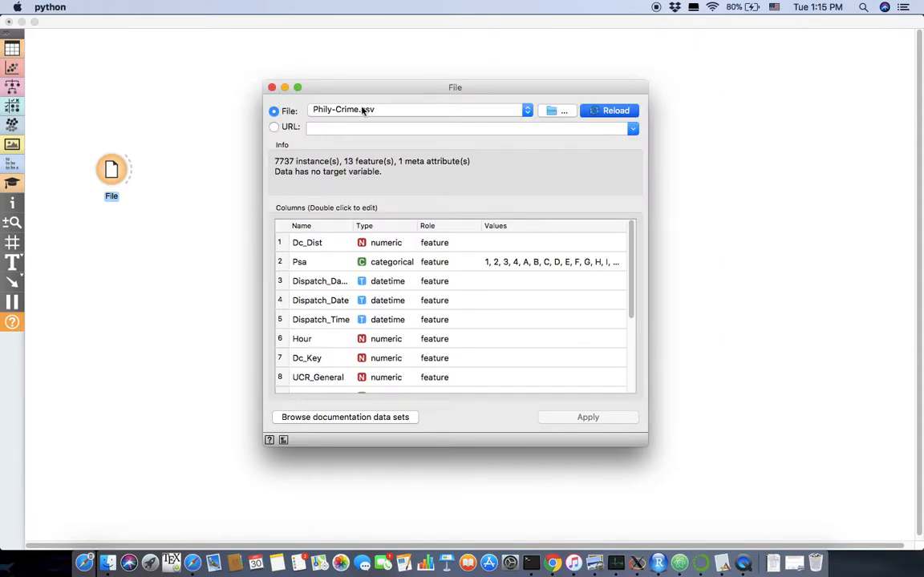
{"action": "left_click", "coordinate": [271, 86]}
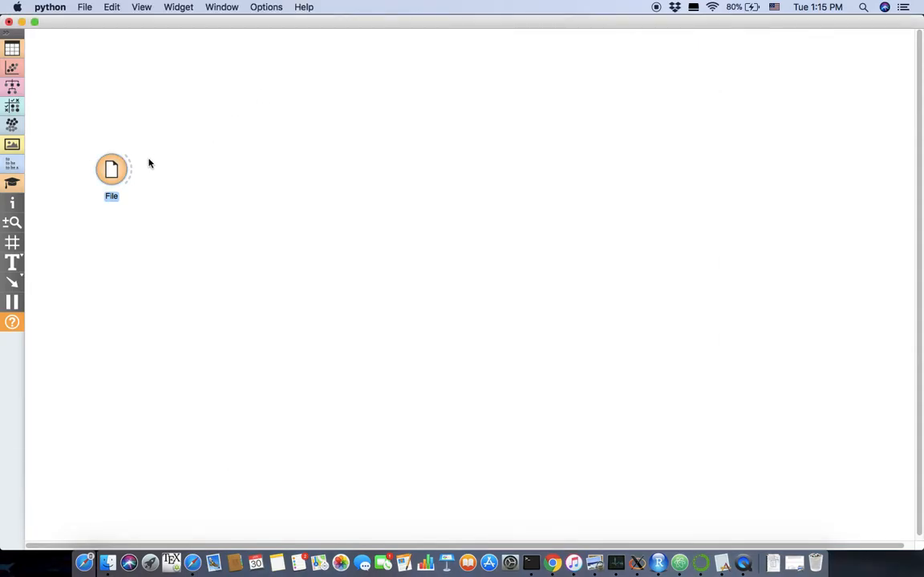
- Connect a Data Table to File and browse the 7737 crime records
{"action": "left_click_drag", "start_coordinate": [127, 169], "coordinate": [345, 183]}
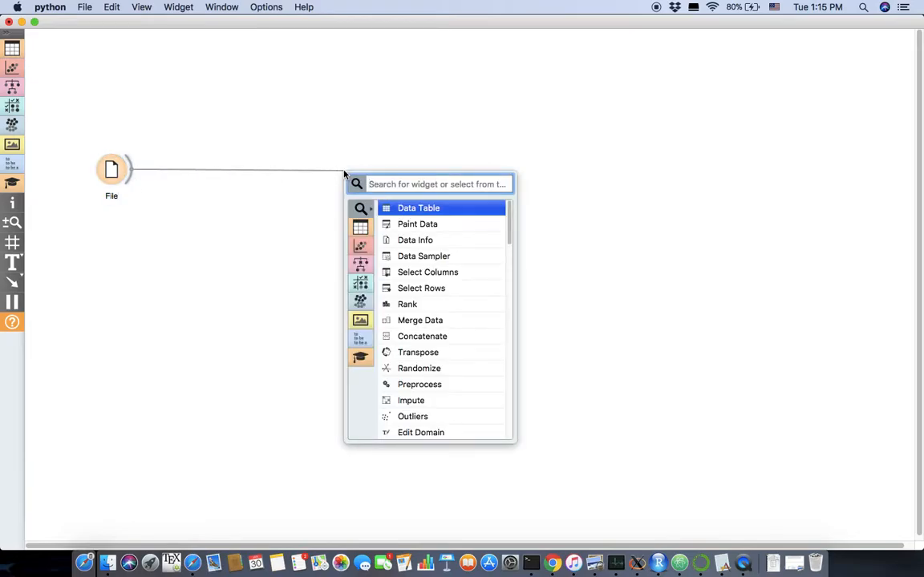
{"action": "left_click", "coordinate": [418, 208]}
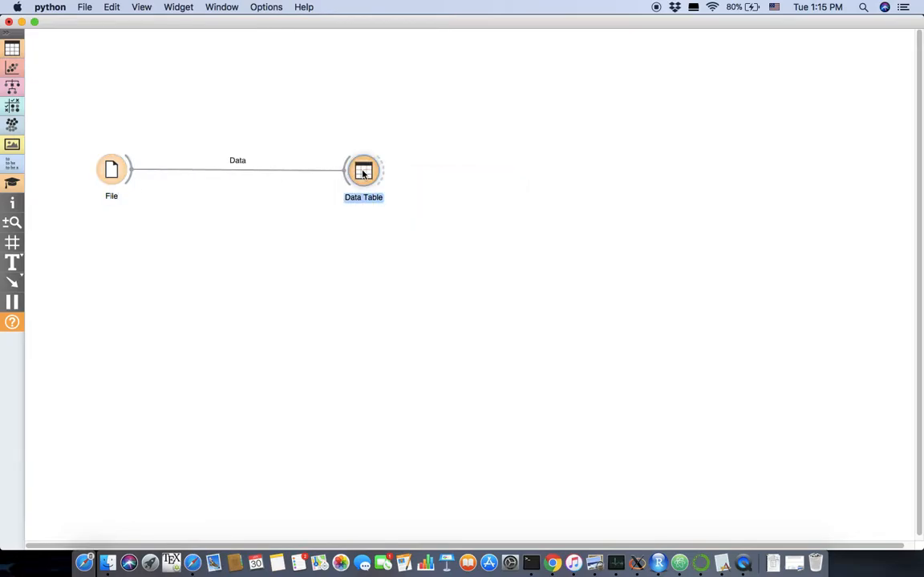
{"action": "double_click", "coordinate": [363, 169]}
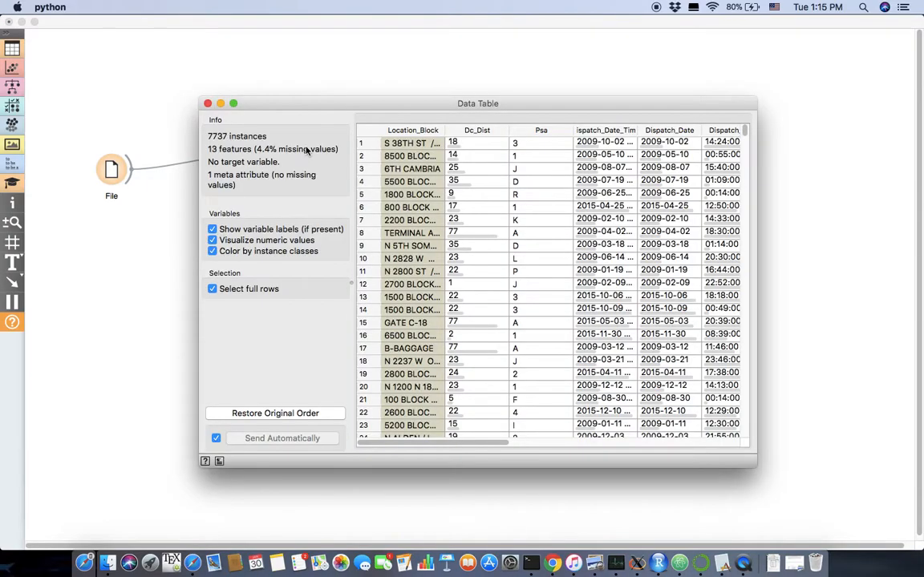
{"action": "mouse_move", "coordinate": [446, 450]}
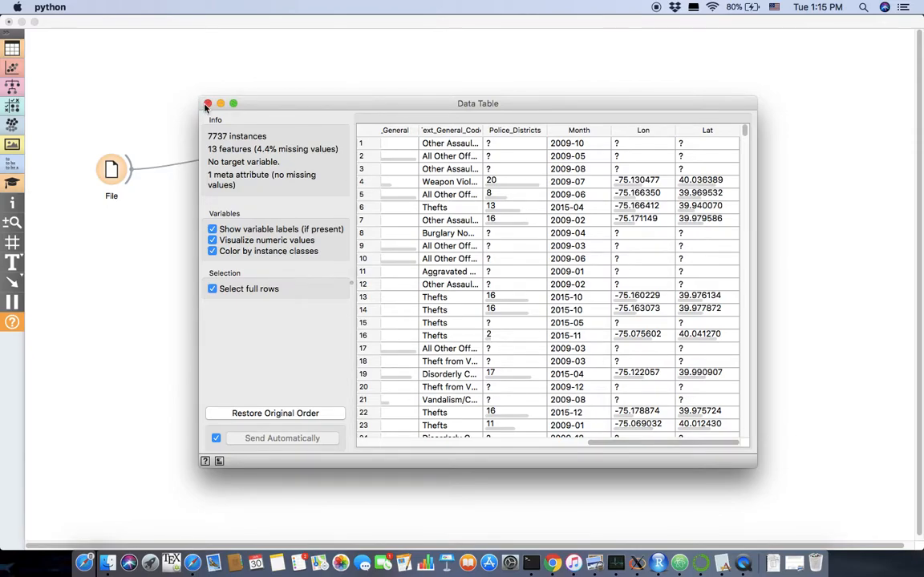
{"action": "left_click", "coordinate": [207, 103]}
{"action": "type", "text": "Ge"}
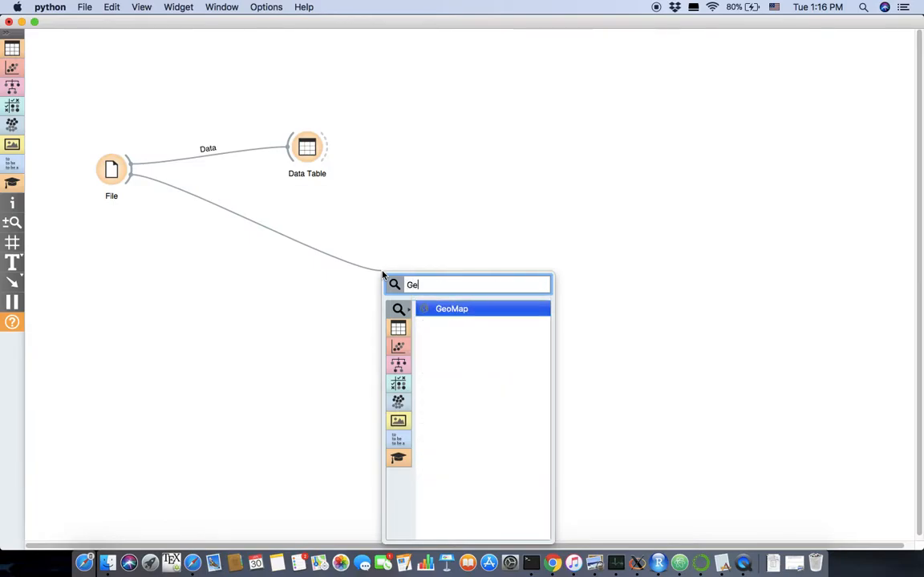
{"action": "key", "text": "Backspace"}
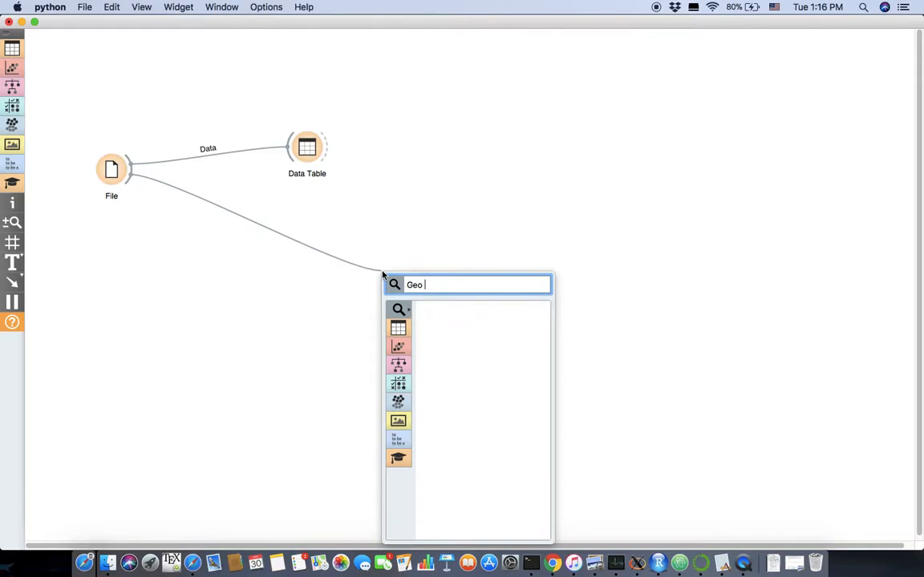
{"action": "type", "text": "Map"}
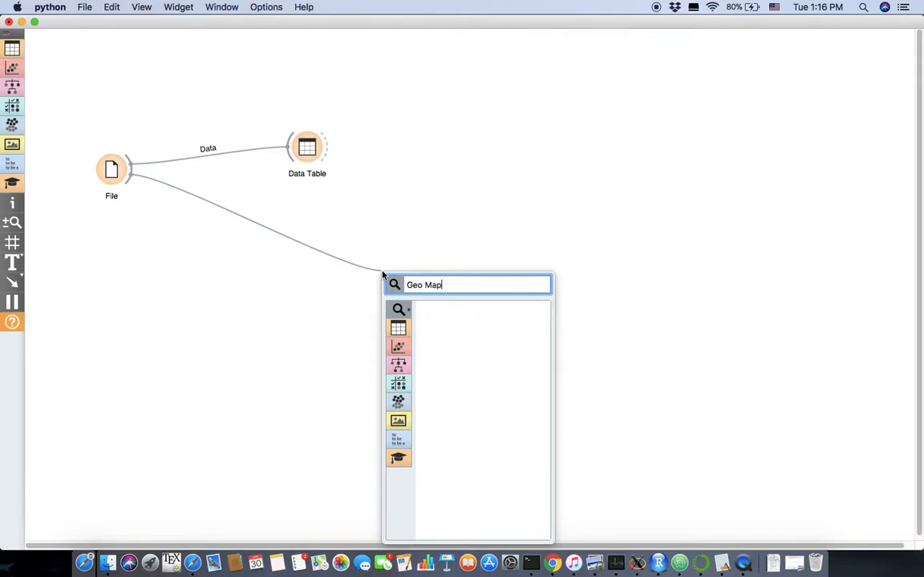
{"action": "key", "text": "backspace"}
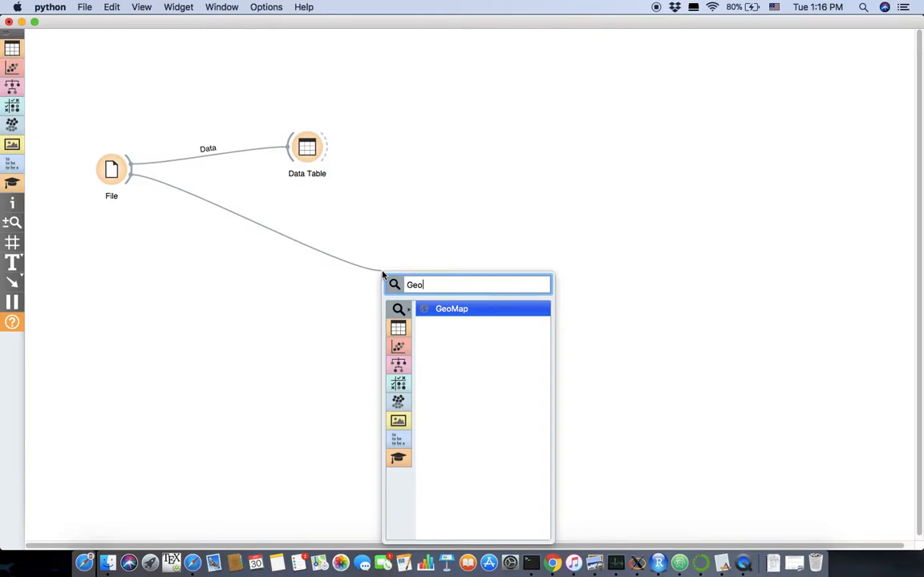
{"action": "type", "text": "ge"}
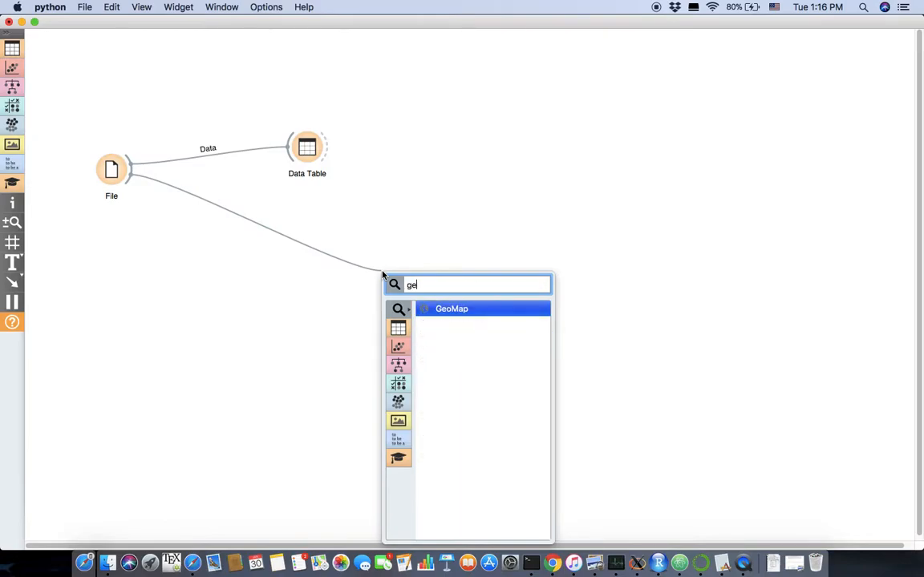
{"action": "type", "text": "G"}
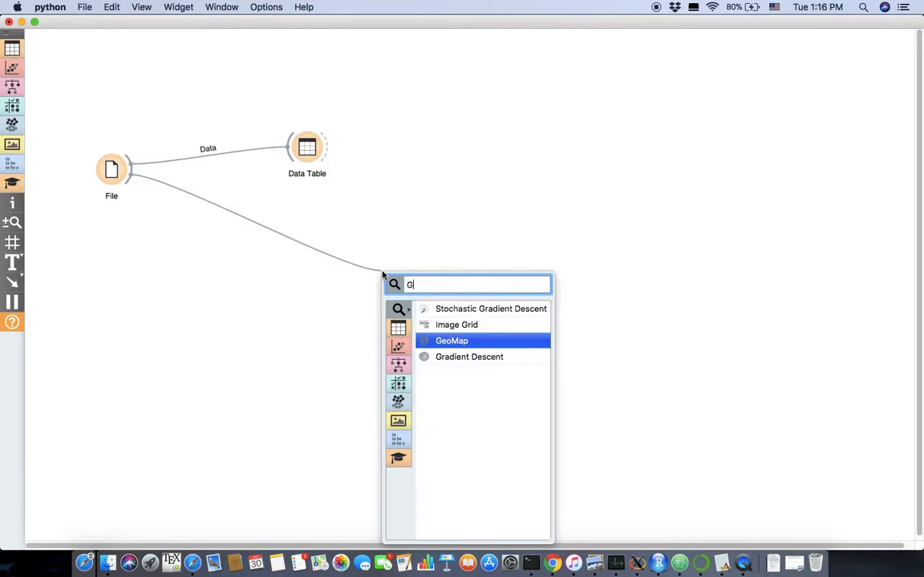
{"action": "left_click", "coordinate": [452, 341]}
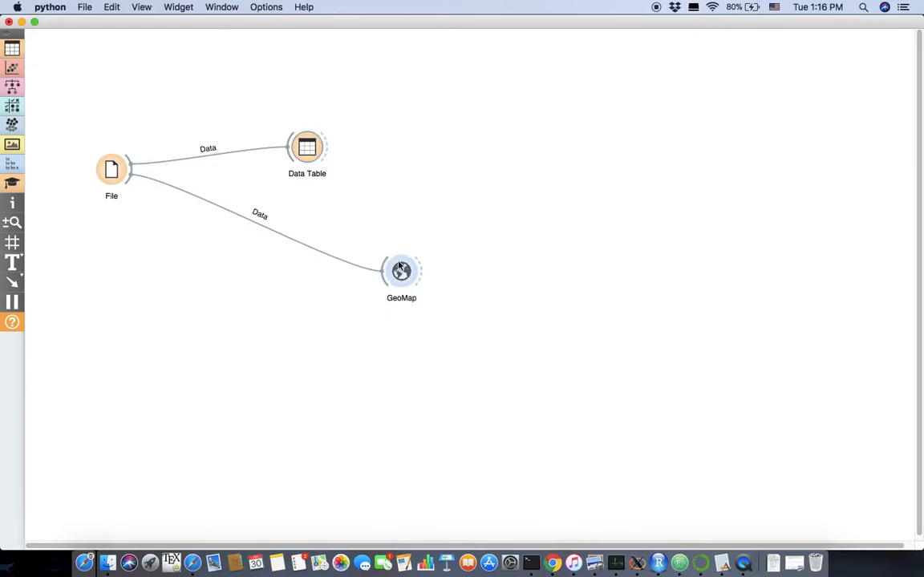
{"action": "double_click", "coordinate": [401, 270]}
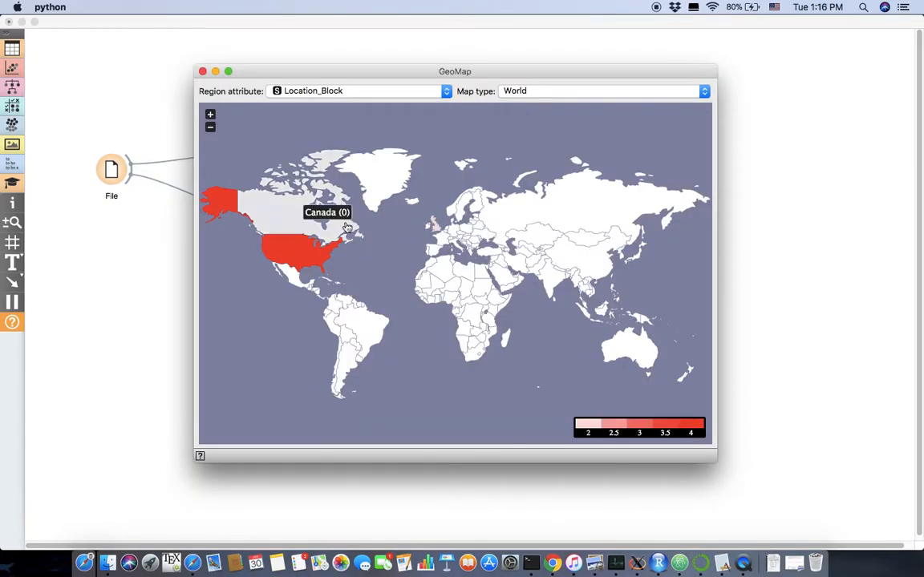
{"action": "left_click", "coordinate": [202, 71]}
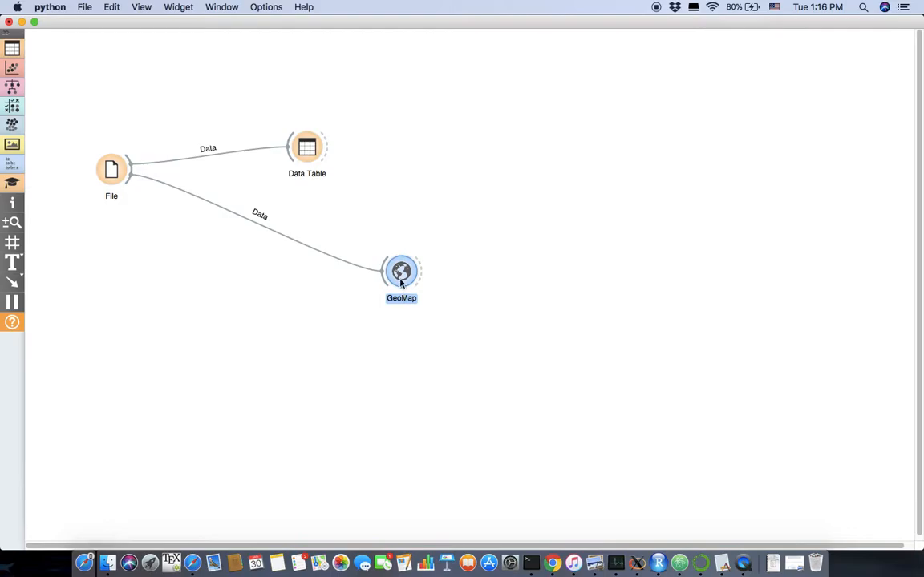
{"action": "key", "text": "Backspace"}
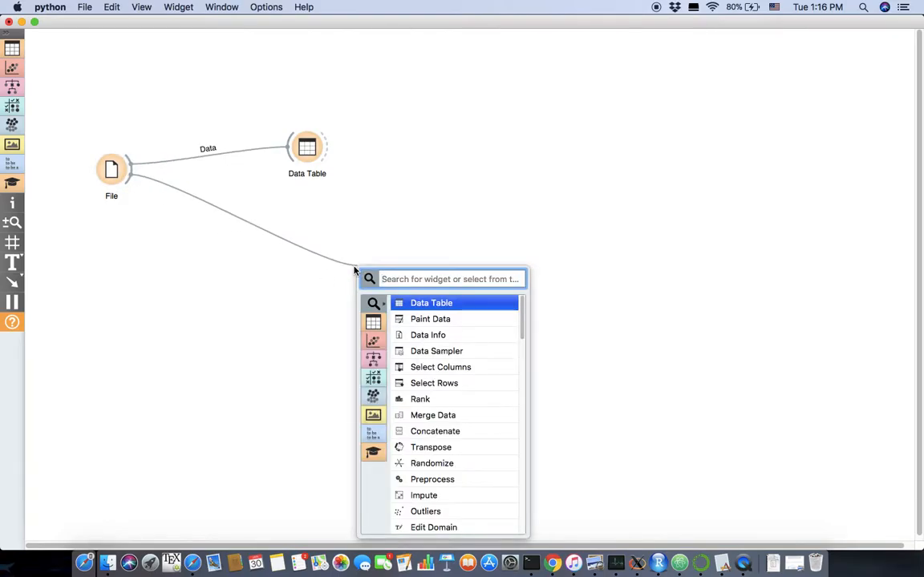
{"action": "type", "text": "G"}
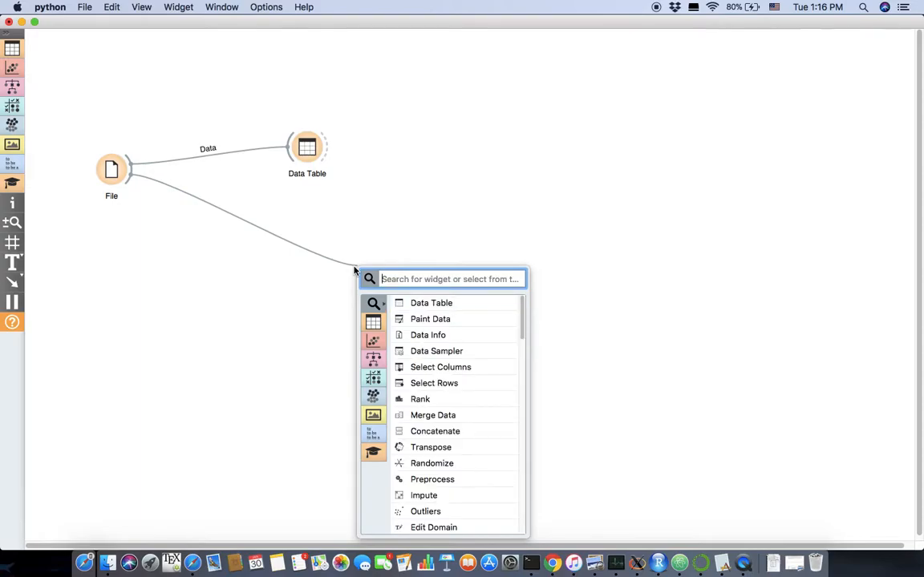
{"action": "type", "text": "G"}
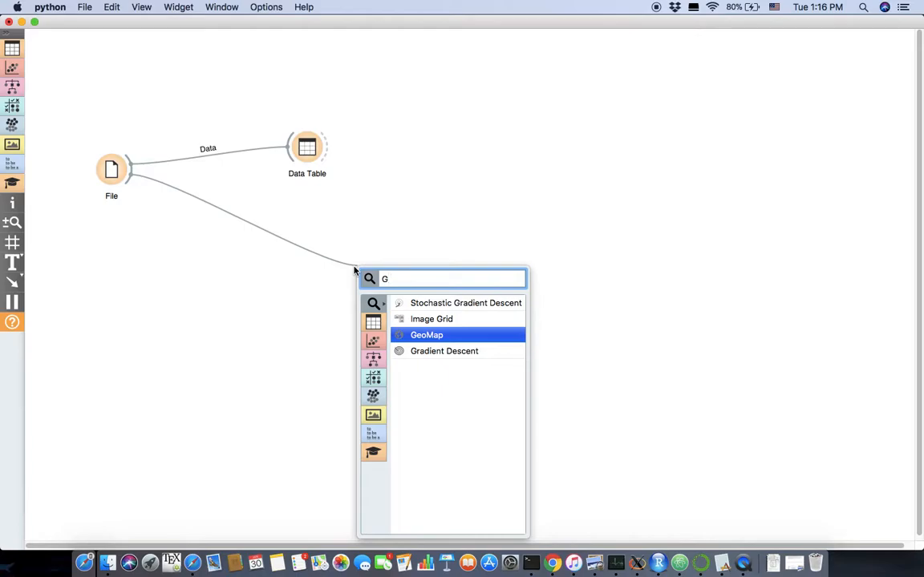
{"action": "type", "text": "M"}
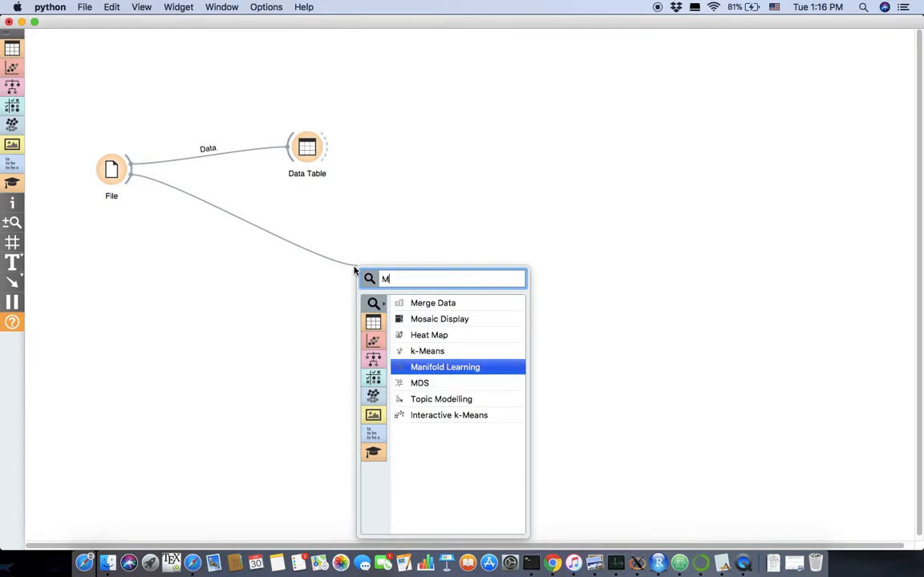
{"action": "type", "text": "k"}
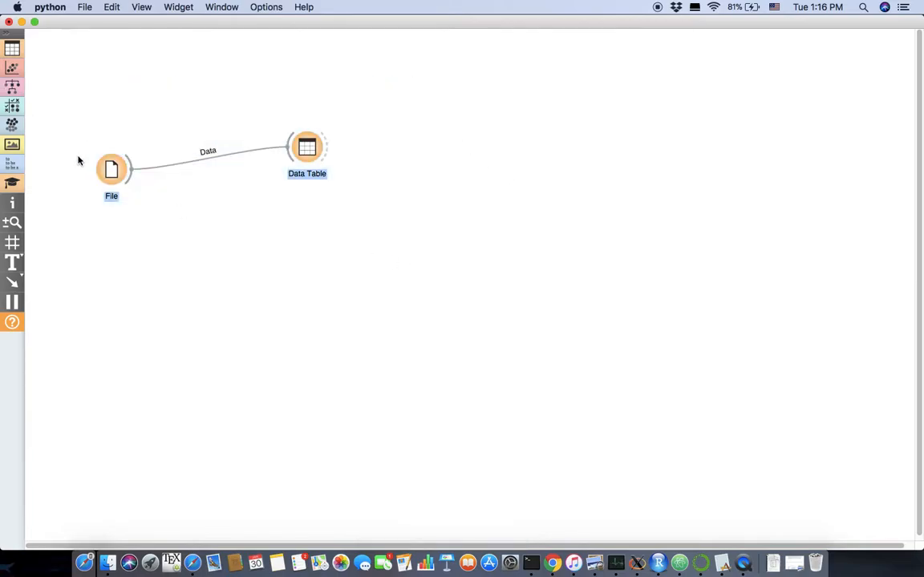
{"action": "mouse_move", "coordinate": [210, 231]}
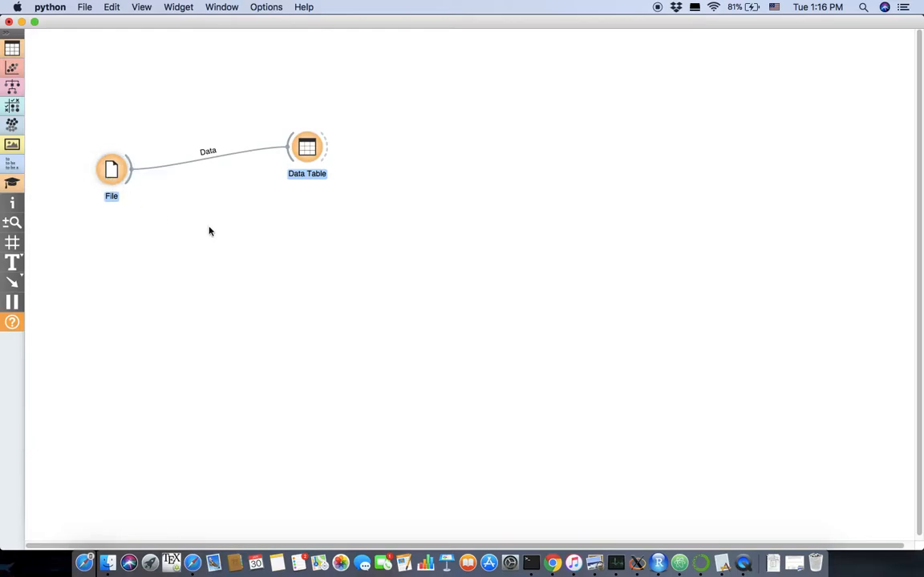
- Delete both the File and Data Table widgets with Remove All
{"action": "right_click", "coordinate": [111, 168]}
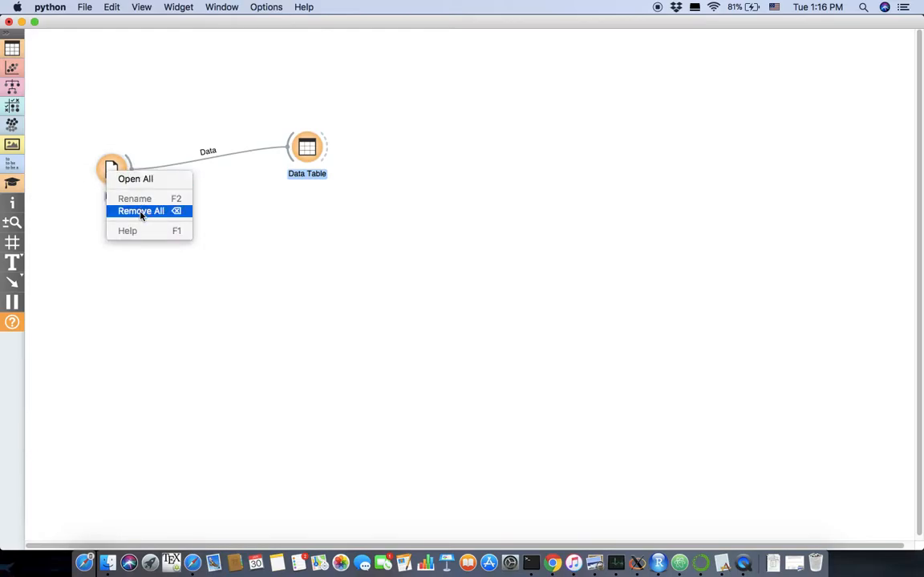
{"action": "left_click", "coordinate": [141, 211]}
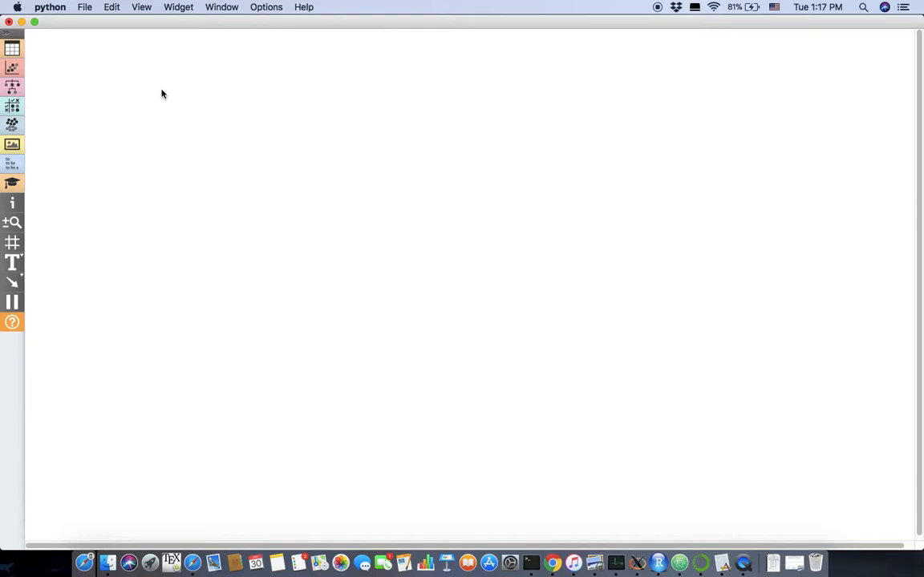
{"action": "mouse_move", "coordinate": [140, 71]}
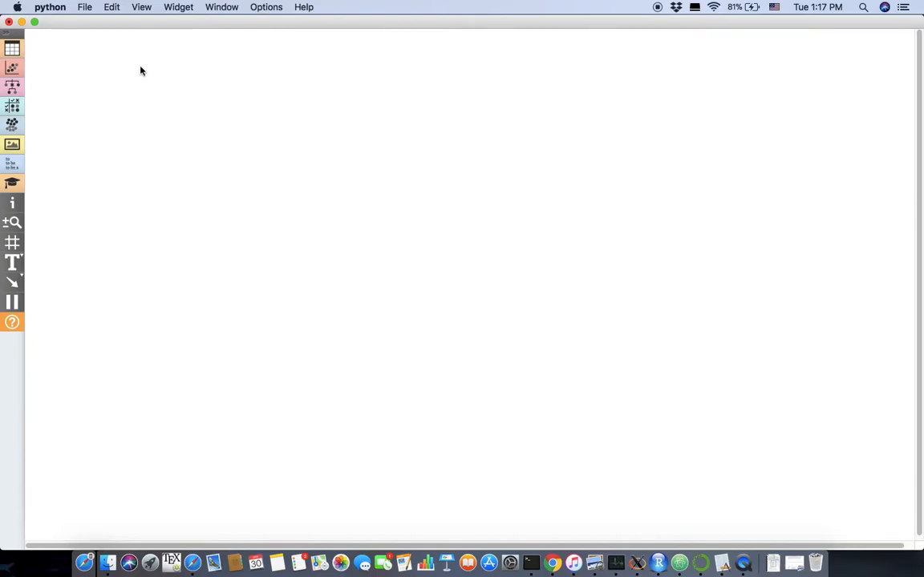